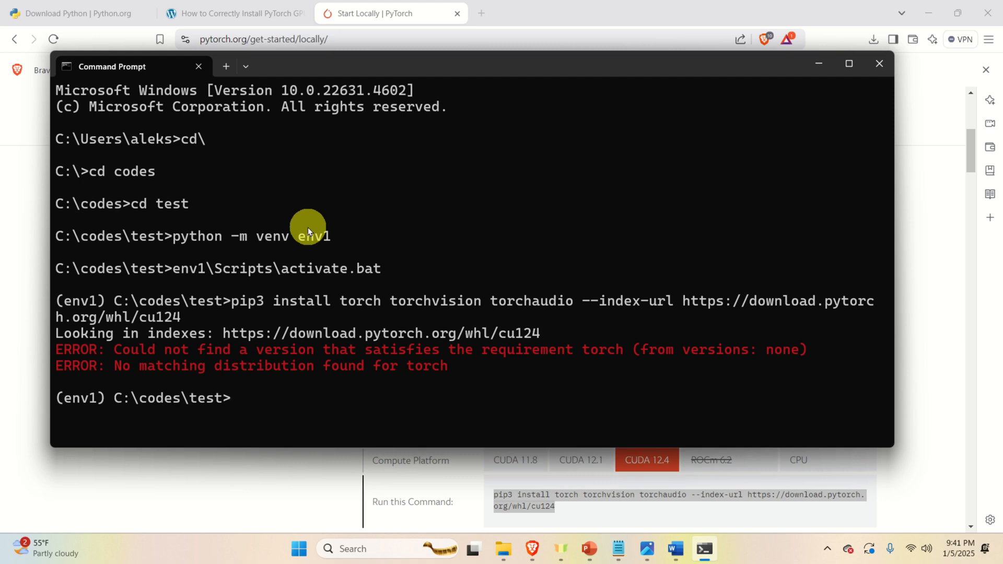
mouse_move(229, 307)
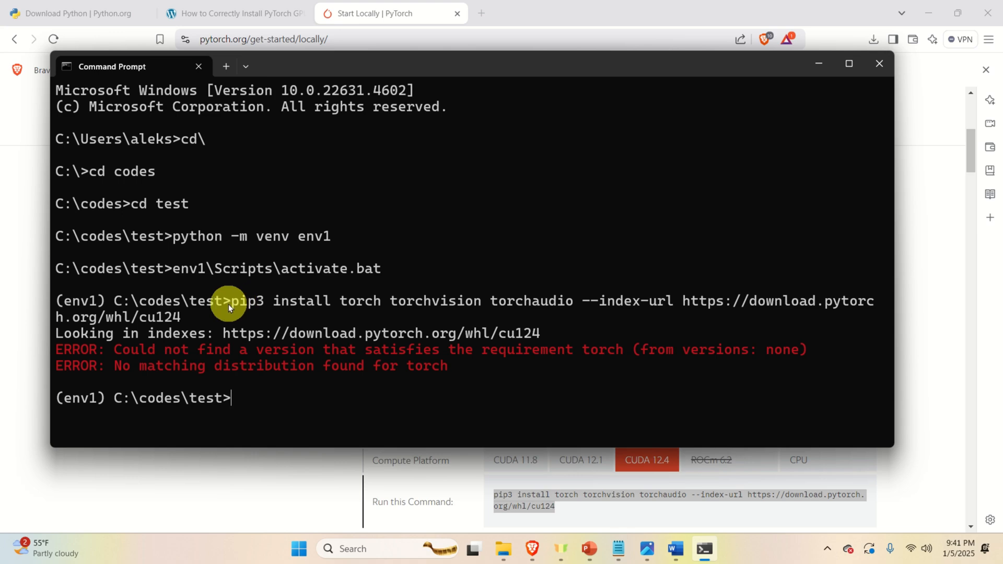
mouse_move(348, 301)
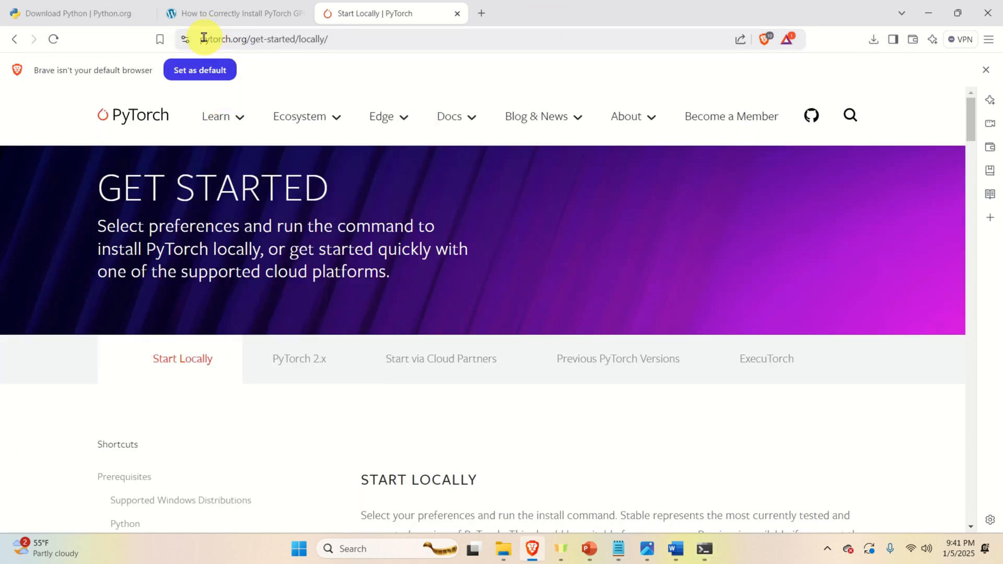
Step: View the PyTorch Stable Windows Pip CUDA 12.4 install command in the Start Locally selector
scroll(down, 3)
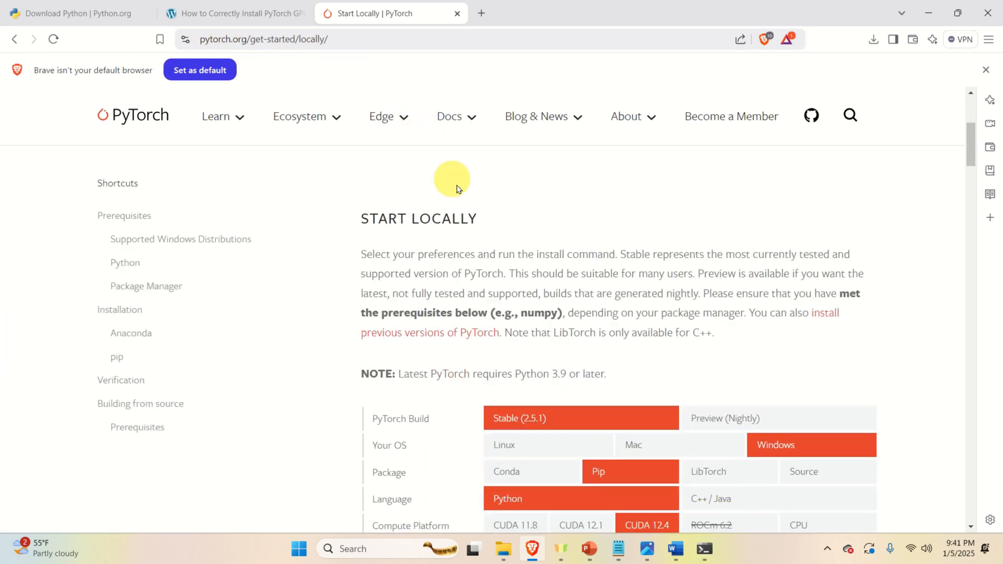
scroll(down, 3)
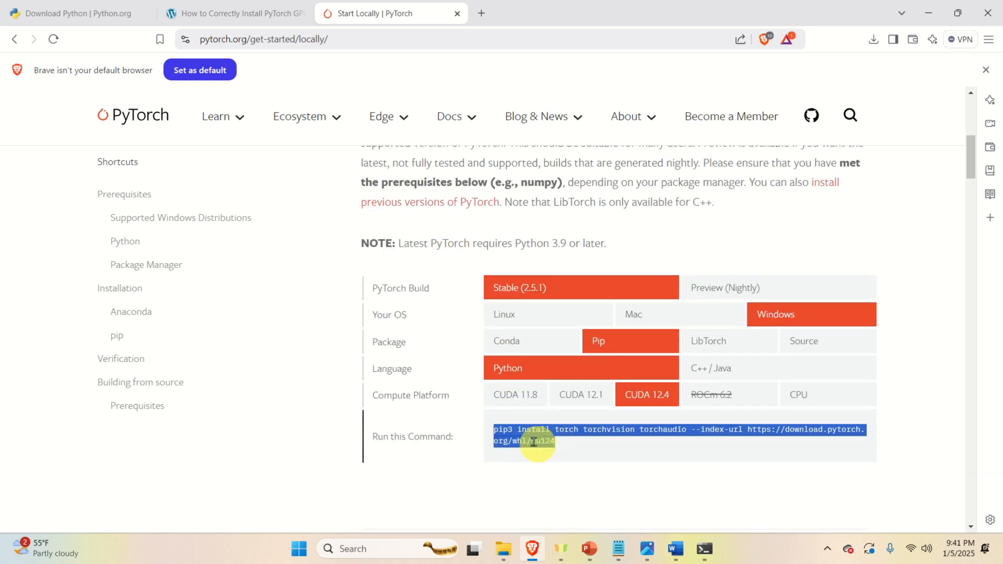
mouse_move(502, 454)
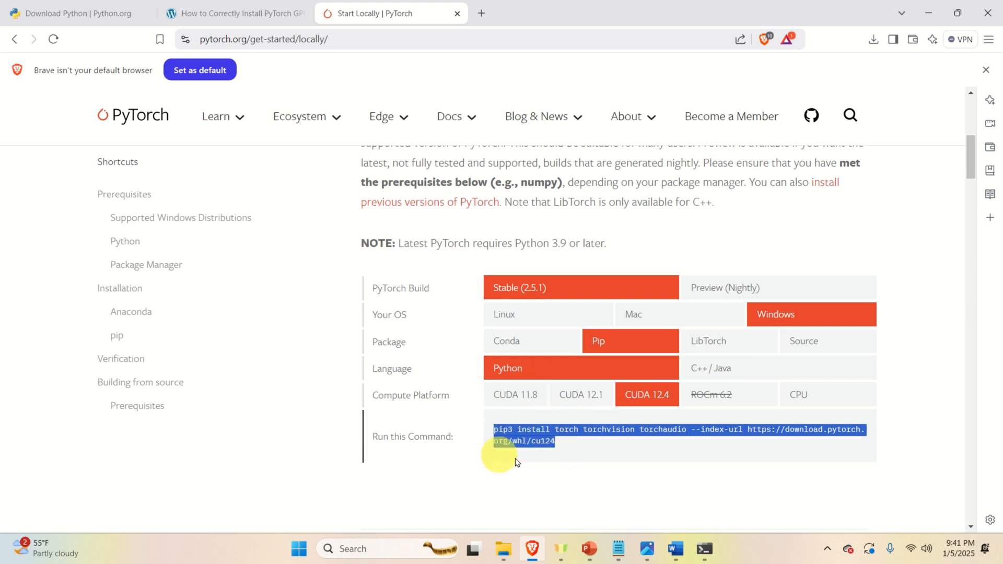
click(703, 549)
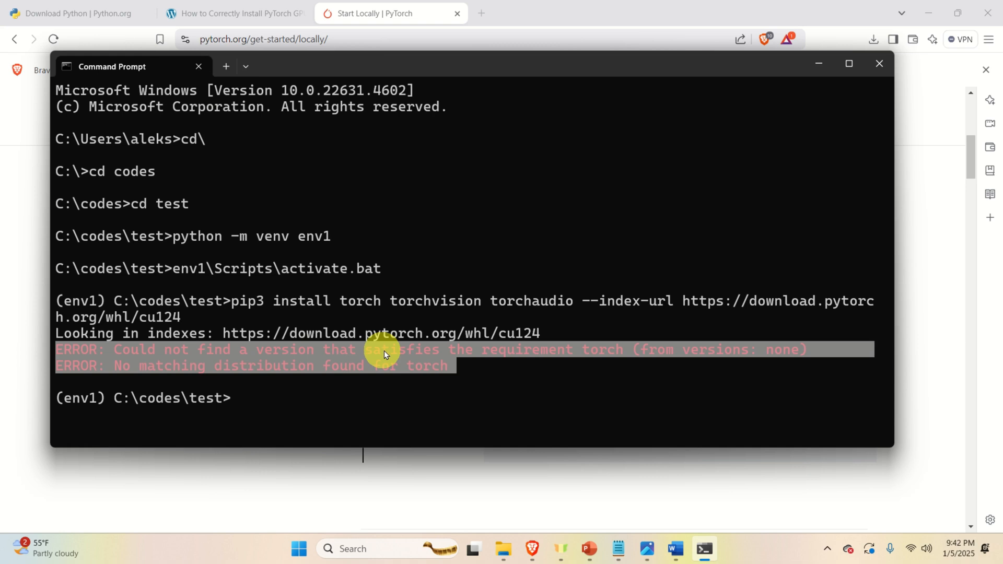
mouse_move(609, 355)
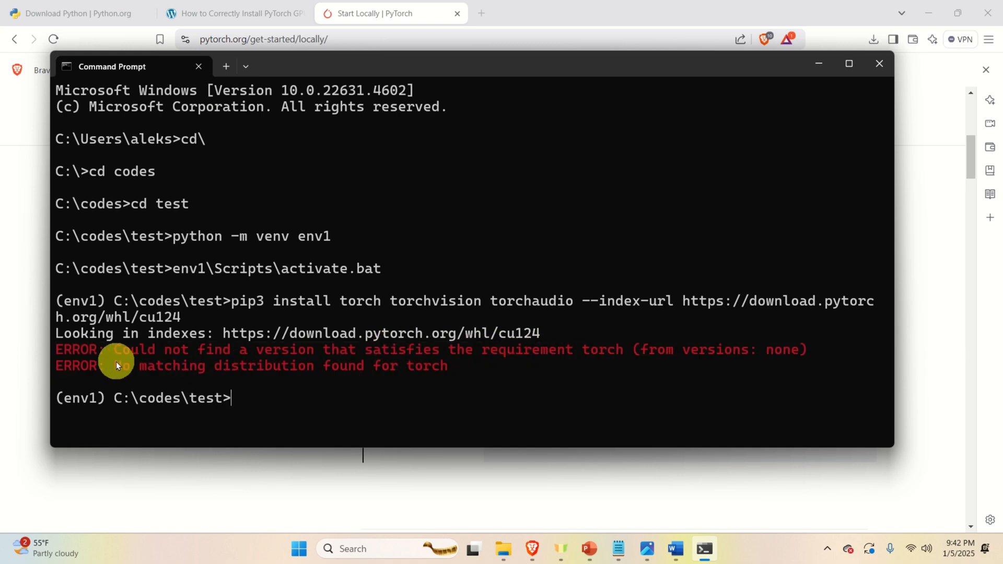
mouse_move(238, 370)
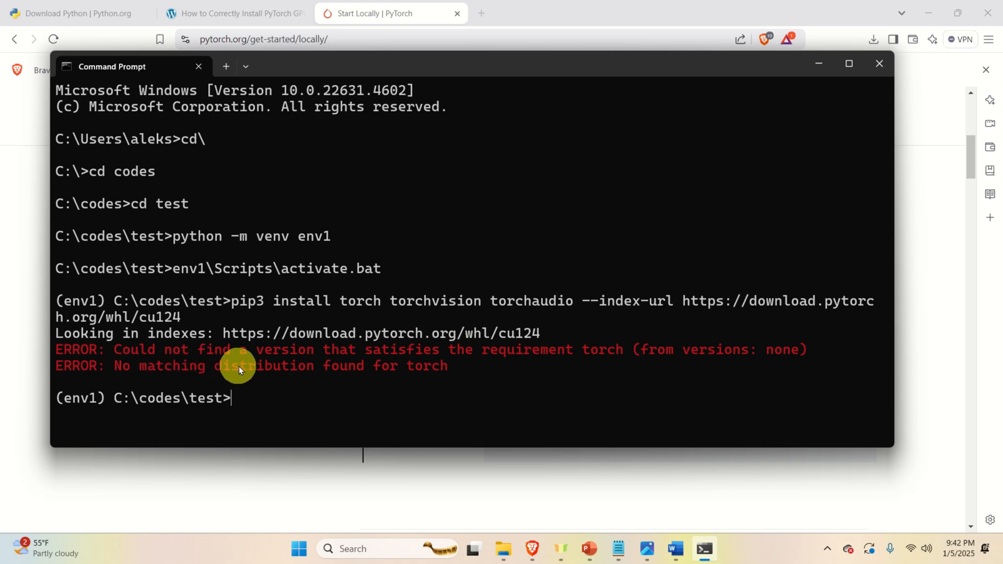
mouse_move(377, 365)
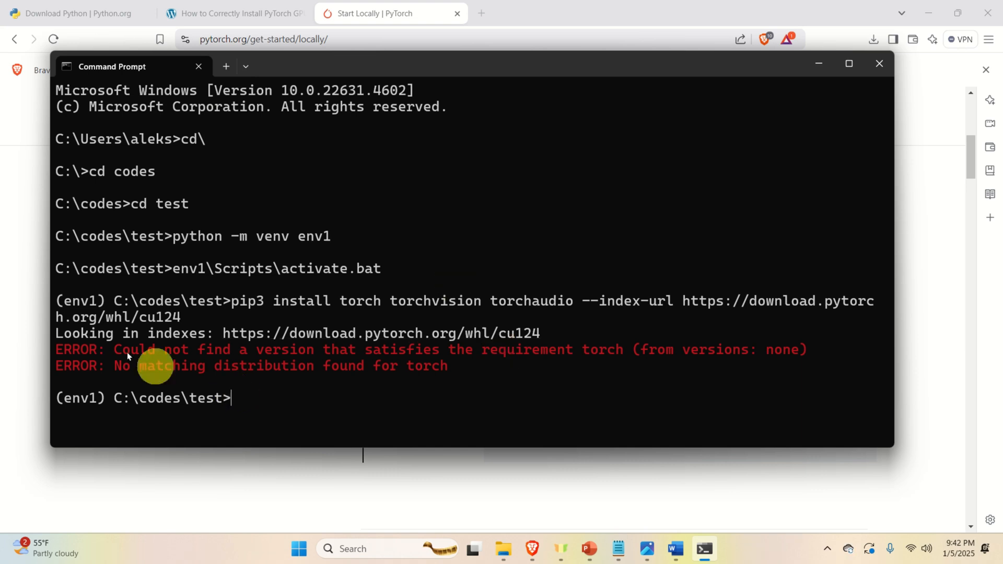
mouse_move(134, 306)
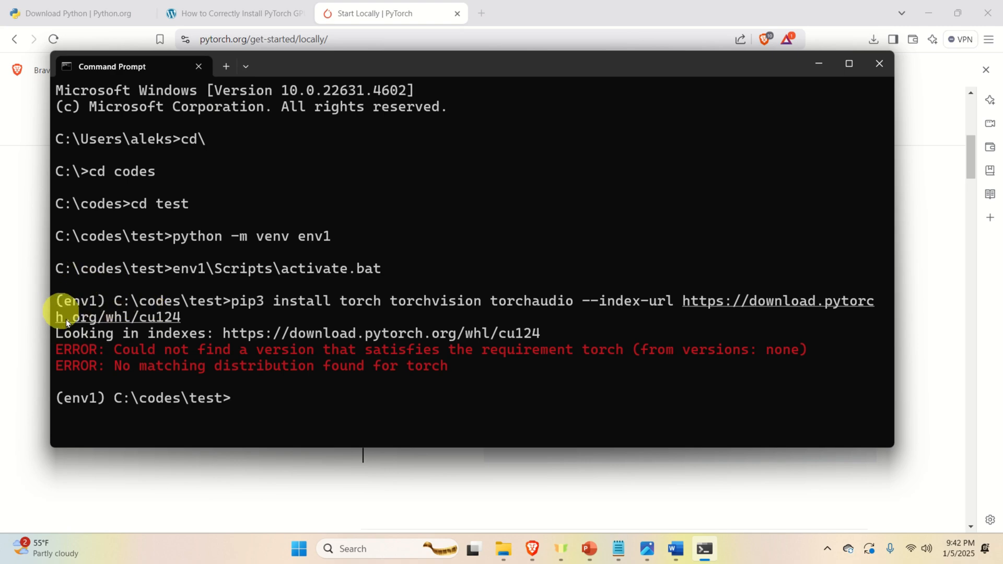
mouse_move(224, 319)
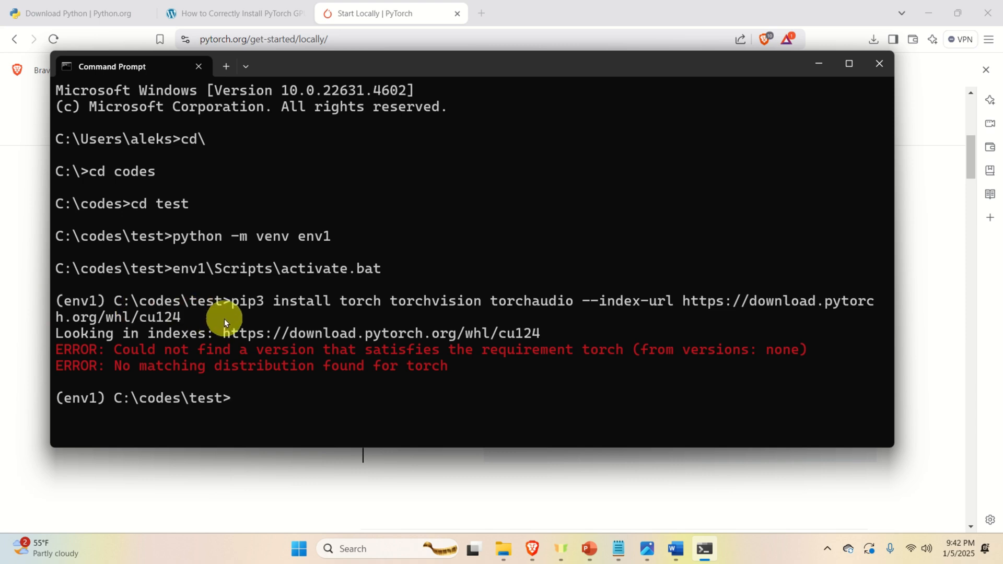
mouse_move(240, 355)
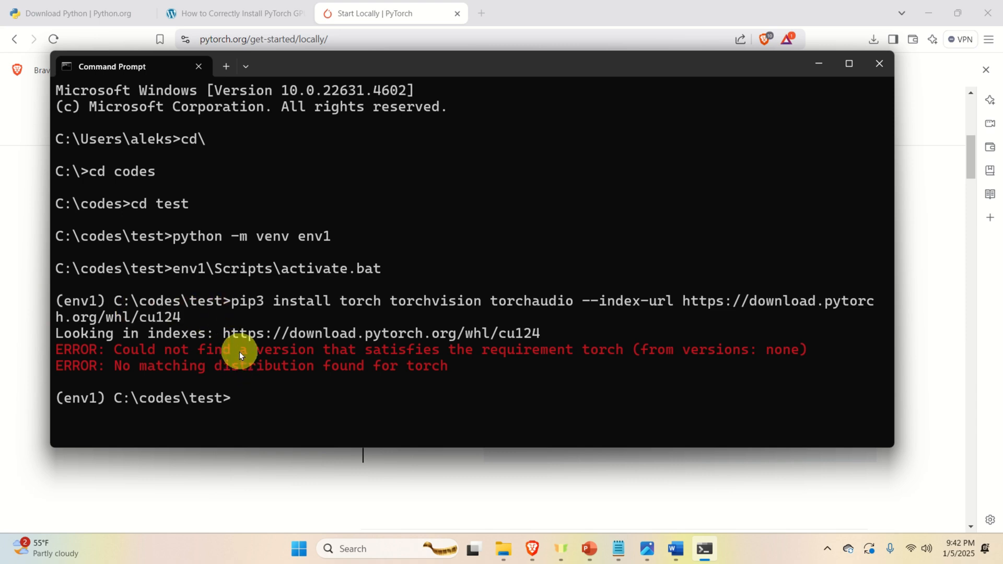
mouse_move(248, 301)
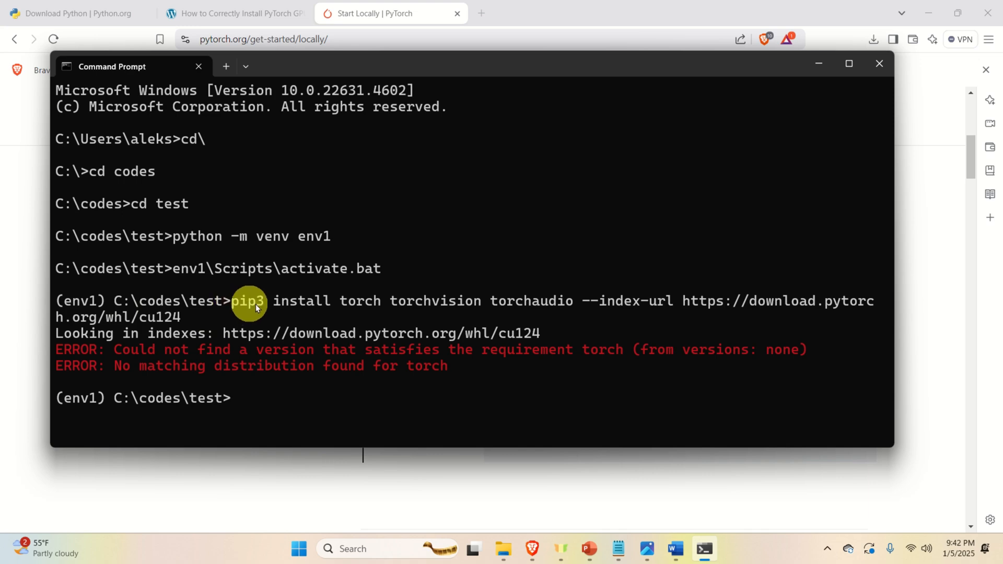
mouse_move(285, 317)
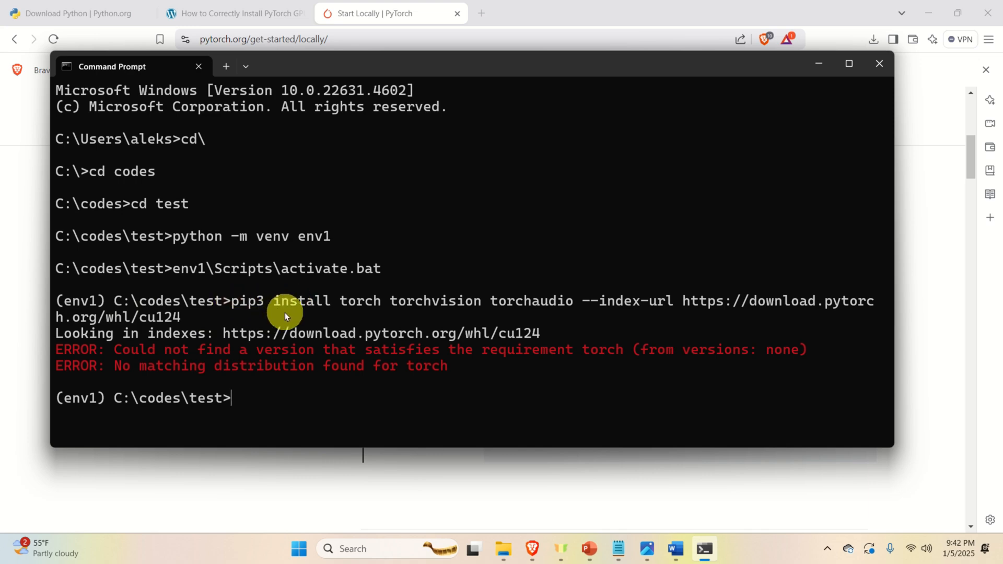
mouse_move(259, 309)
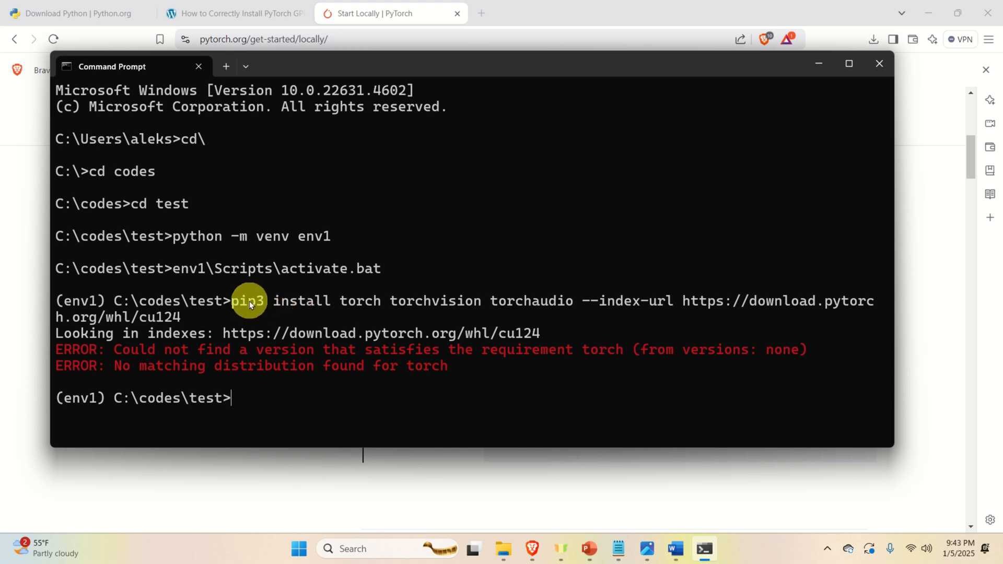
mouse_move(301, 299)
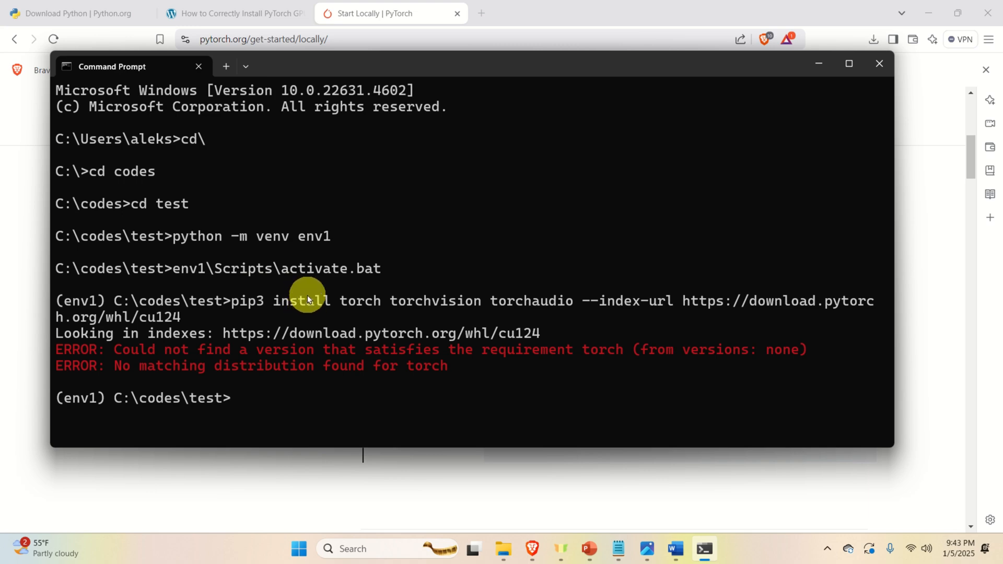
mouse_move(323, 295)
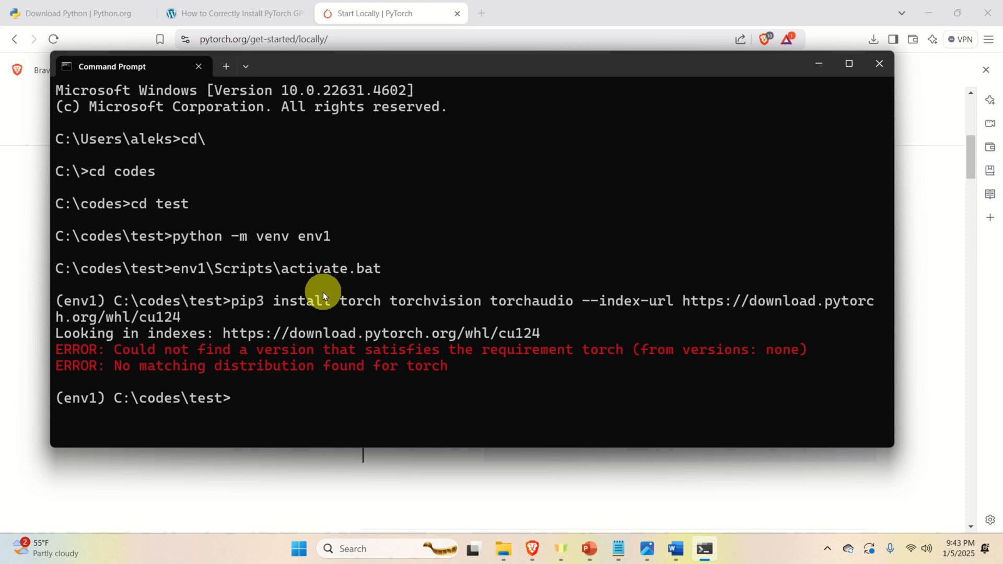
mouse_move(387, 268)
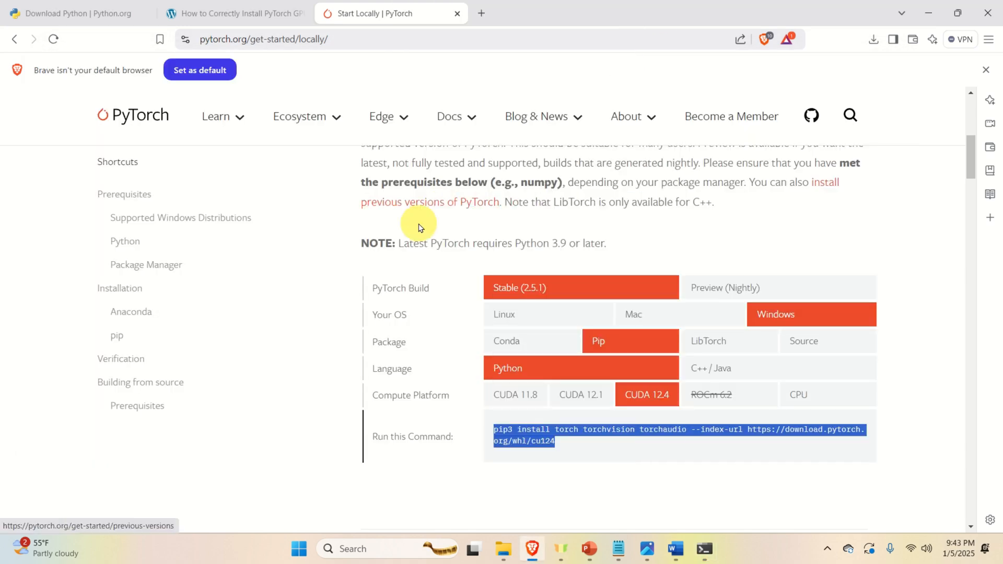
Step: Scroll the Start Locally page to the Windows prerequisites listing Python 3.9–3.12 support
scroll(up, 3)
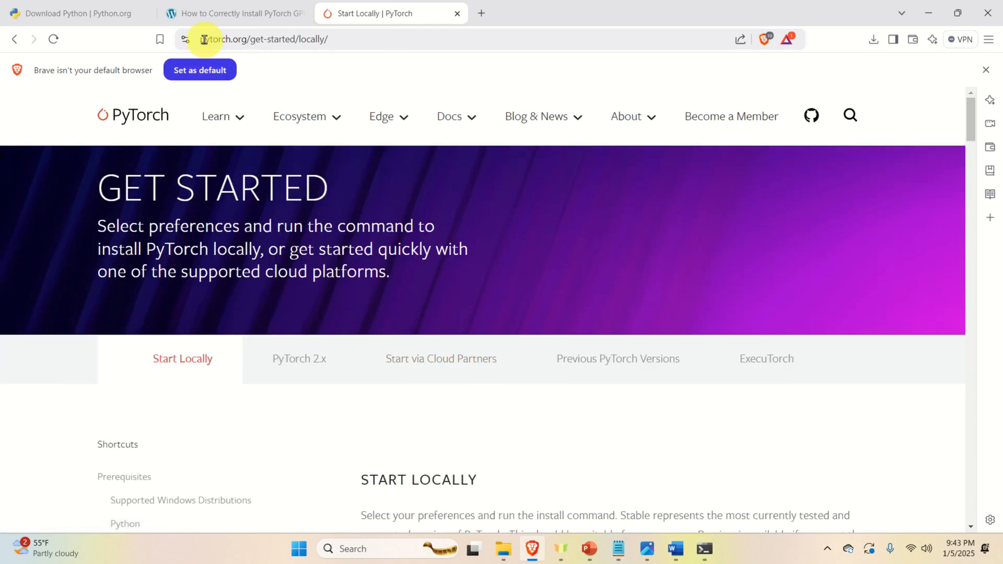
scroll(down, 3)
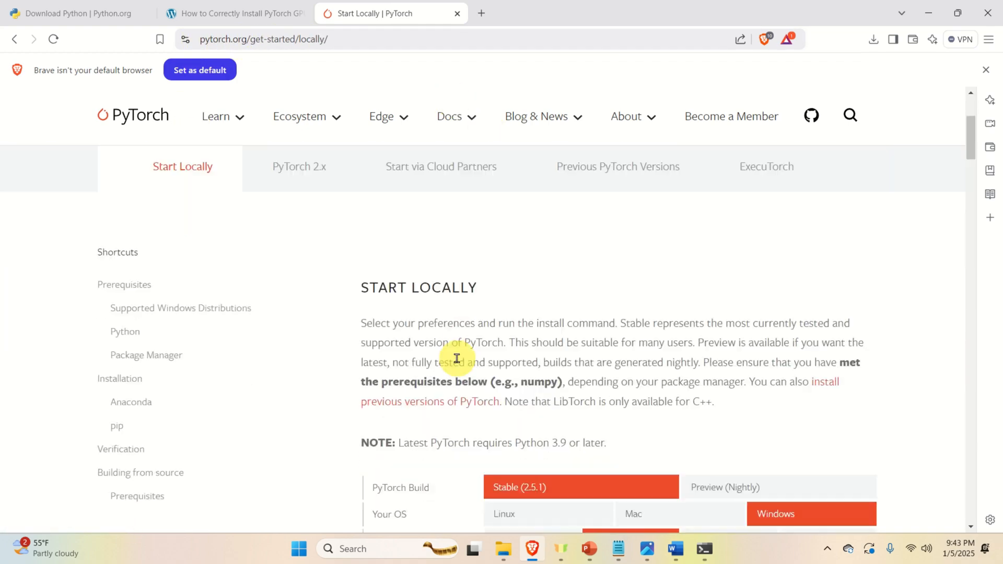
scroll(down, 3)
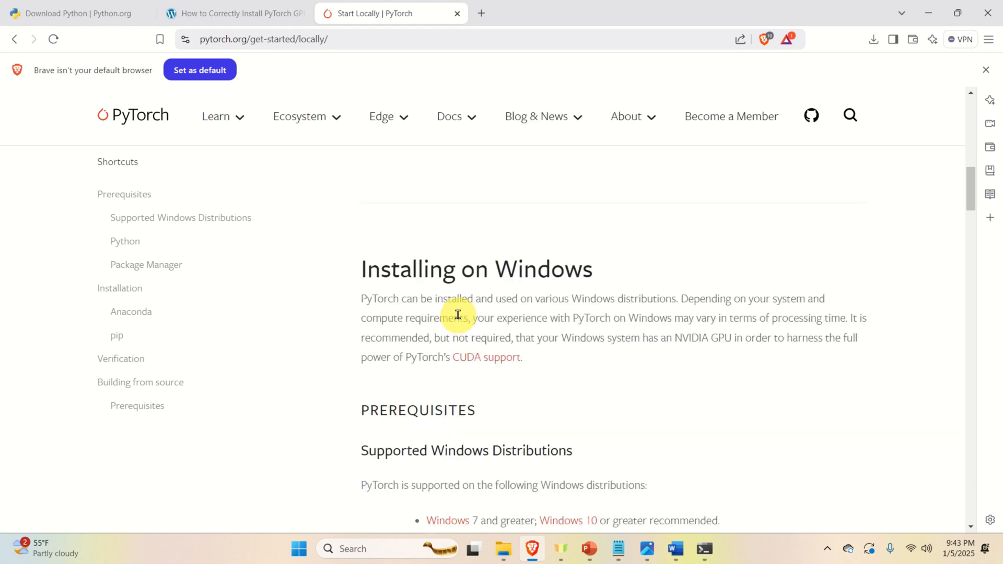
scroll(down, 3)
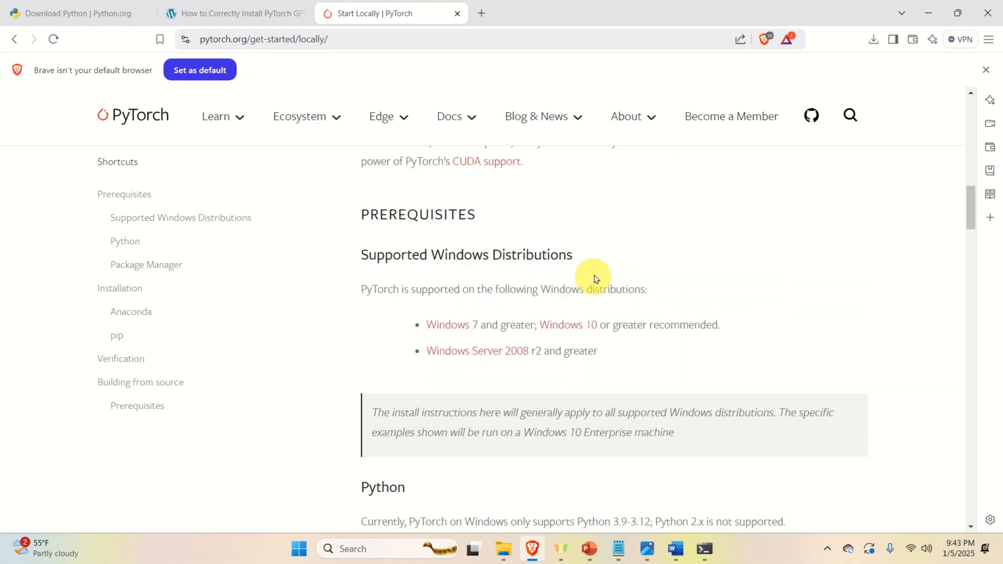
mouse_move(455, 230)
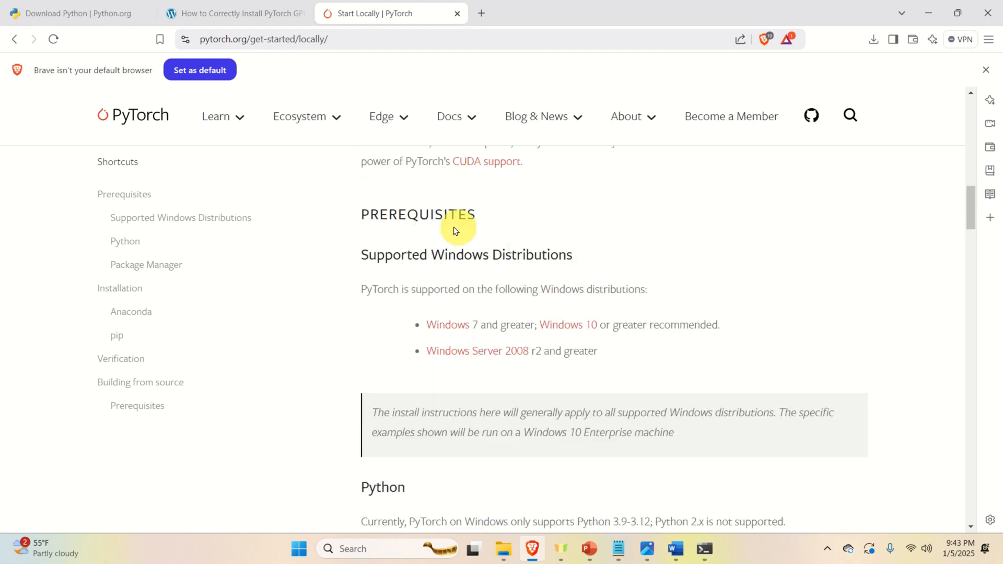
scroll(down, 3)
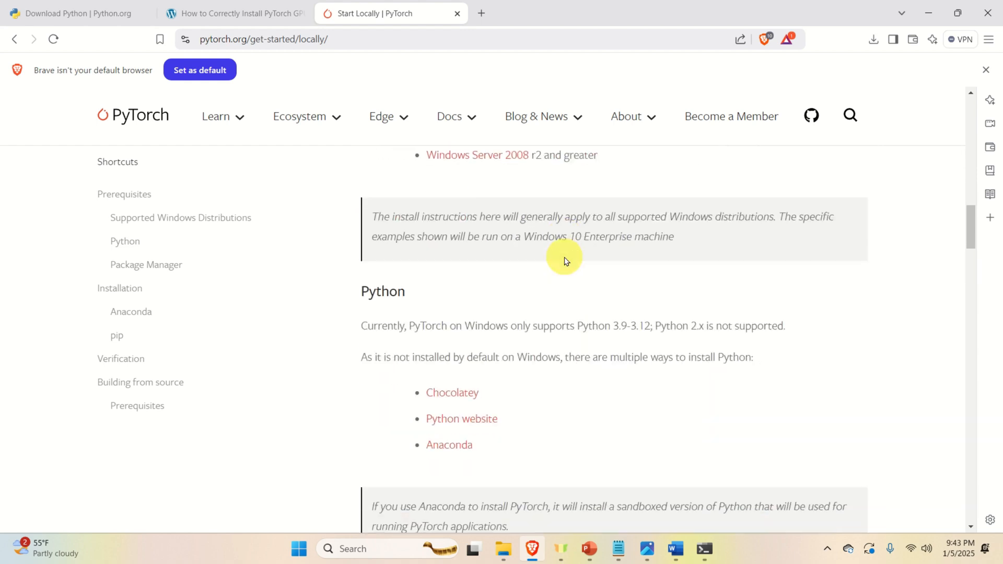
scroll(down, 3)
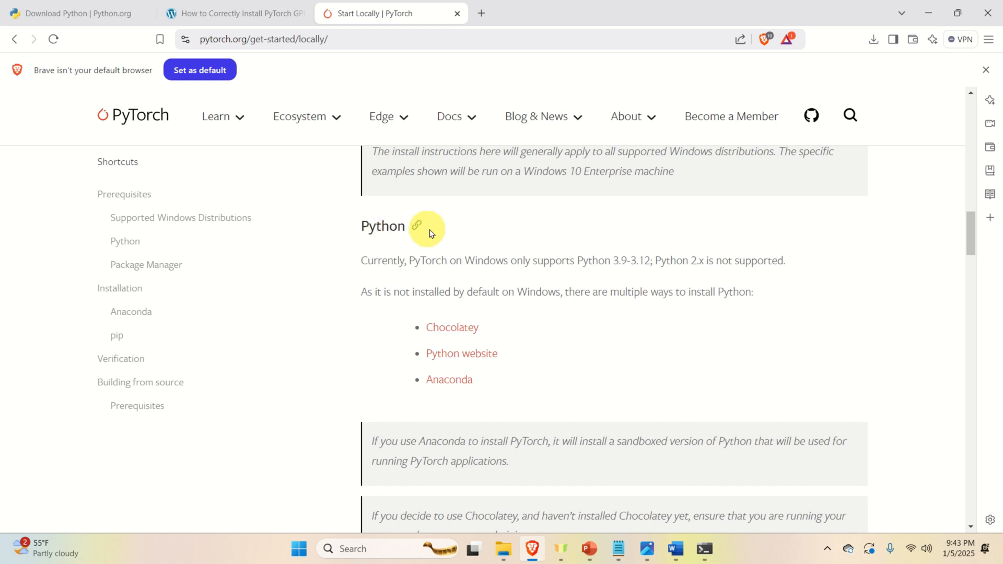
mouse_move(372, 265)
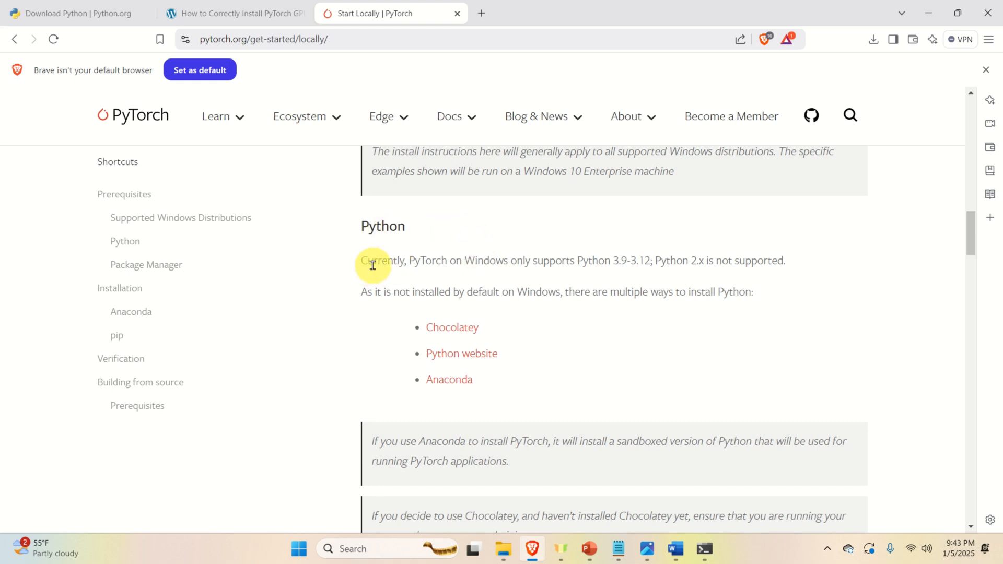
mouse_move(530, 266)
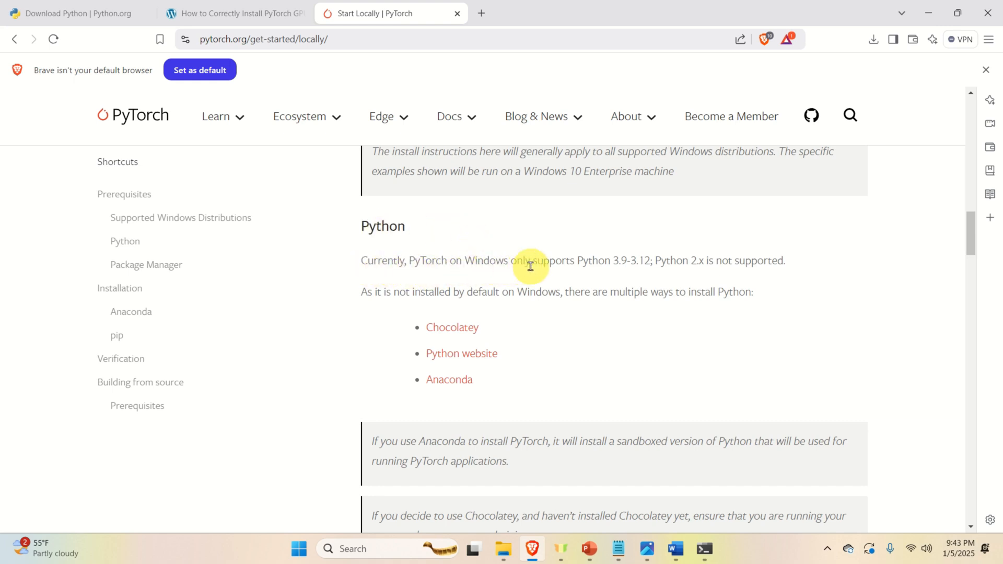
mouse_move(620, 266)
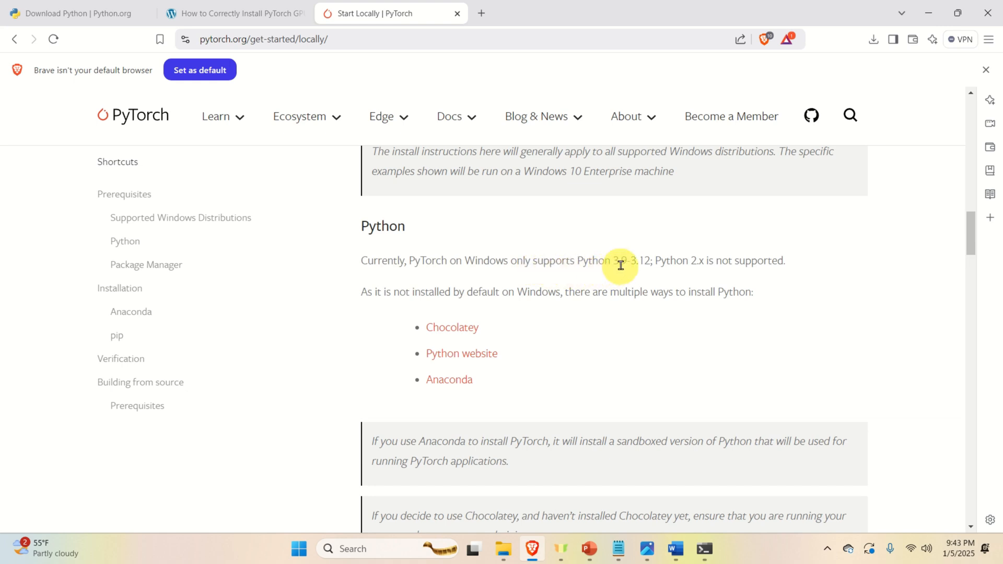
mouse_move(643, 265)
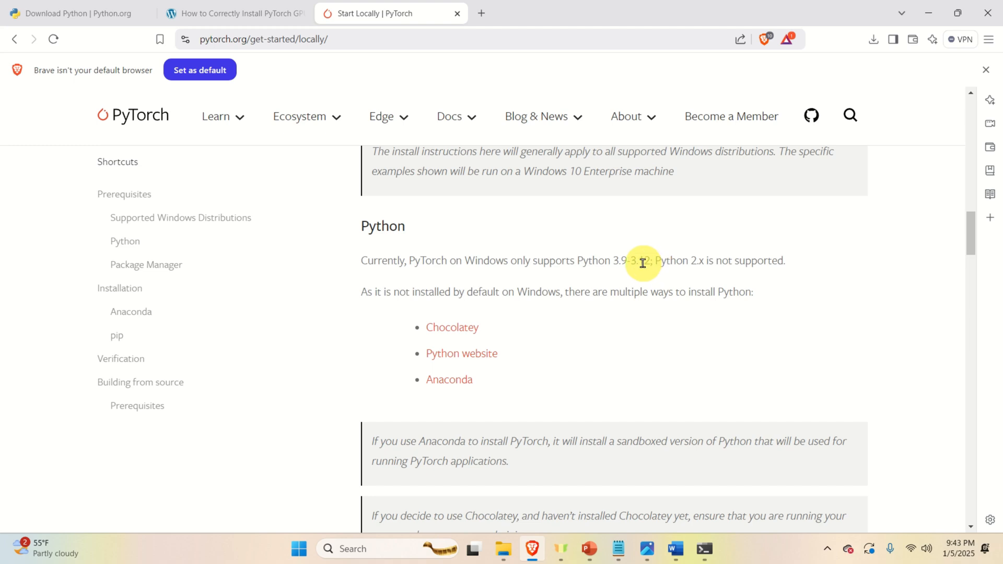
mouse_move(651, 266)
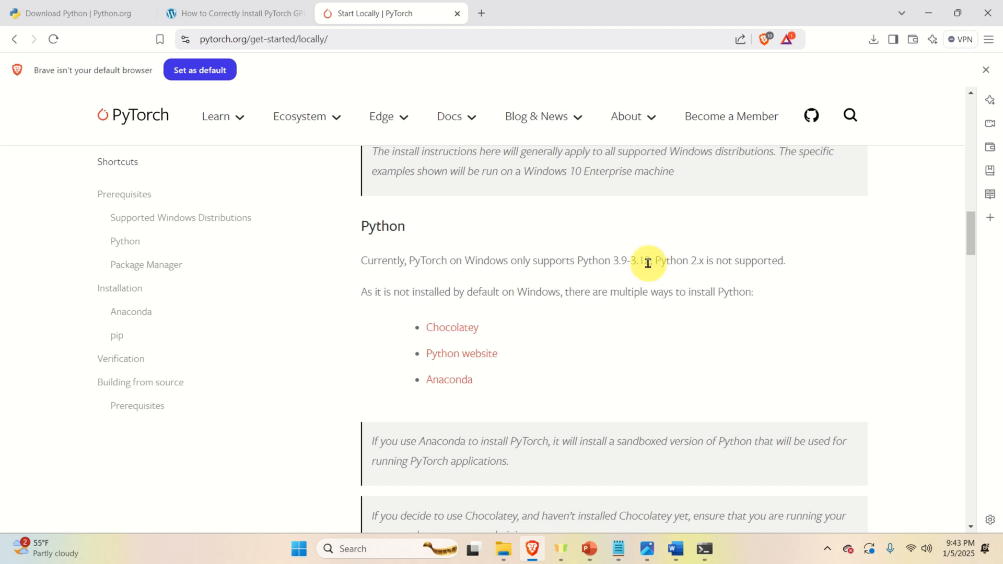
mouse_move(704, 548)
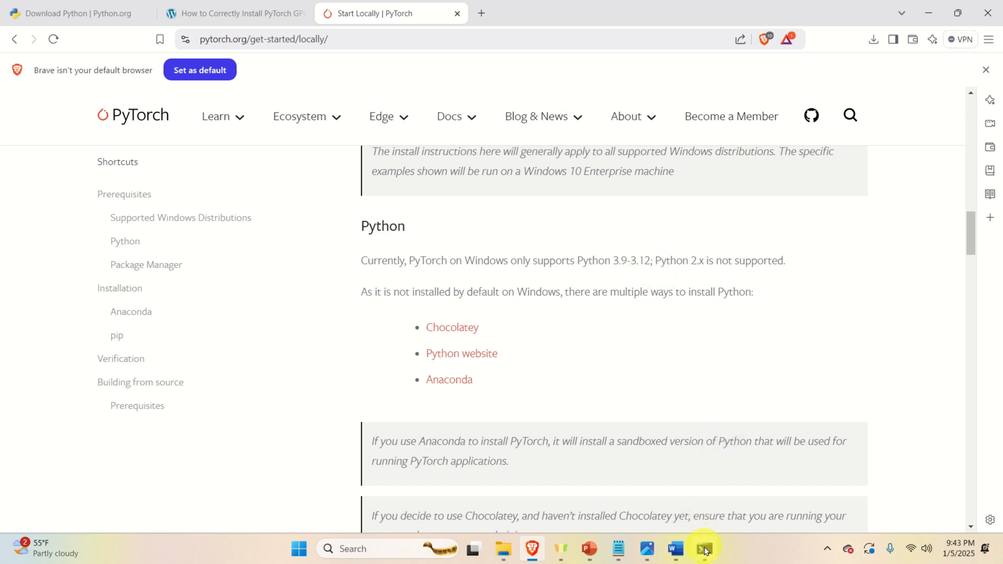
Step: Run python --version in Command Prompt, which reports Python 3.13.1
click(702, 549)
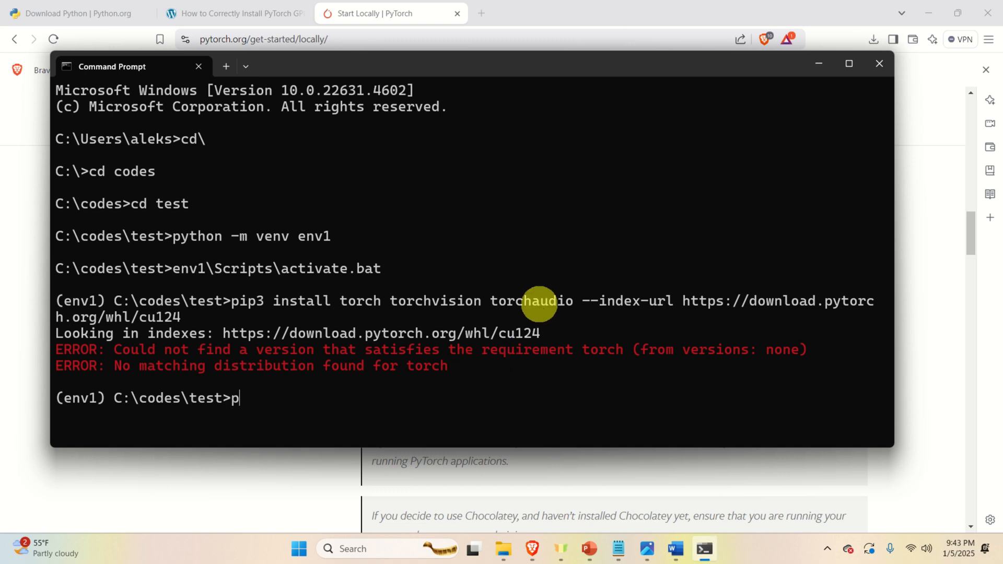
text(ython --version)
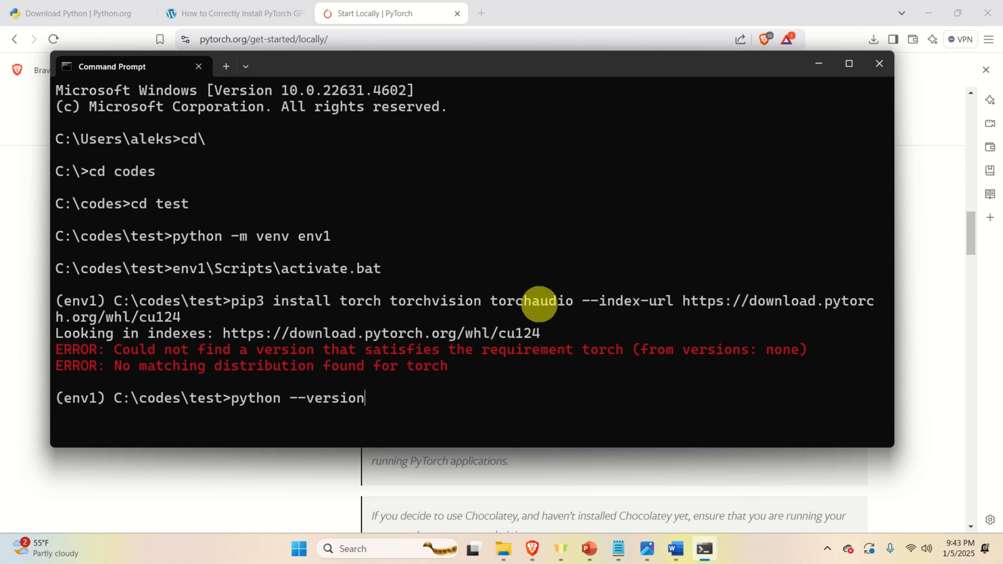
key(Return)
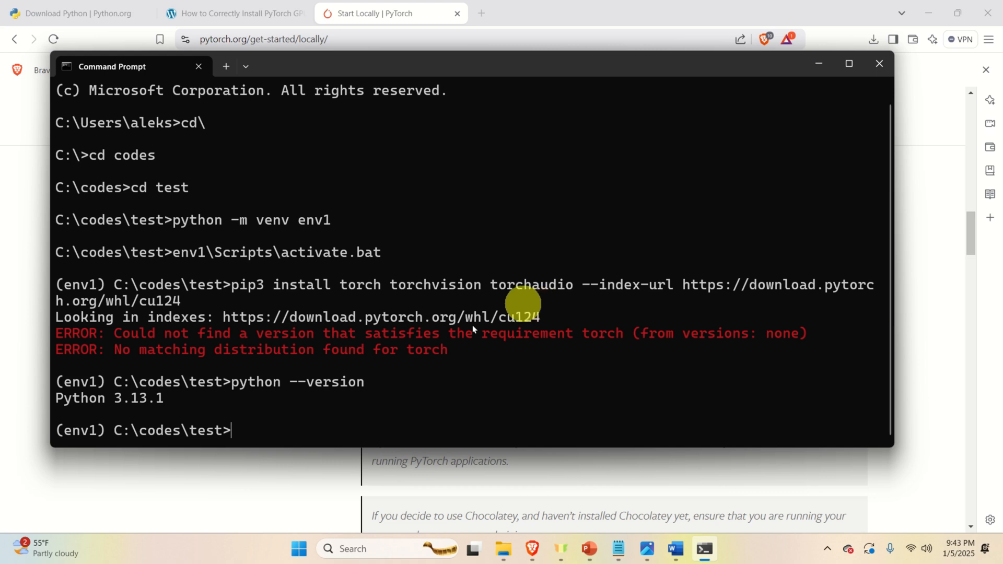
mouse_move(155, 407)
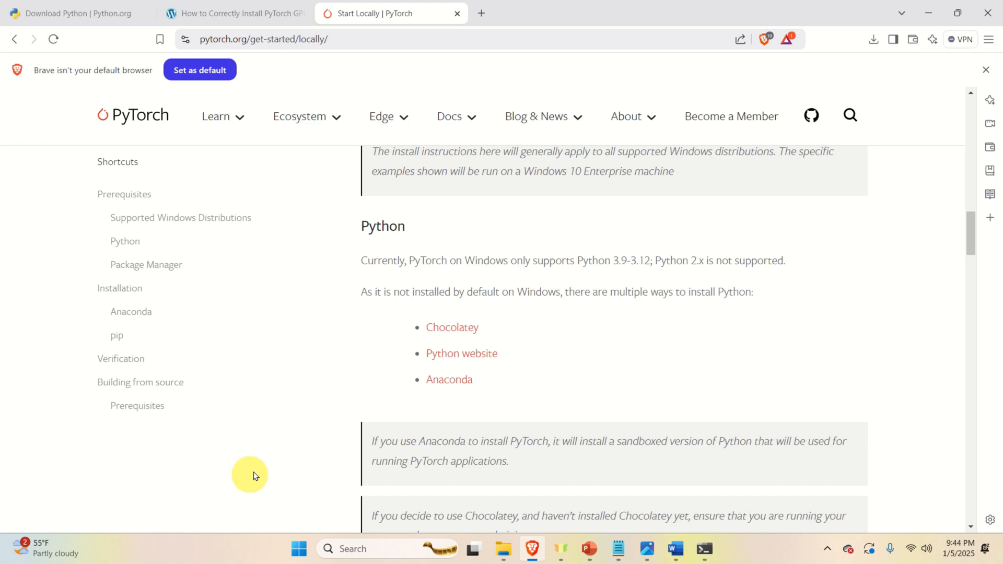
mouse_move(444, 371)
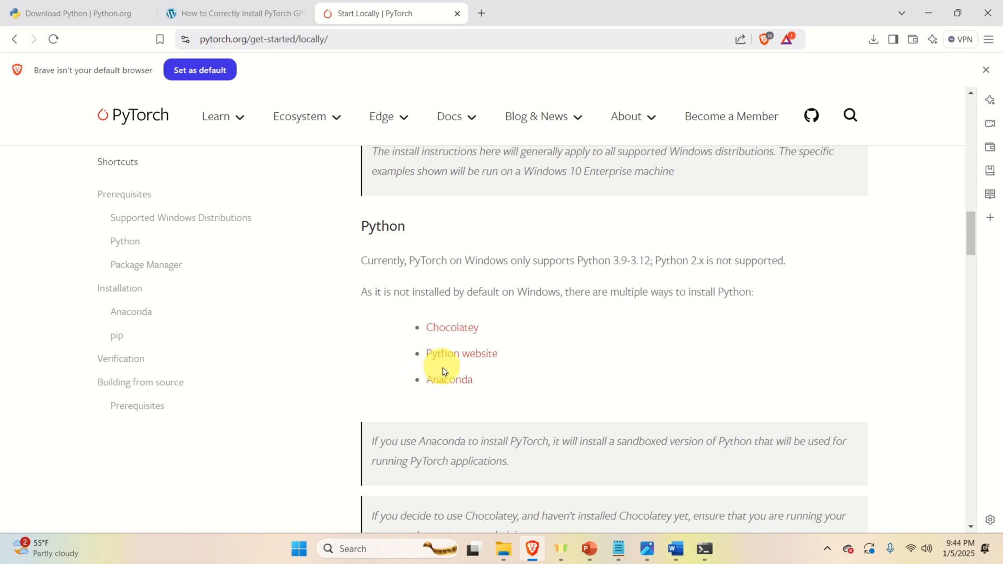
mouse_move(493, 358)
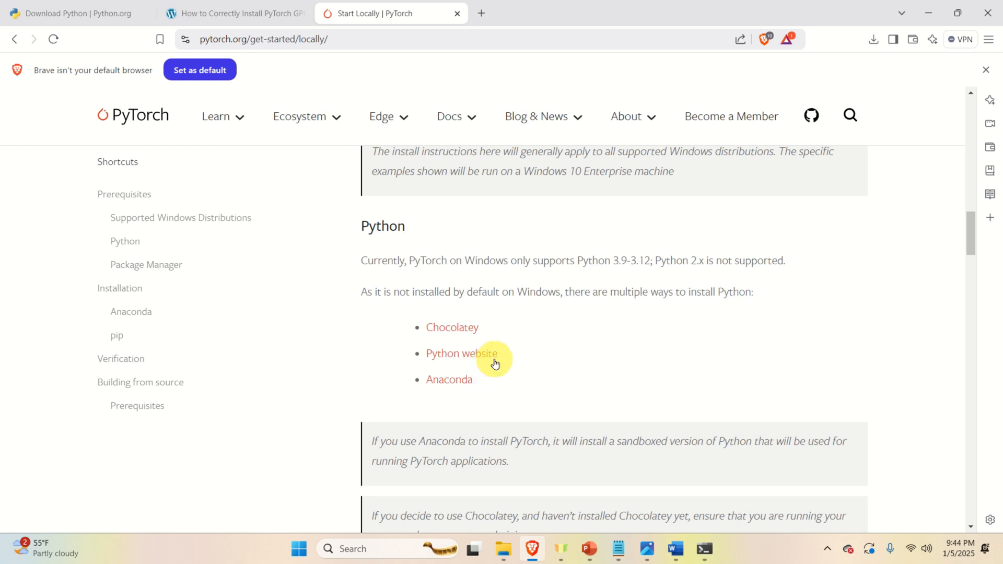
mouse_move(592, 217)
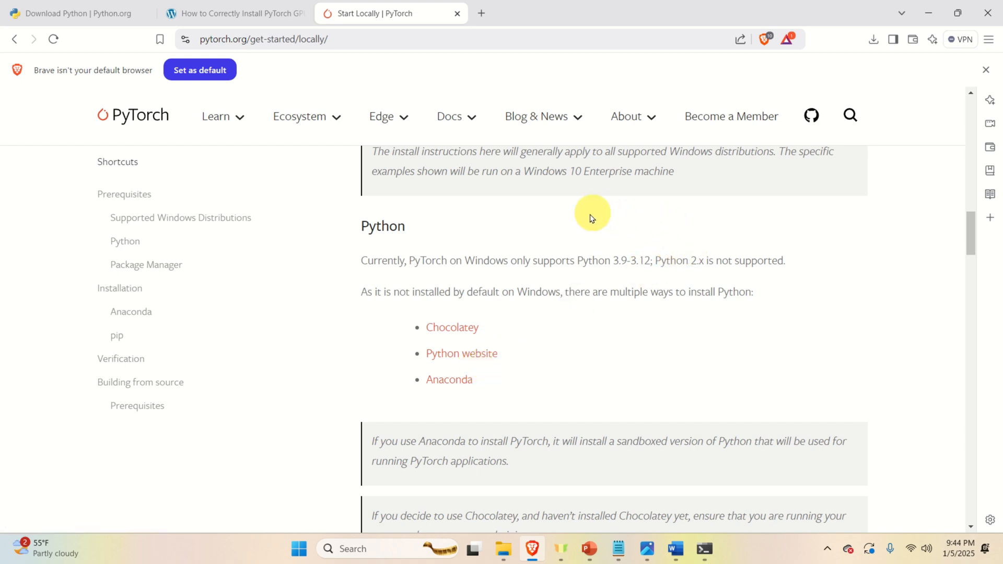
mouse_move(564, 247)
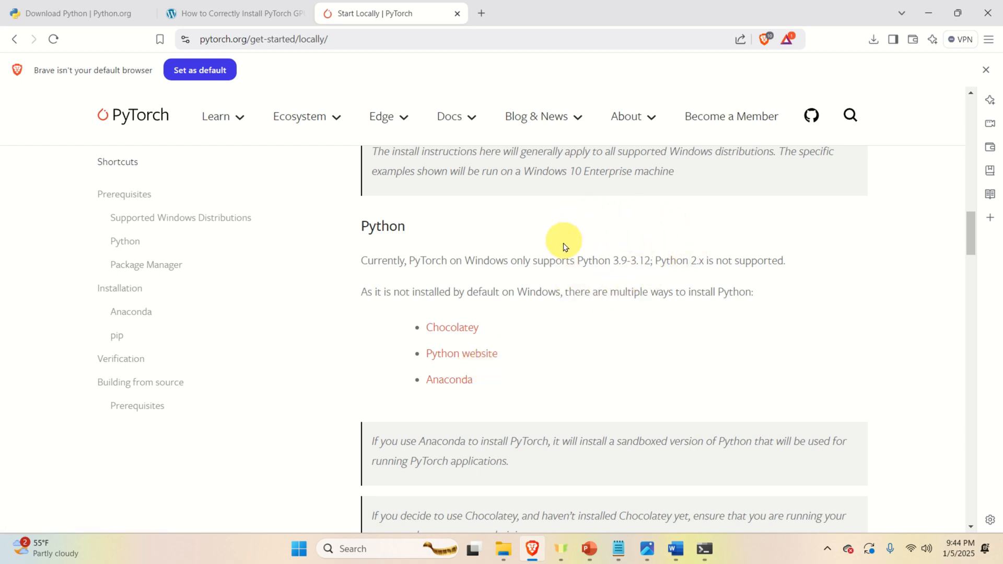
mouse_move(637, 277)
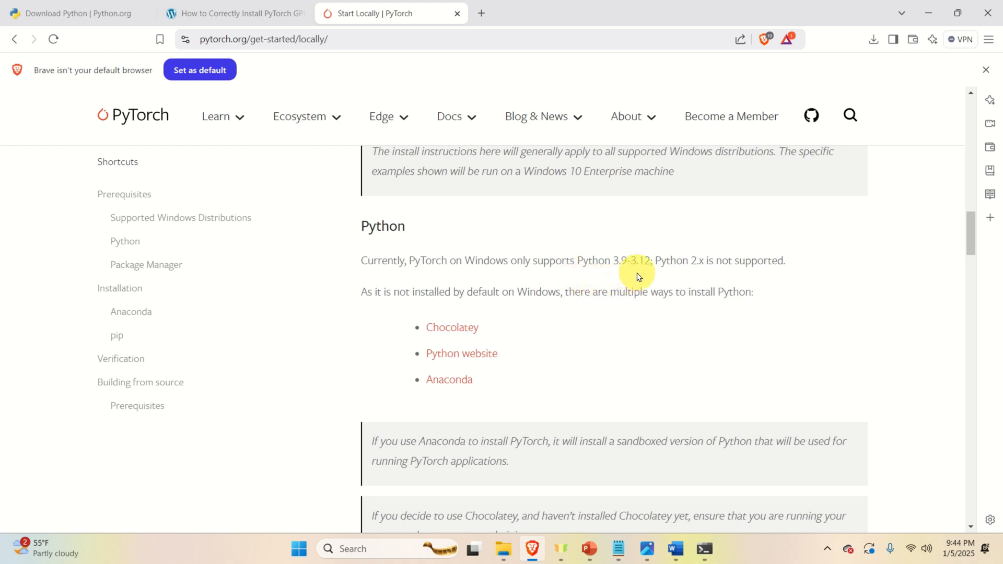
mouse_move(661, 259)
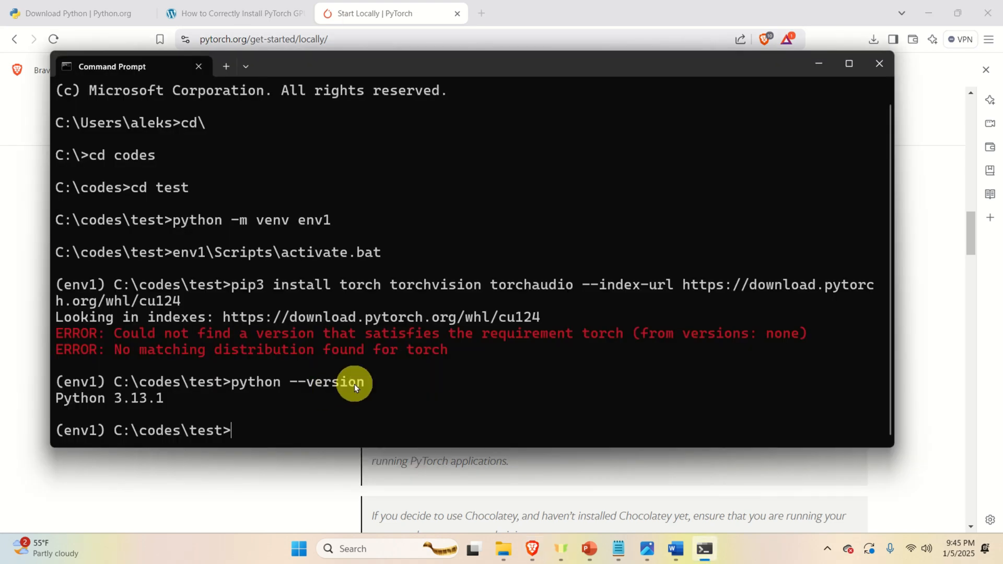
Step: Deactivate env1, returning to the plain C:\codes\test prompt
text(deac)
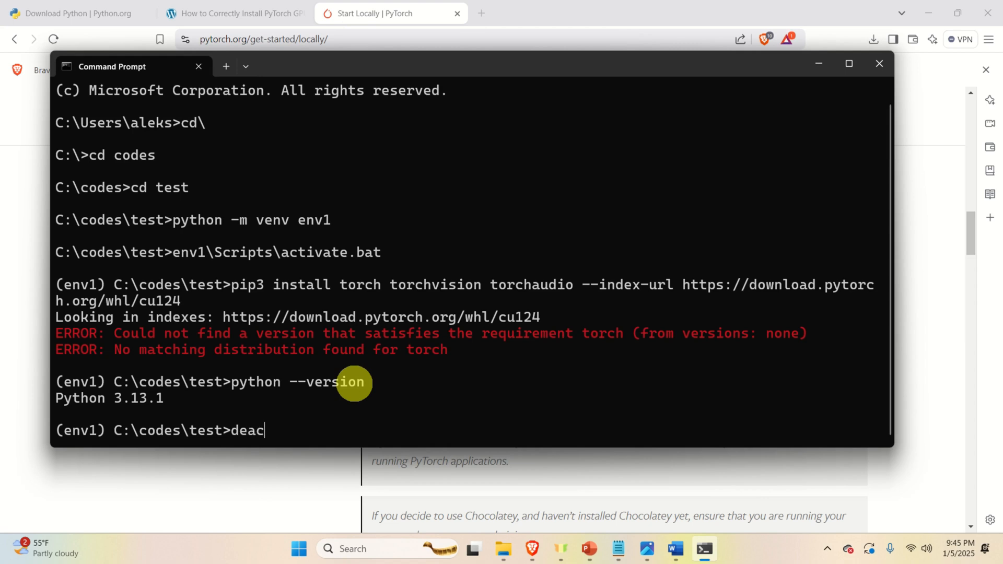
key(Return)
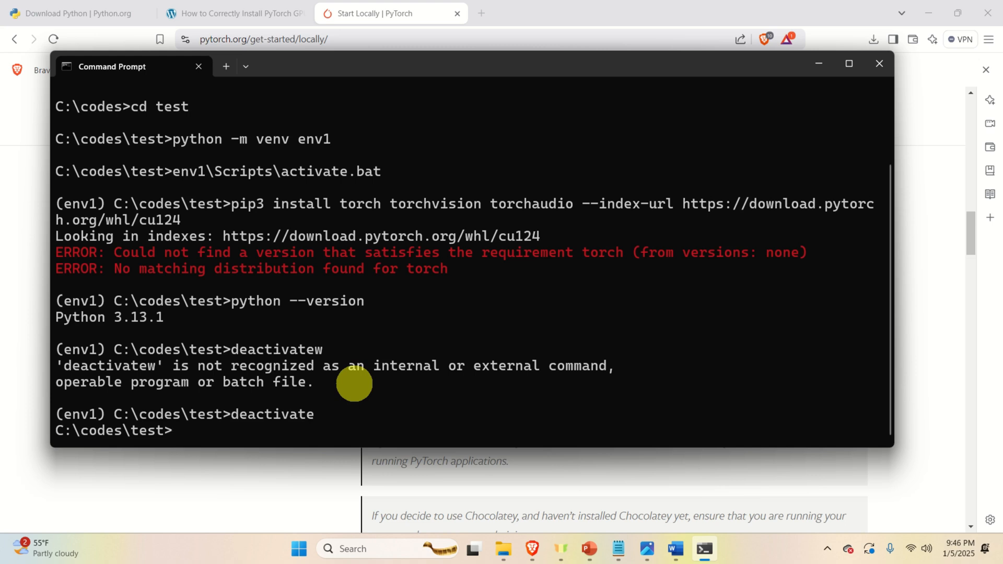
Step: Close Command Prompt and open Add or remove programs via Start search
click(878, 64)
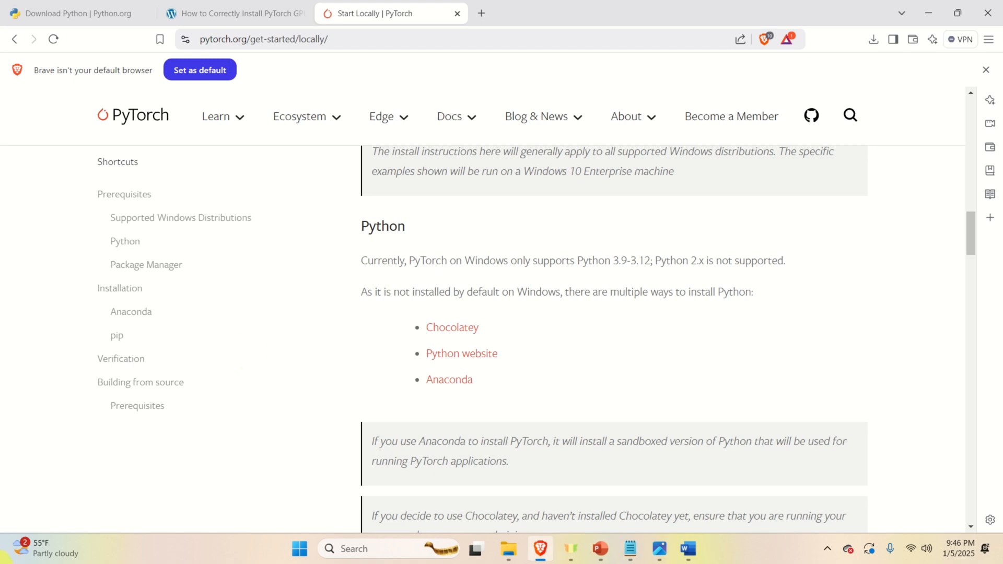
click(299, 549)
text(add)
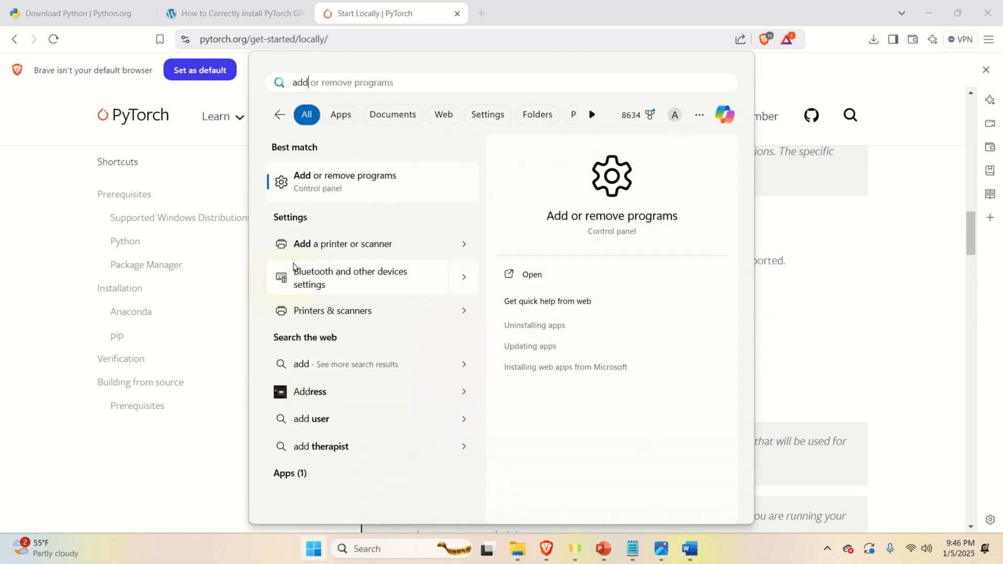
click(344, 181)
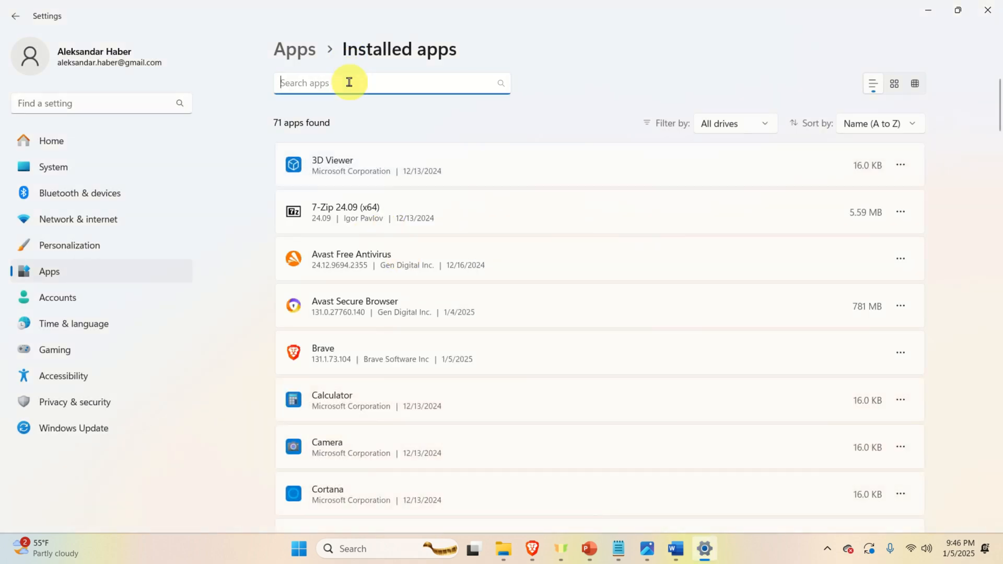
Step: Filter installed apps by 'python' and start uninstalling Python 3.13.1 (64-bit)
text(python)
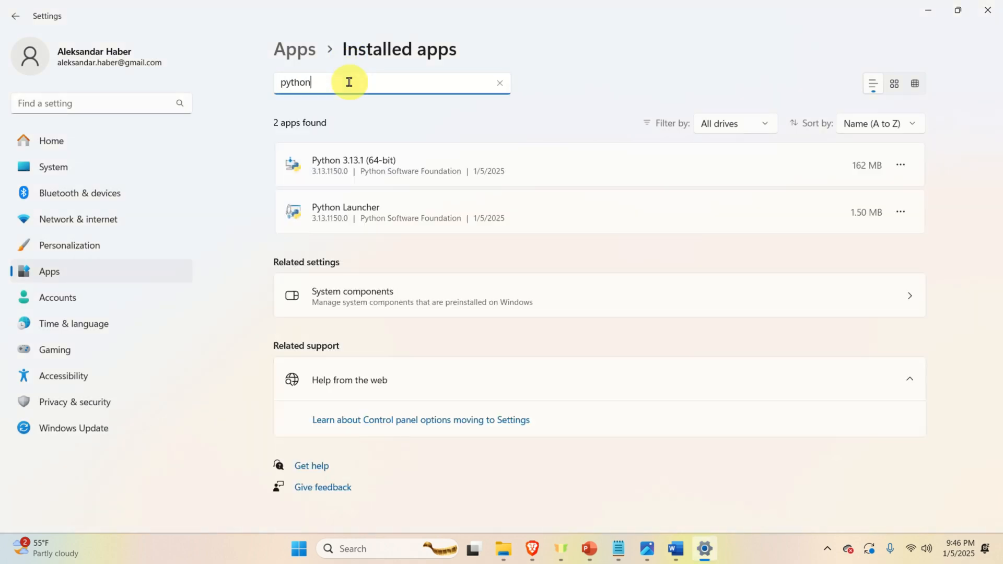
mouse_move(360, 171)
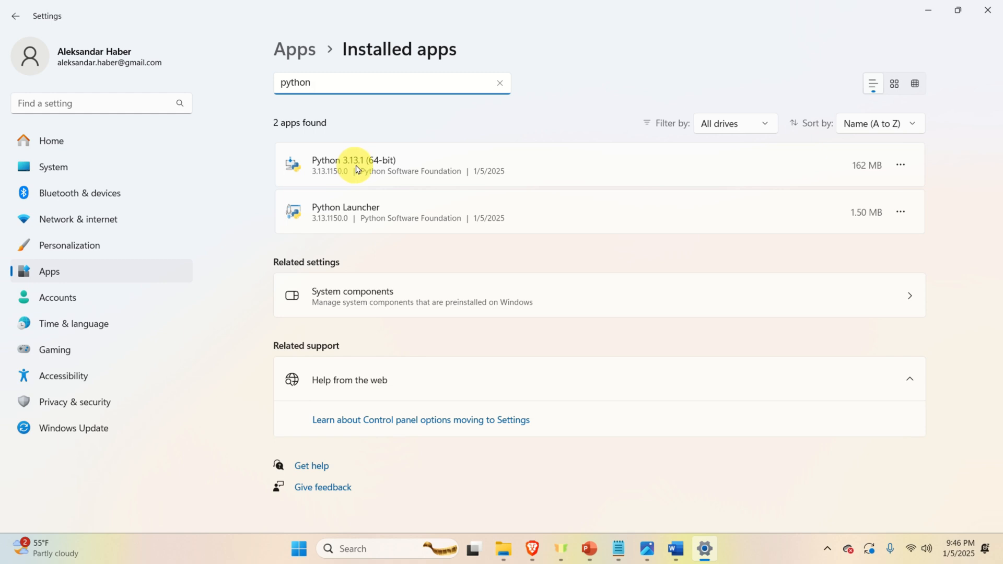
mouse_move(900, 178)
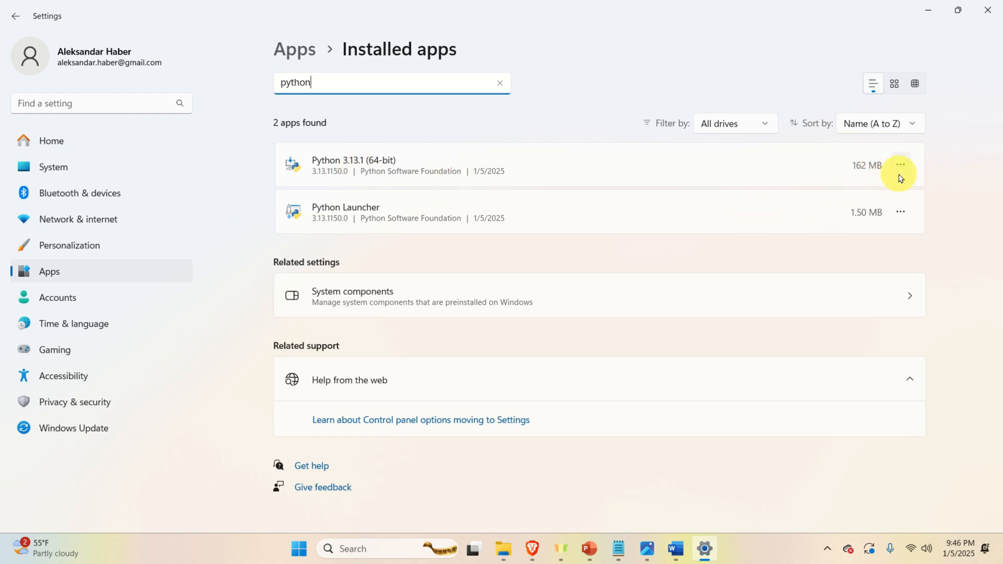
click(900, 165)
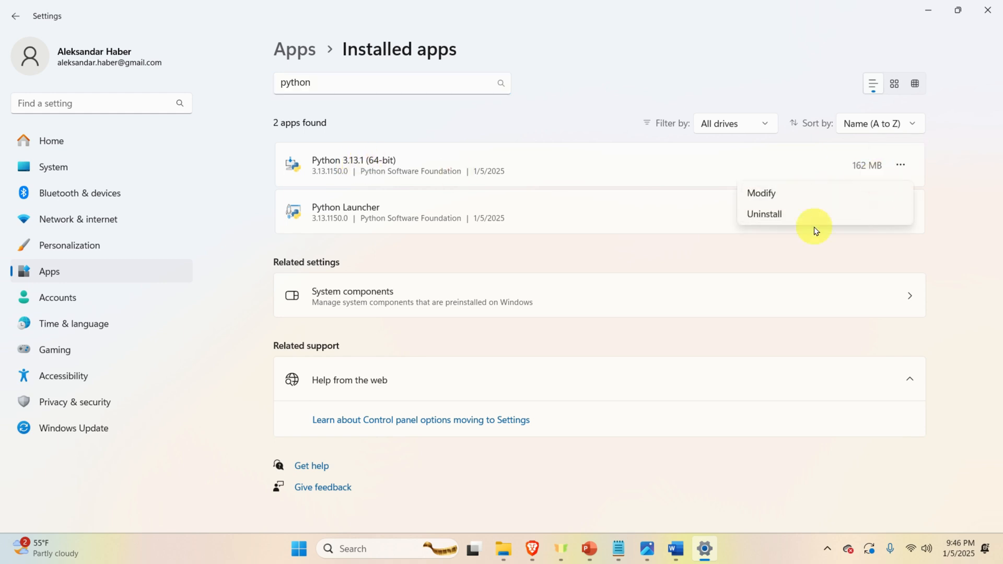
click(764, 213)
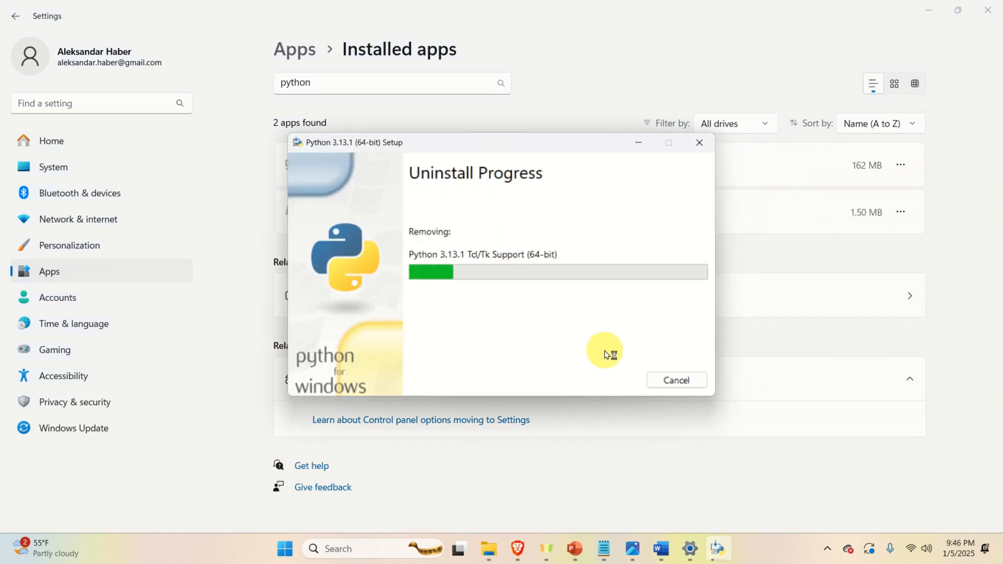
mouse_move(609, 339)
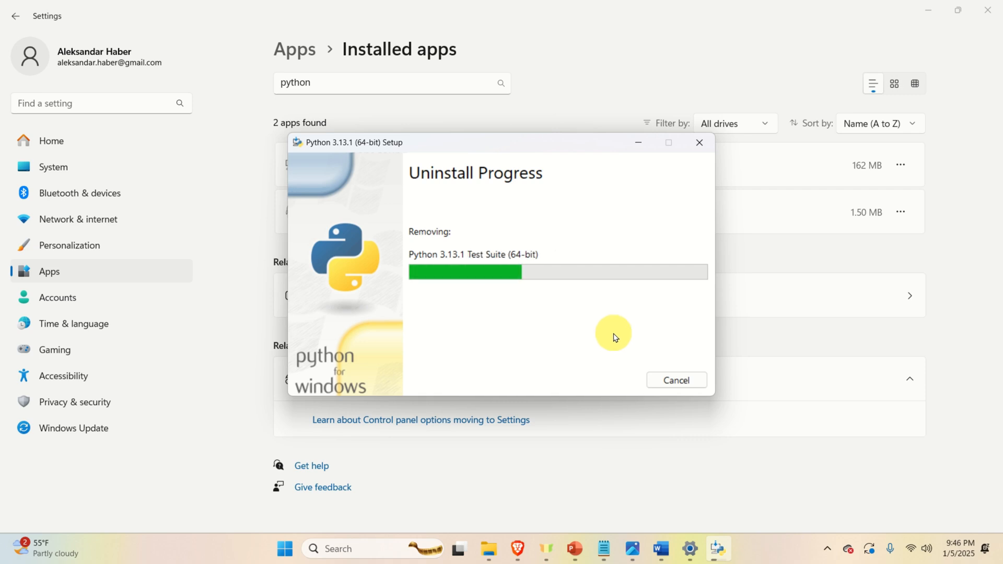
mouse_move(526, 141)
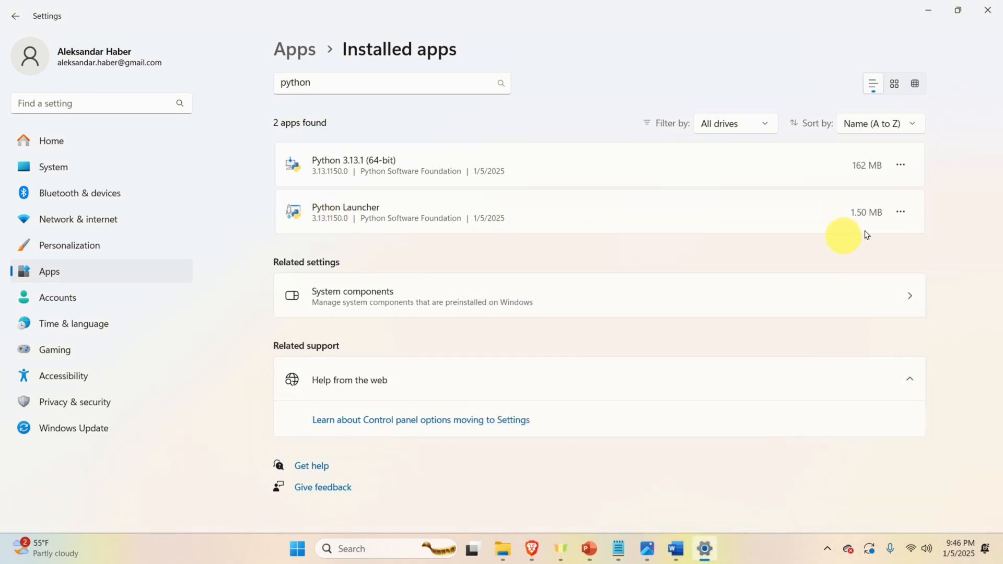
Step: Uninstall Python Launcher from the installed apps list
click(900, 165)
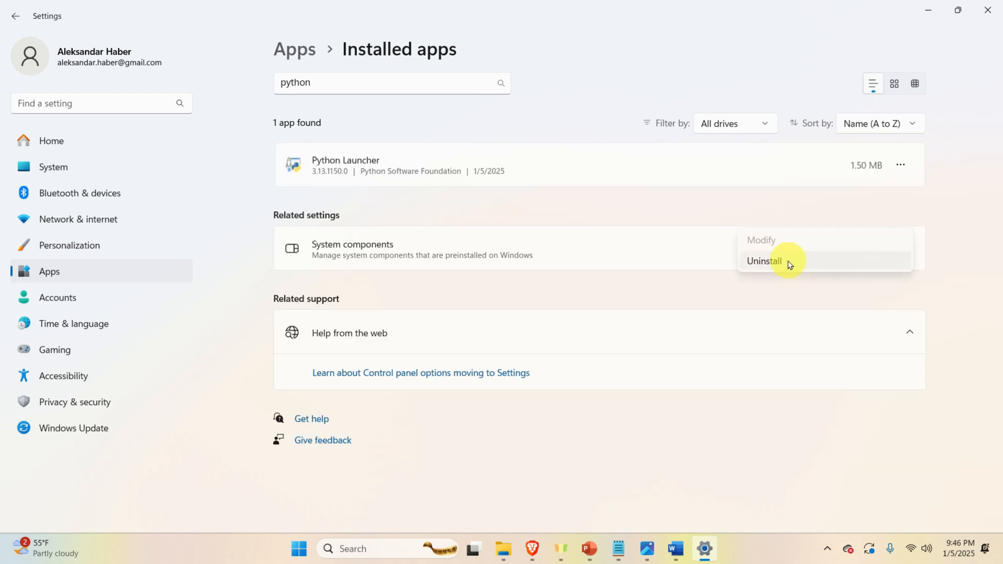
click(763, 261)
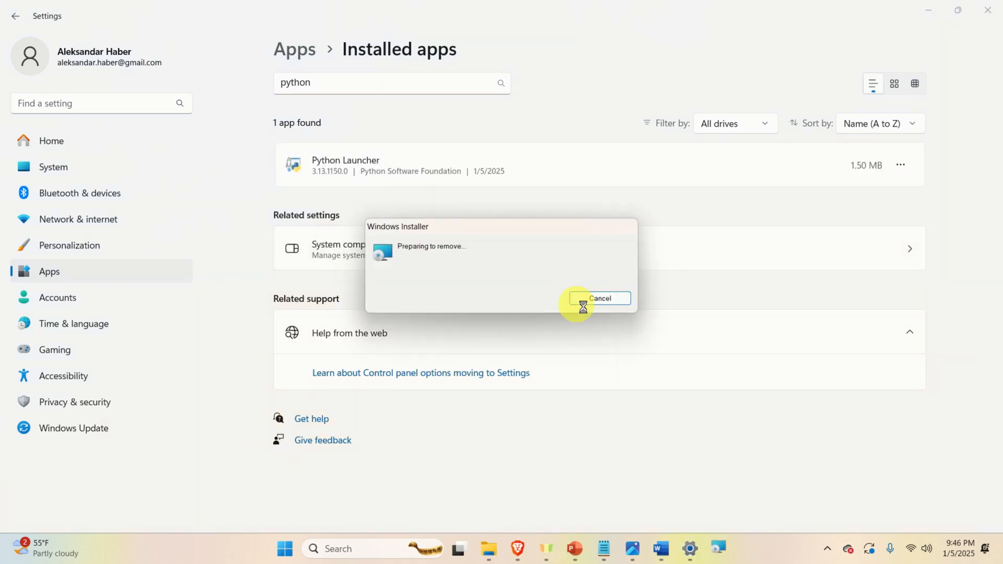
mouse_move(695, 165)
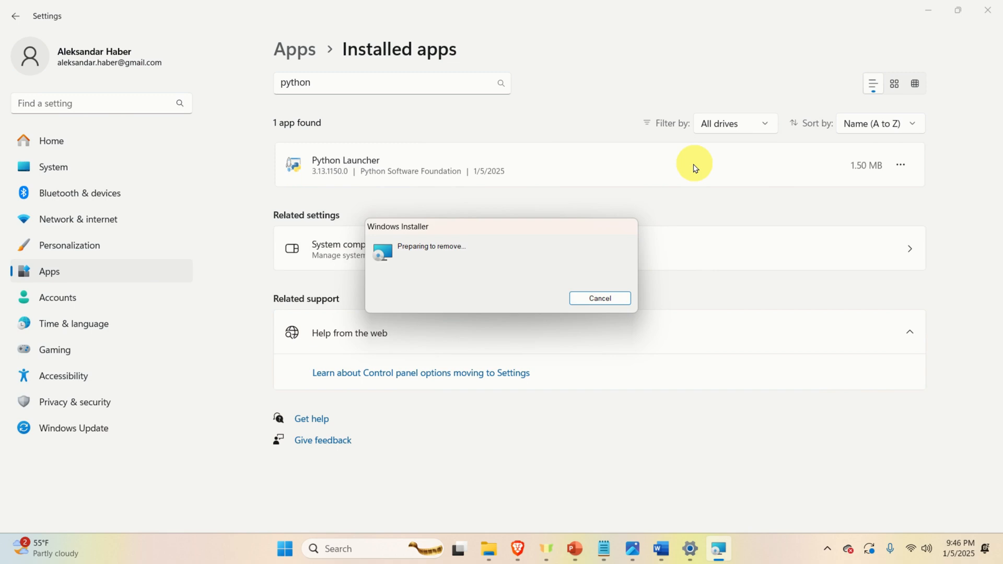
mouse_move(630, 294)
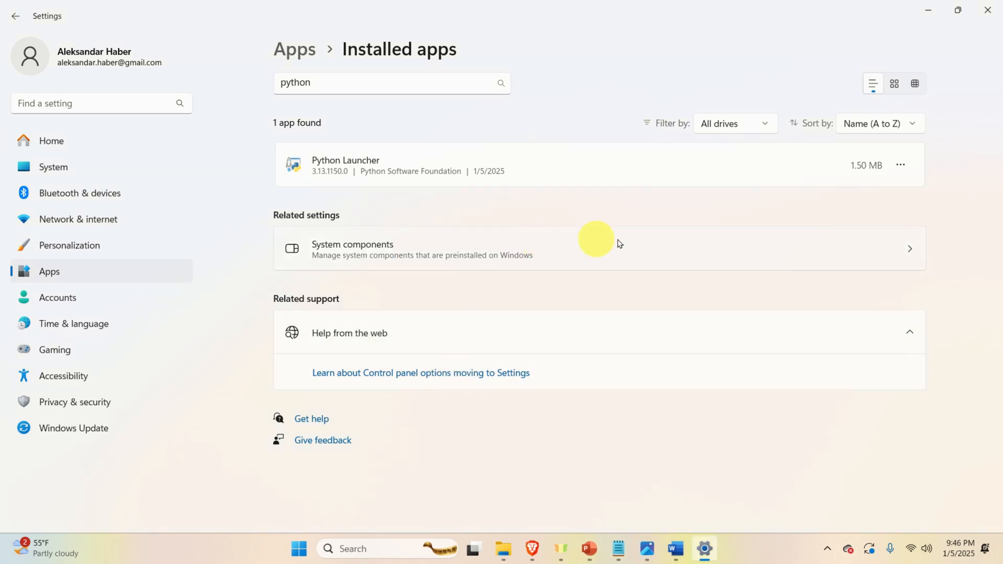
mouse_move(662, 219)
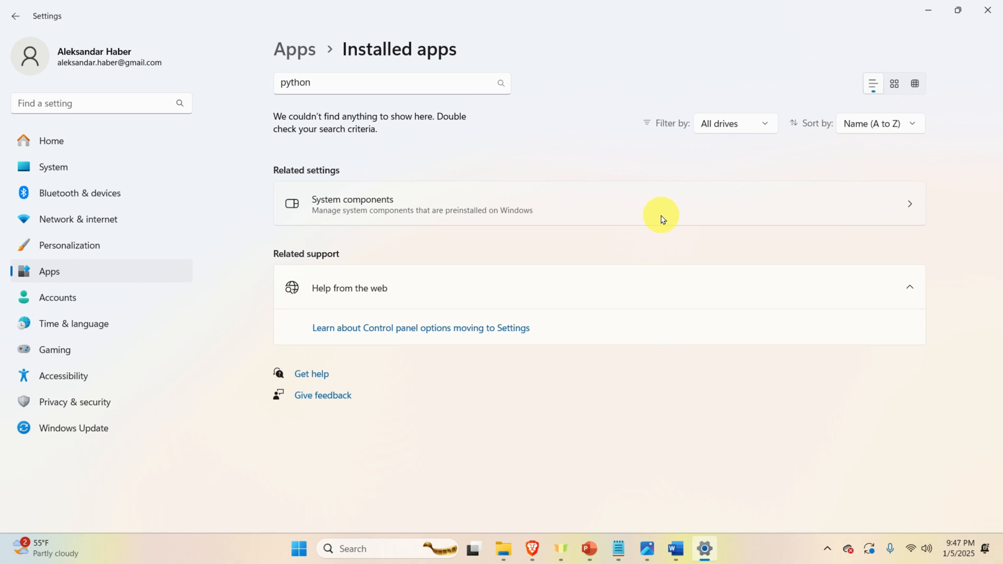
mouse_move(532, 548)
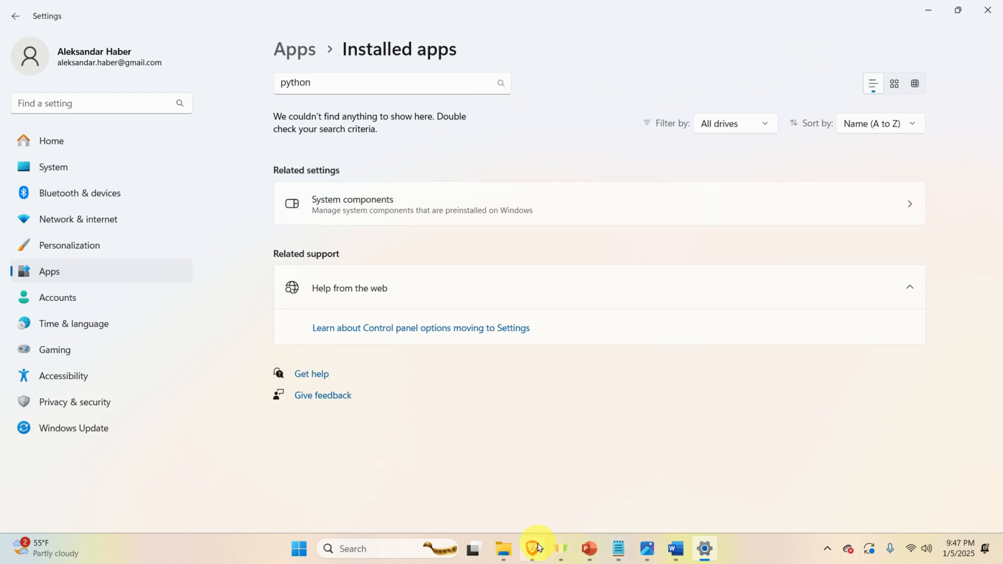
Step: Return to the browser showing PyTorch's Python 3.9–3.12 Windows support note
click(532, 548)
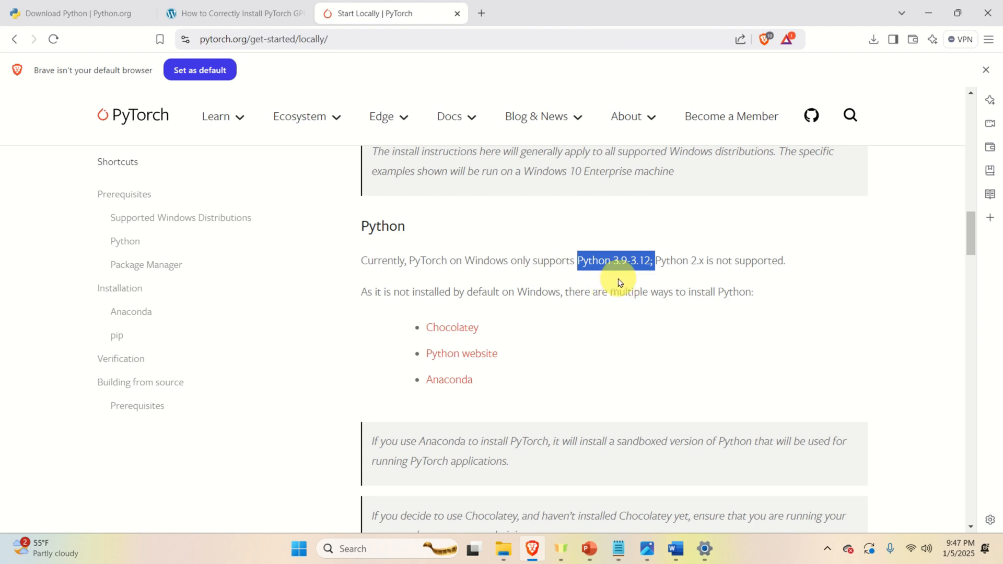
mouse_move(677, 282)
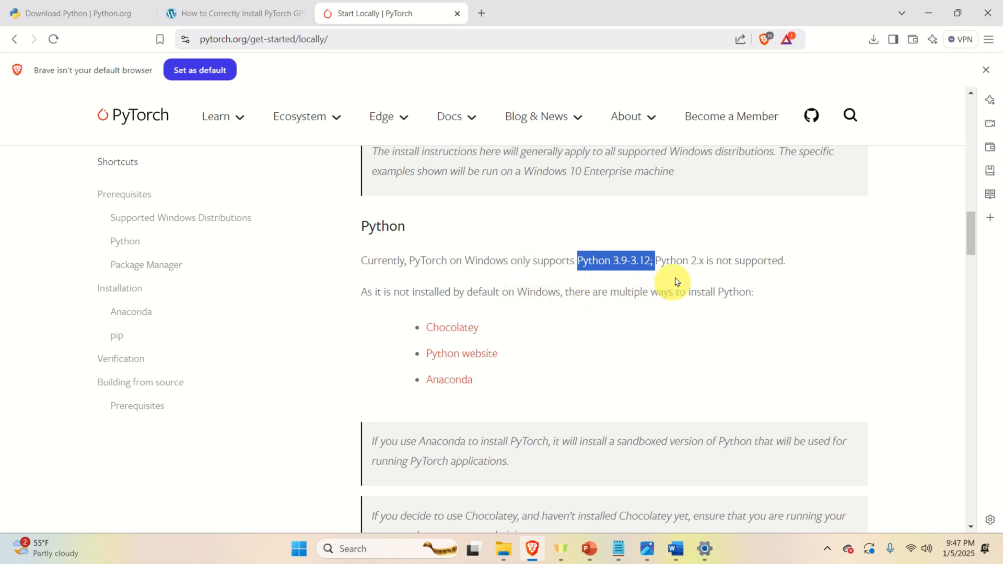
mouse_move(647, 496)
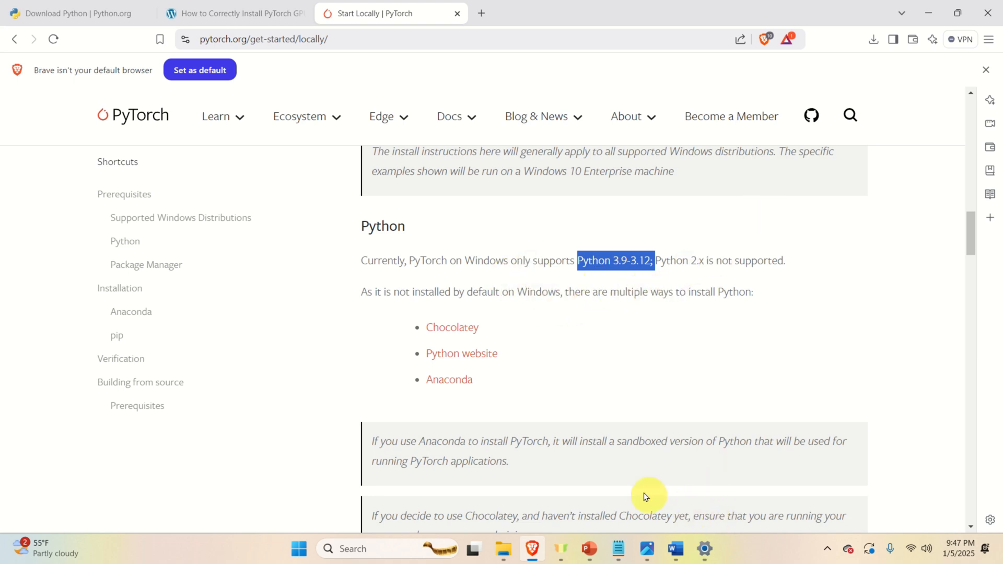
mouse_move(529, 257)
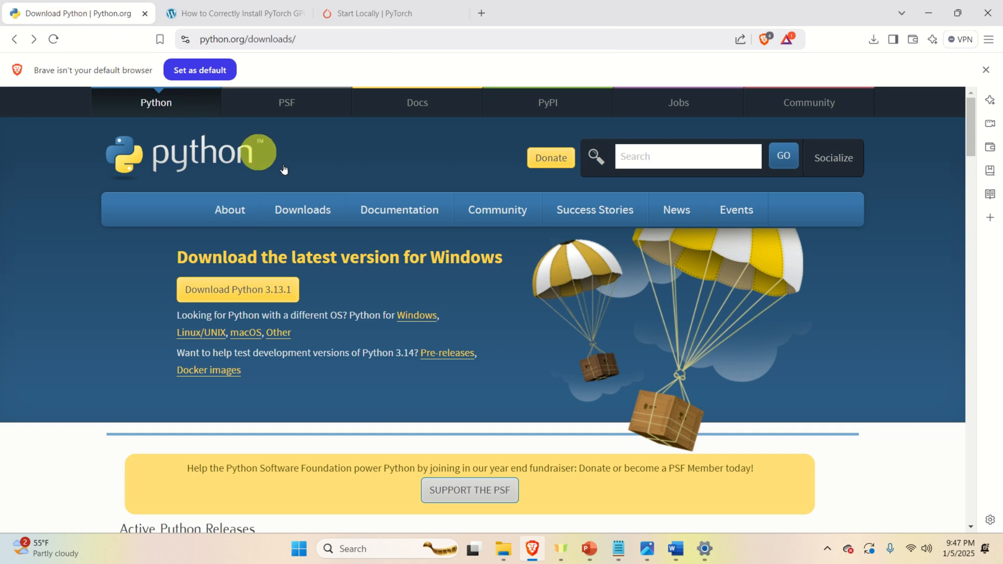
mouse_move(373, 331)
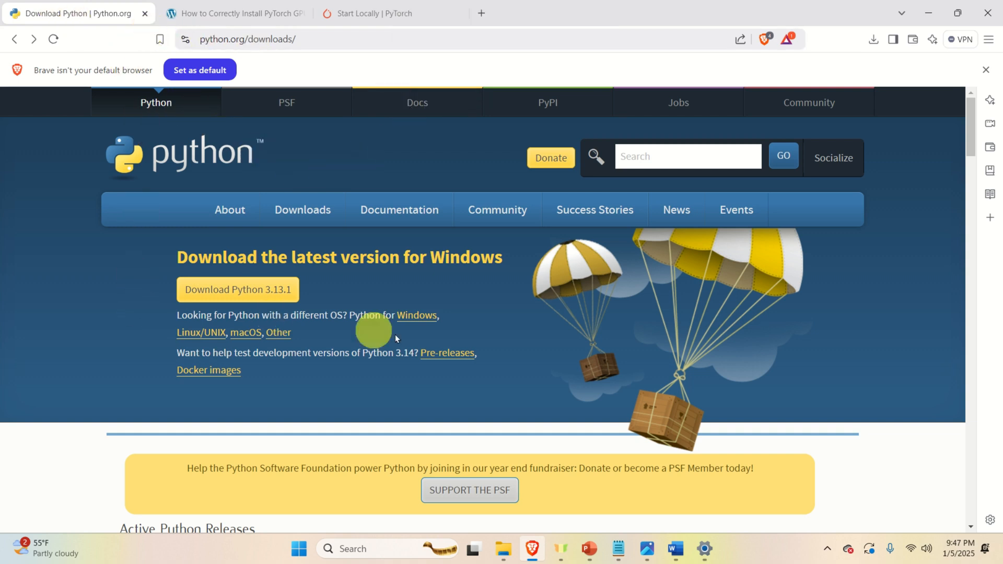
mouse_move(173, 308)
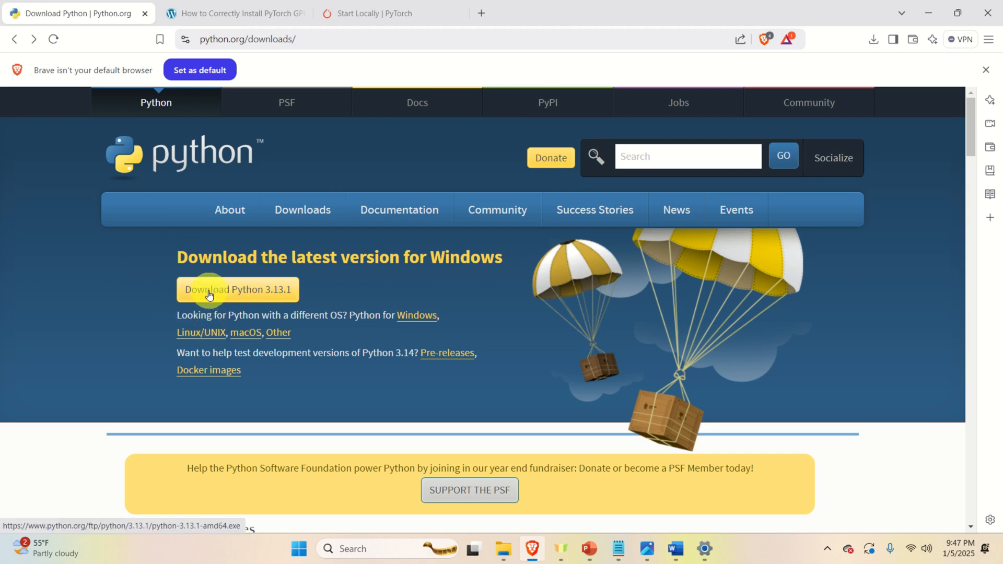
mouse_move(293, 303)
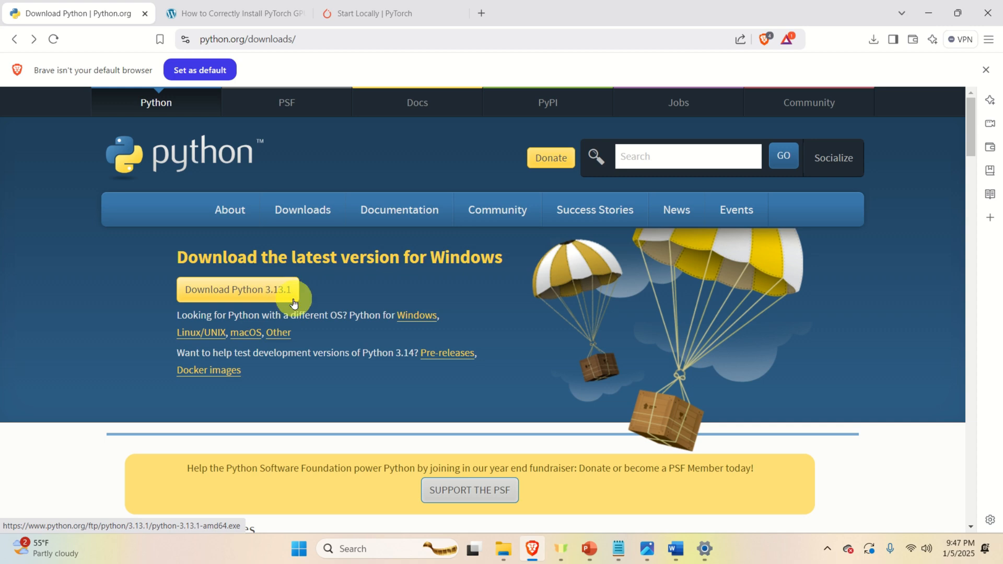
Step: Open the Python 3.12.8 release page on Python.org and scroll to its Files table
scroll(down, 3)
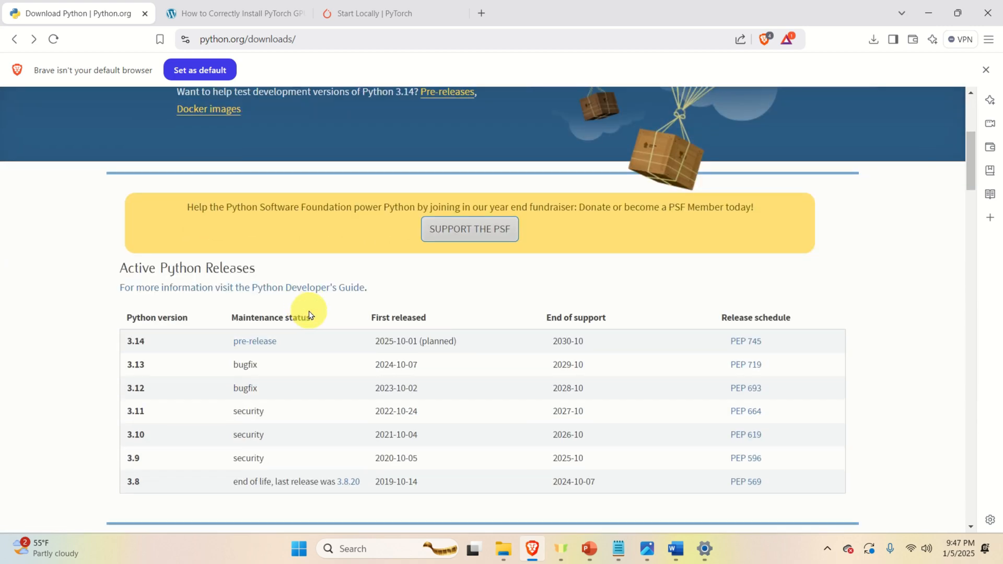
scroll(down, 3)
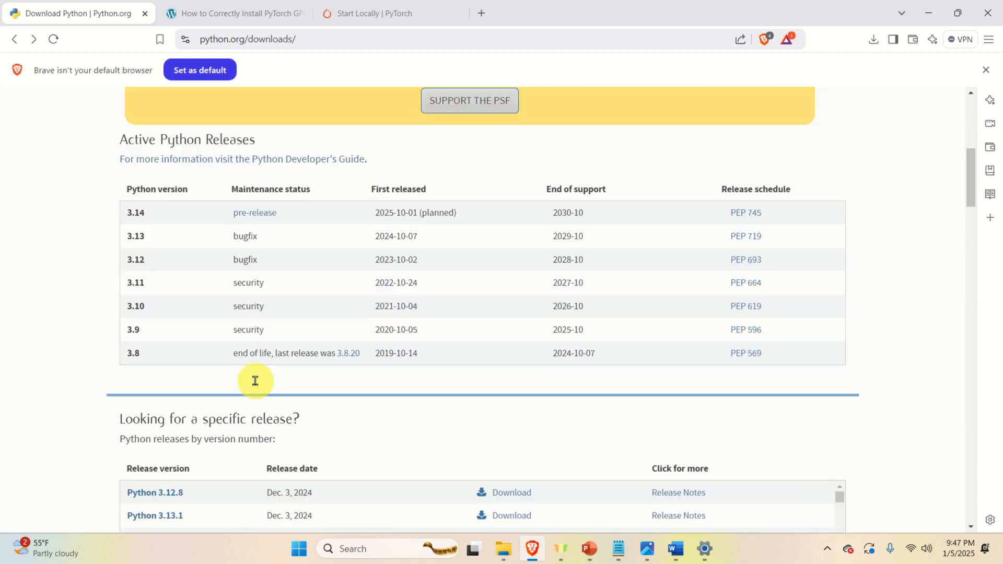
scroll(down, 3)
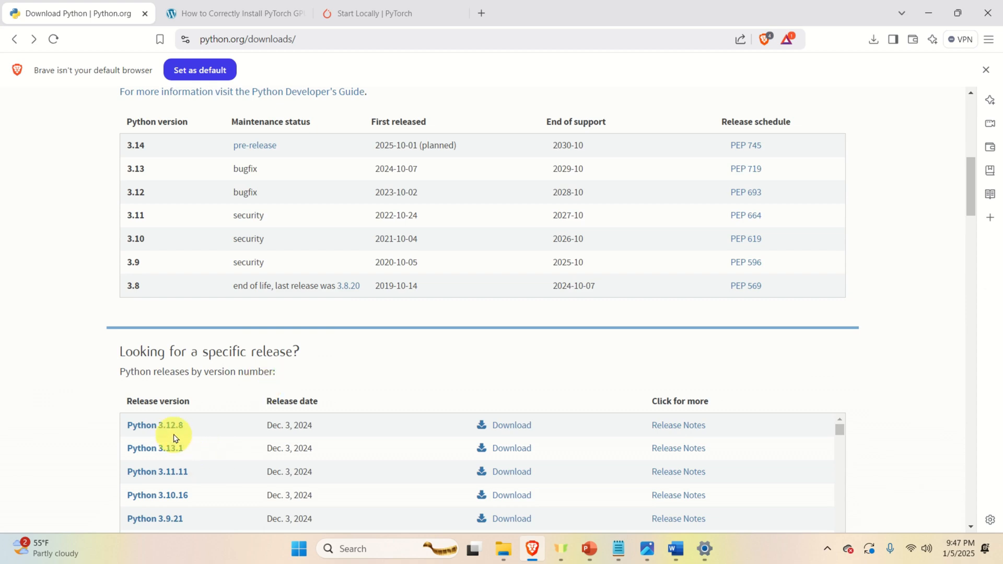
mouse_move(173, 429)
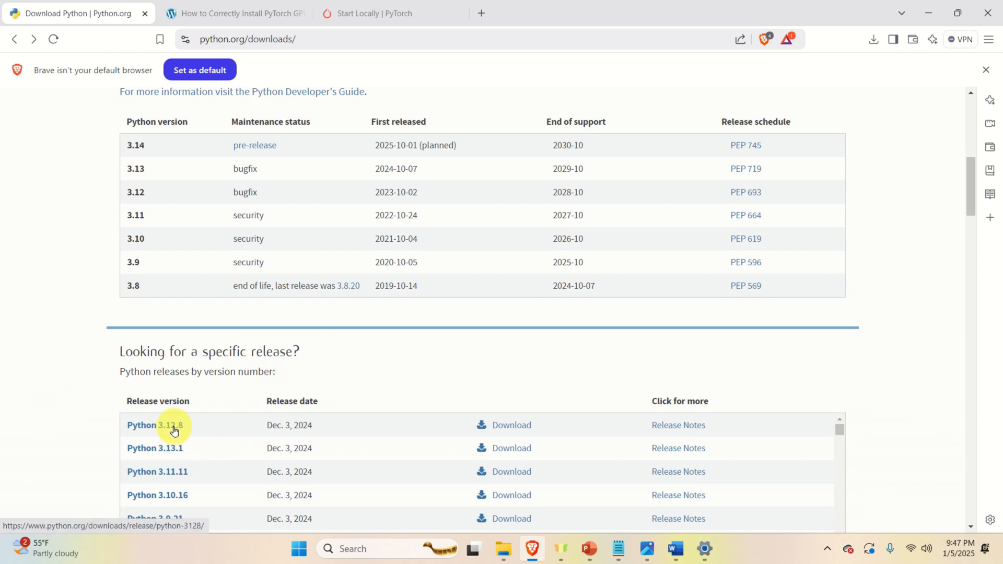
click(155, 425)
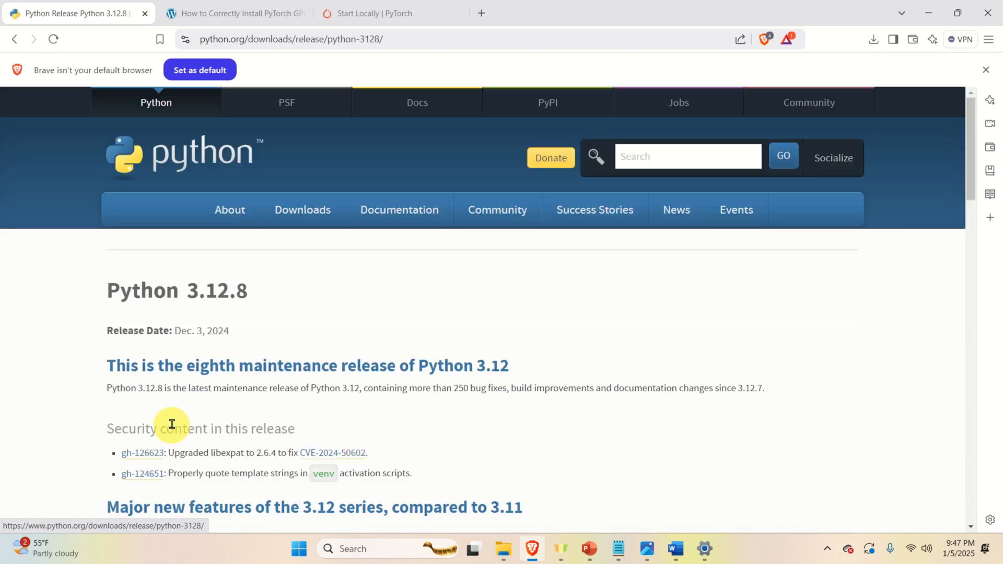
scroll(down, 3)
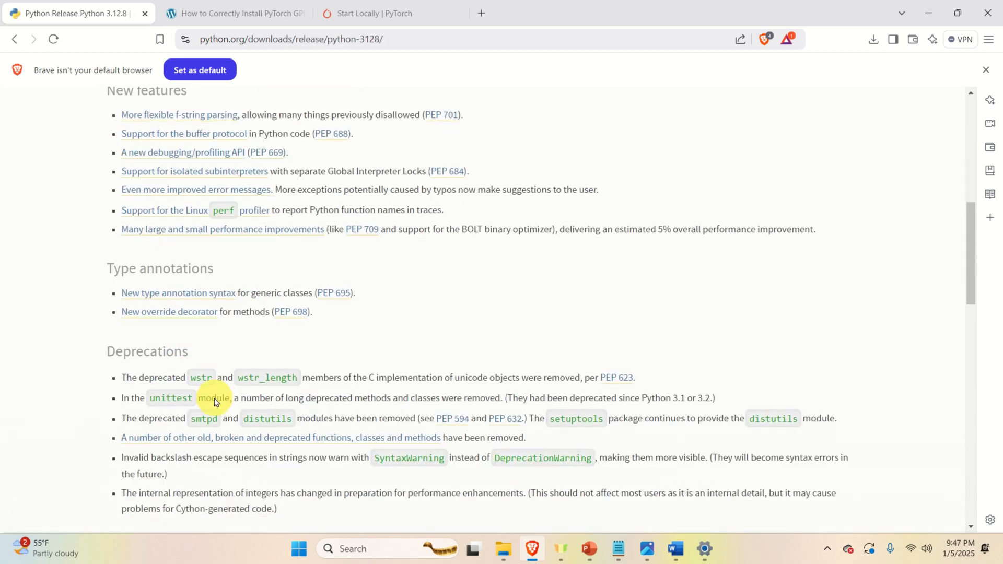
scroll(down, 3)
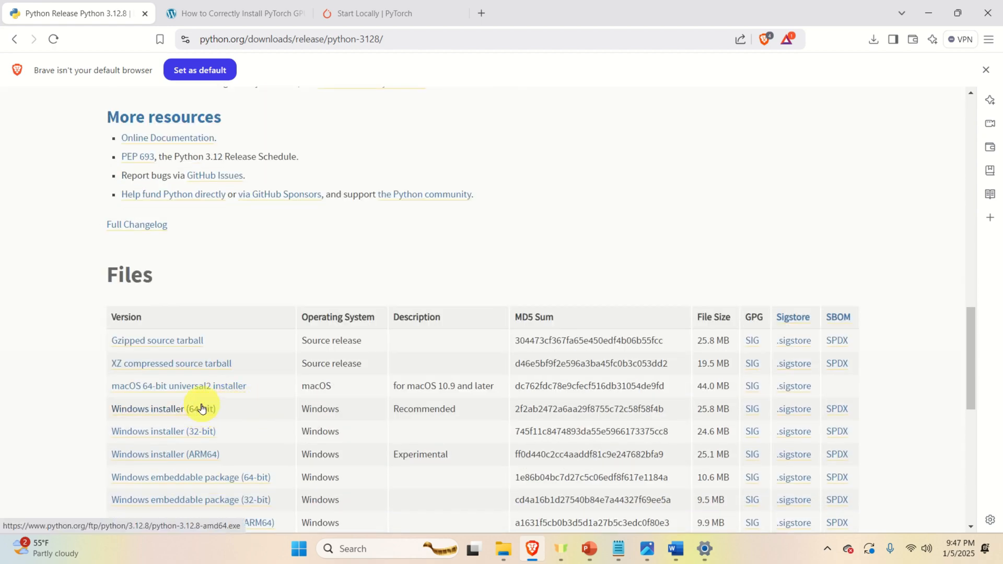
mouse_move(201, 413)
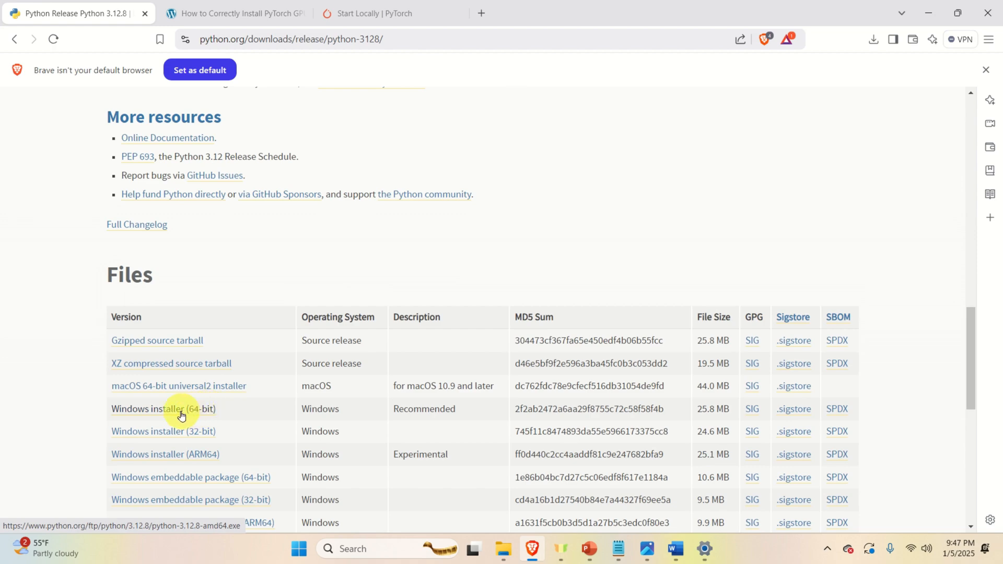
mouse_move(222, 416)
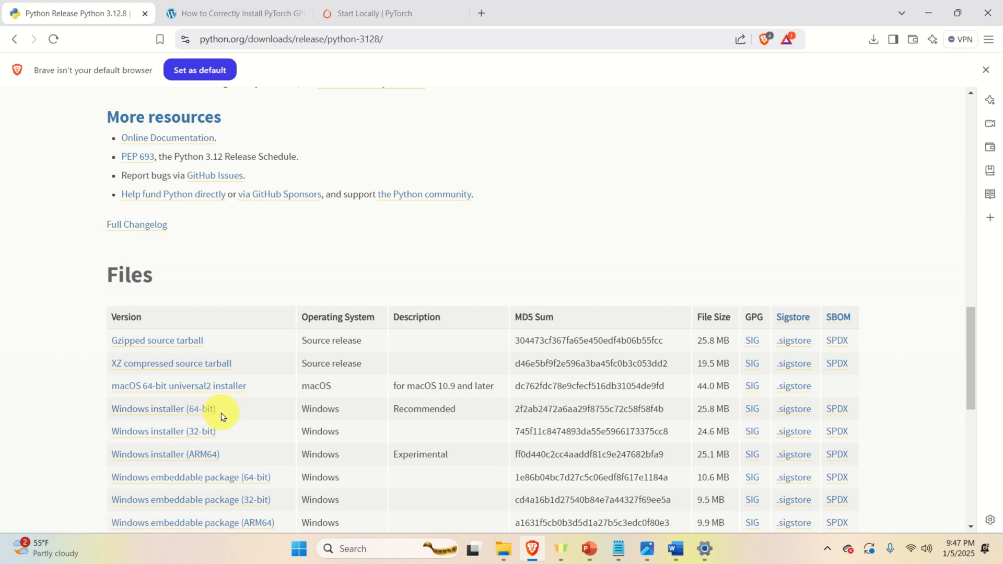
mouse_move(144, 411)
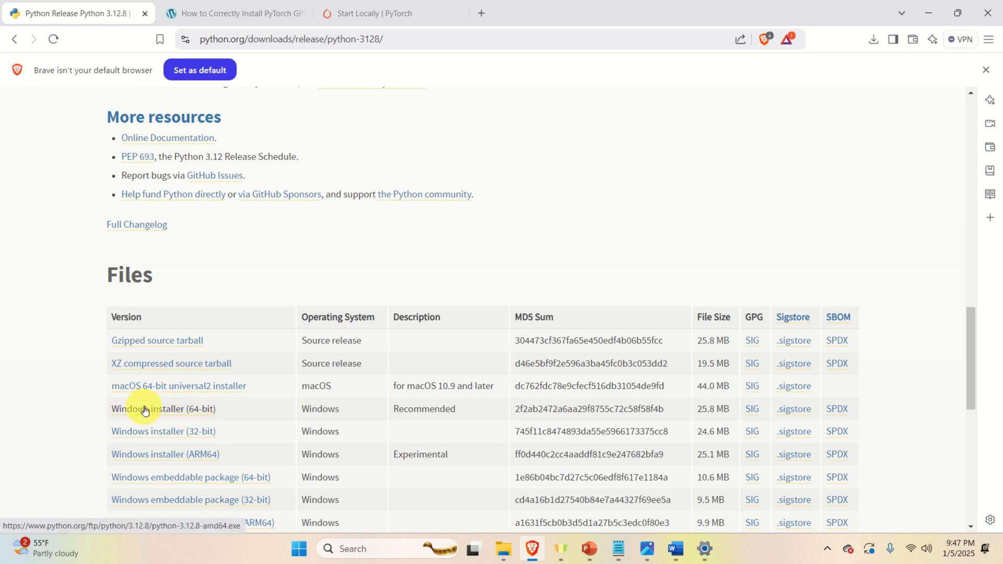
mouse_move(161, 414)
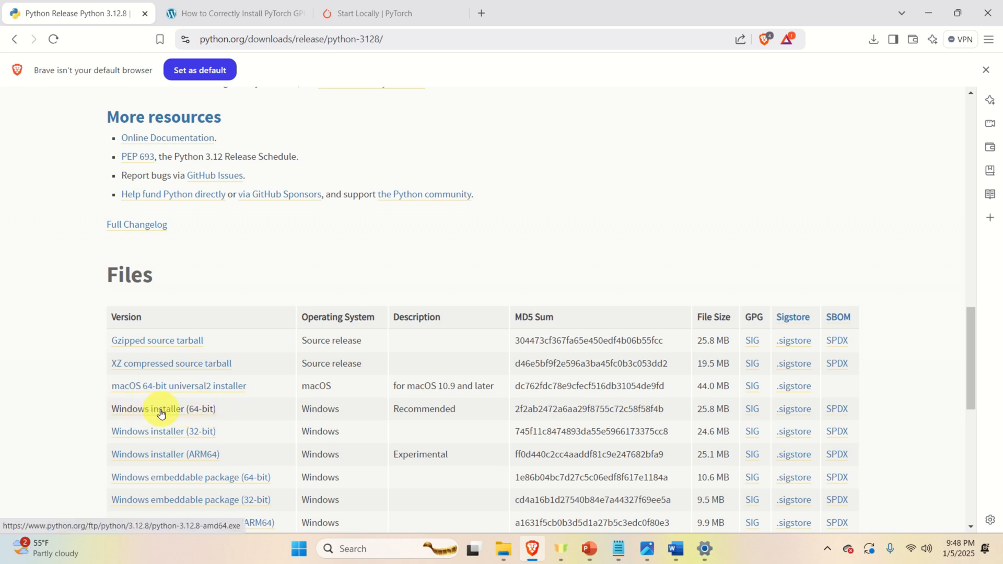
Step: Download the Python 3.12.8 Windows installer (64-bit) and show it in Downloads
click(162, 409)
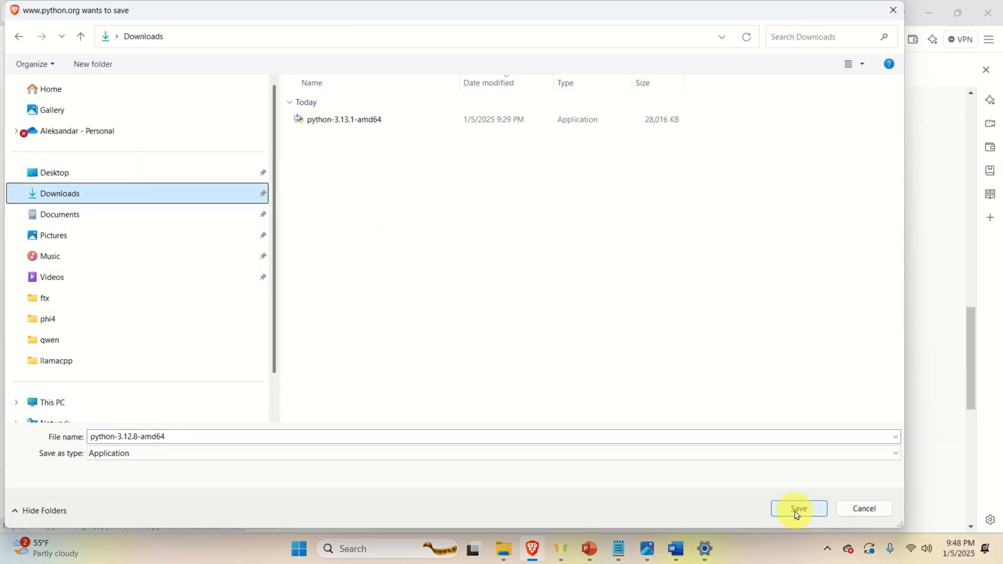
click(798, 508)
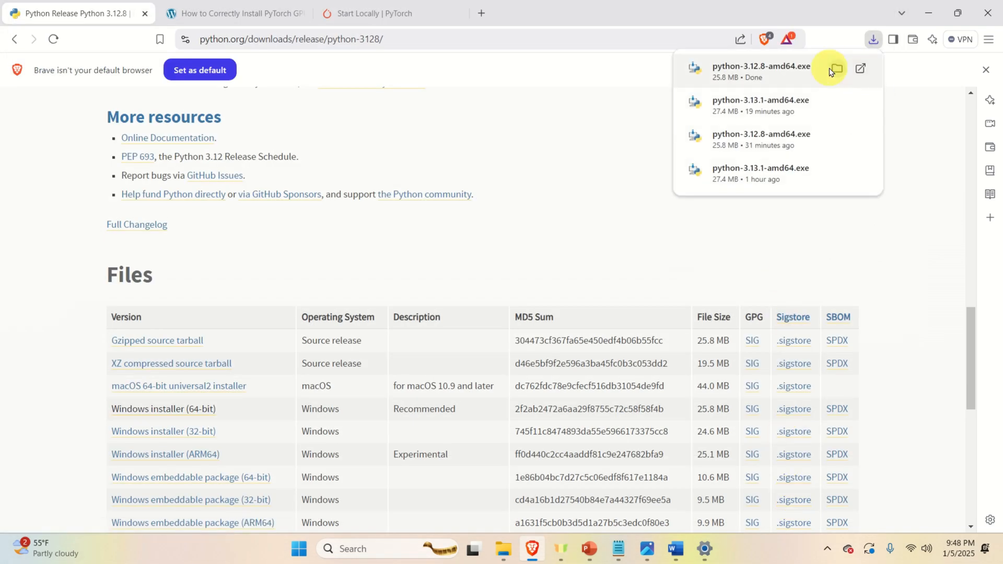
click(836, 68)
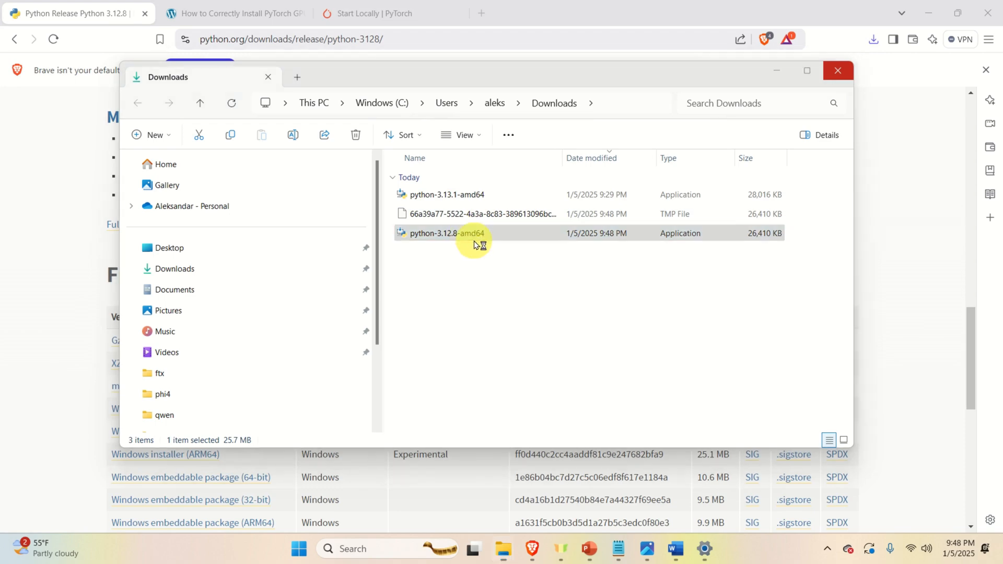
Step: Run python-3.12.8-amd64 with admin privileges and Add python.exe to PATH ticked, then close setup
double_click(448, 233)
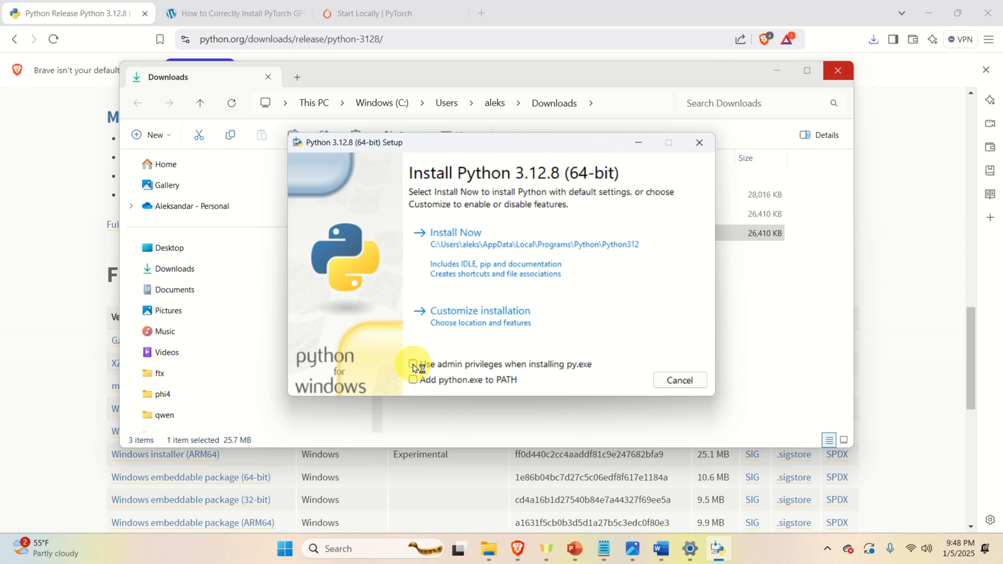
click(414, 365)
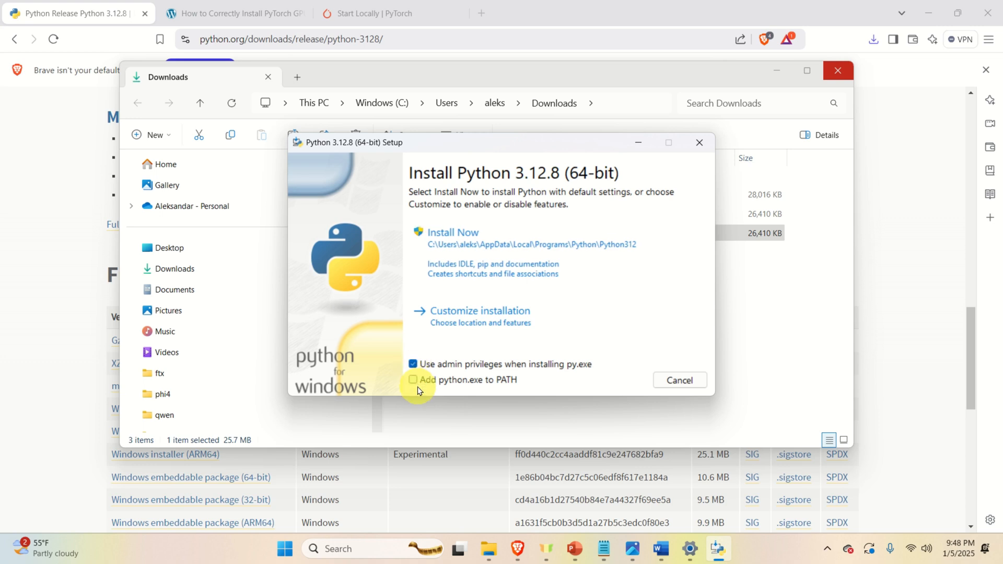
click(413, 380)
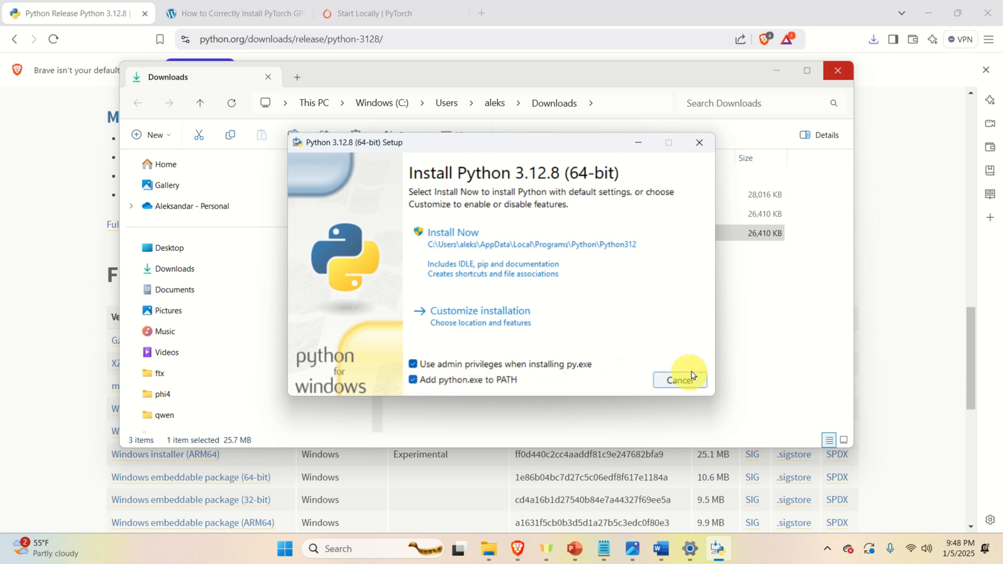
mouse_move(555, 268)
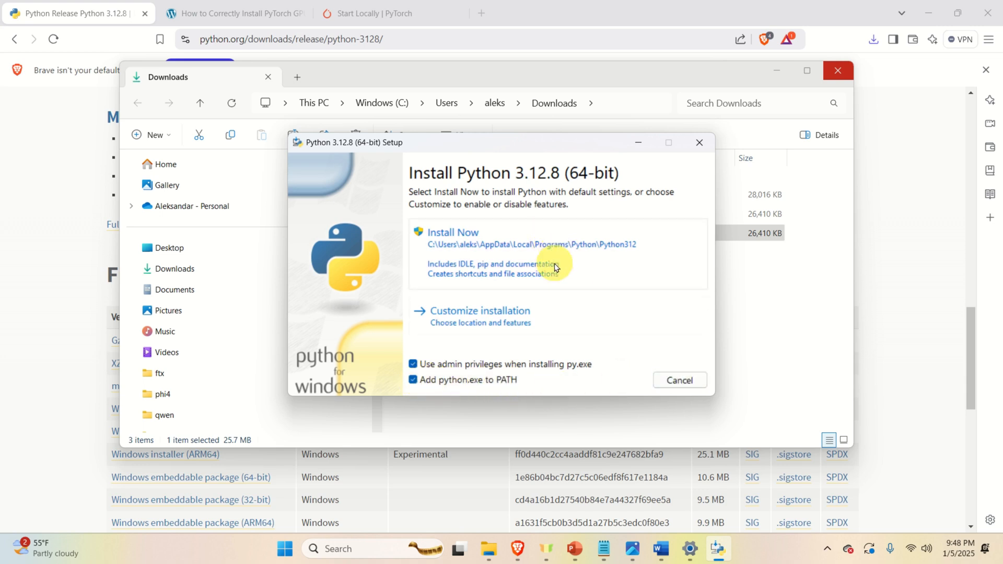
click(452, 232)
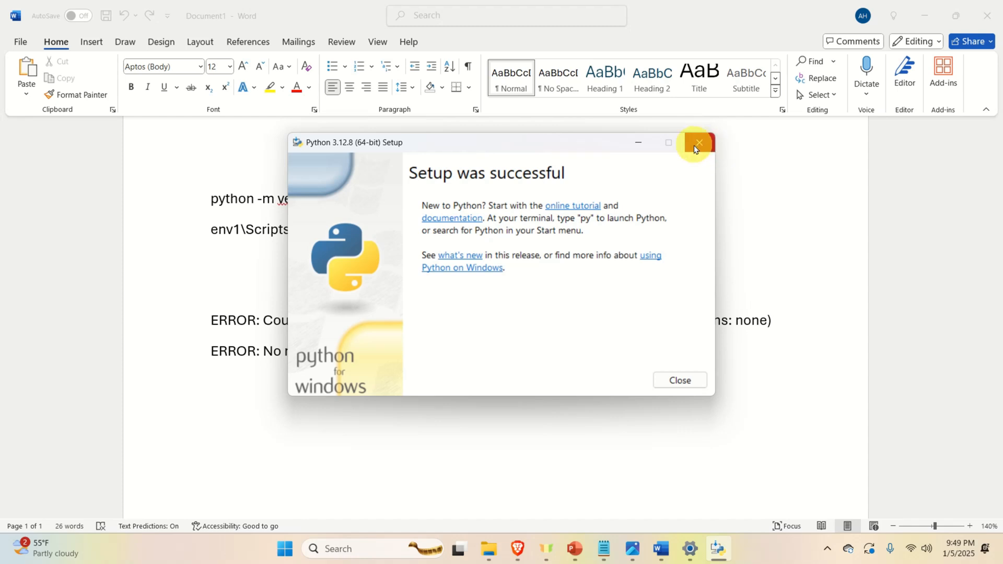
mouse_move(679, 381)
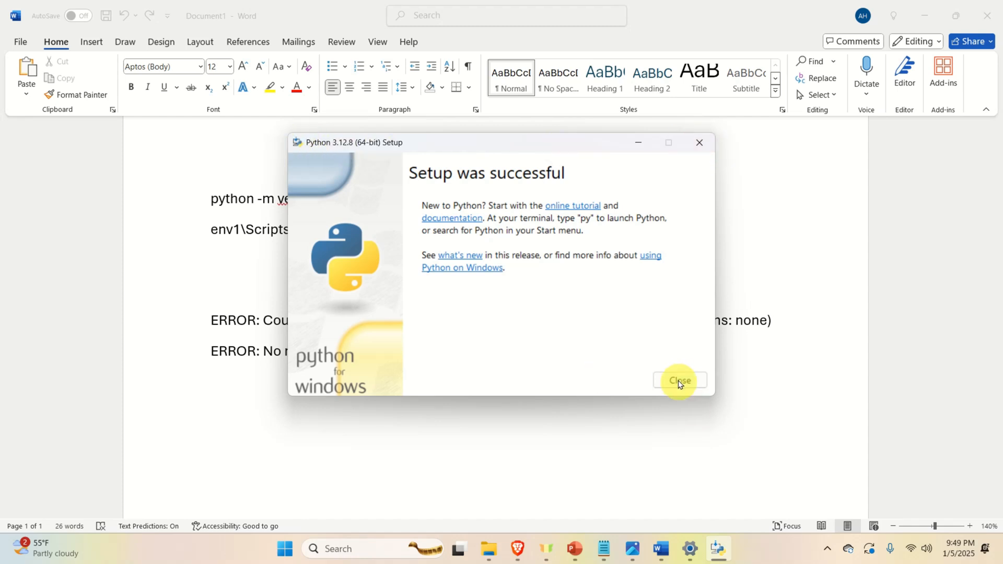
click(679, 381)
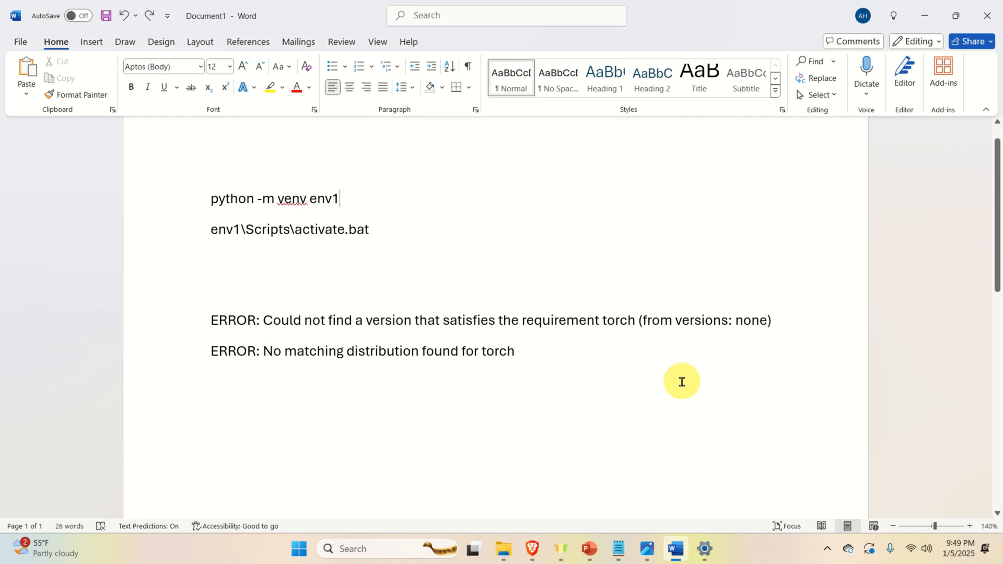
mouse_move(645, 362)
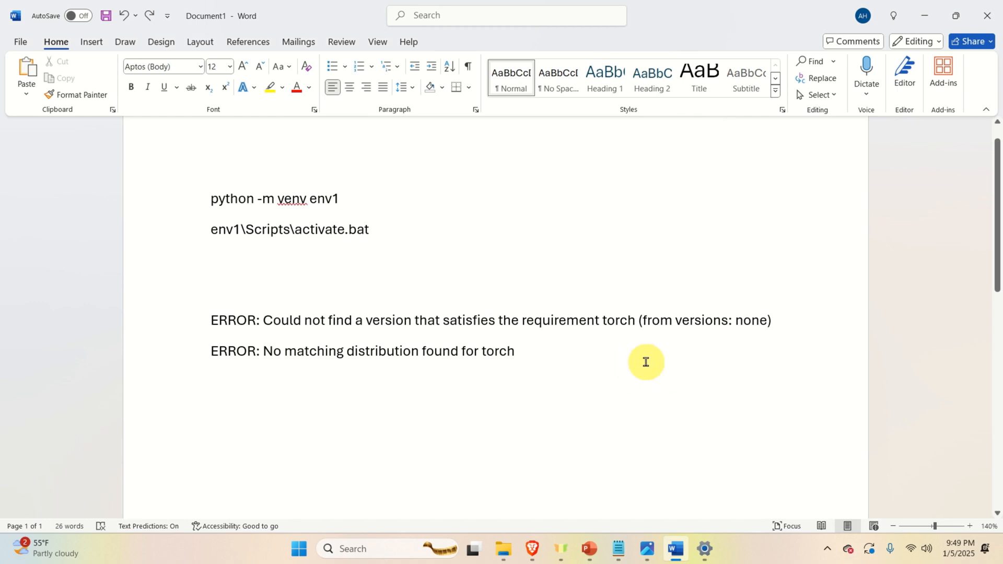
mouse_move(595, 365)
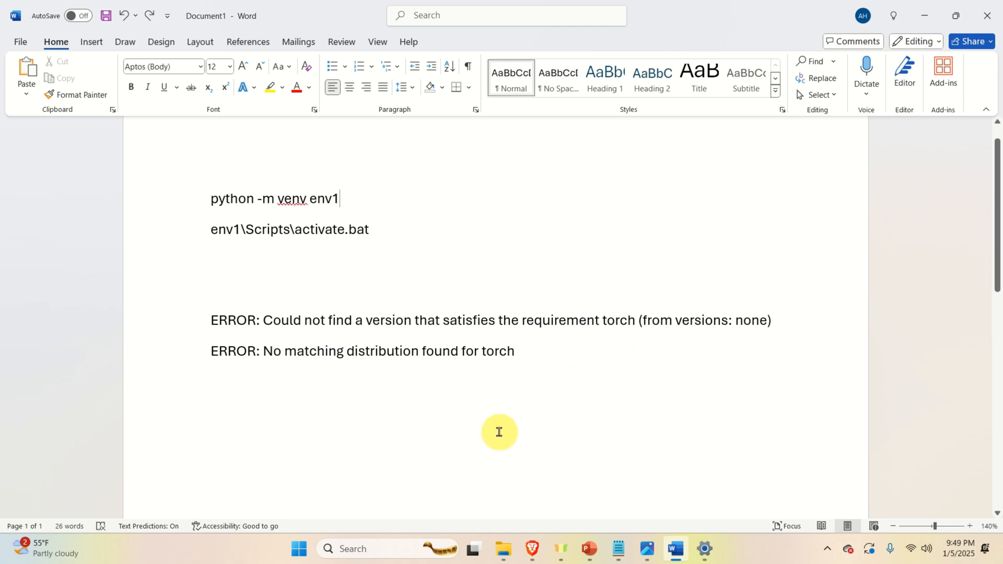
Step: Open Command Prompt from Start and run python --version to confirm Python 3.12.8
click(297, 549)
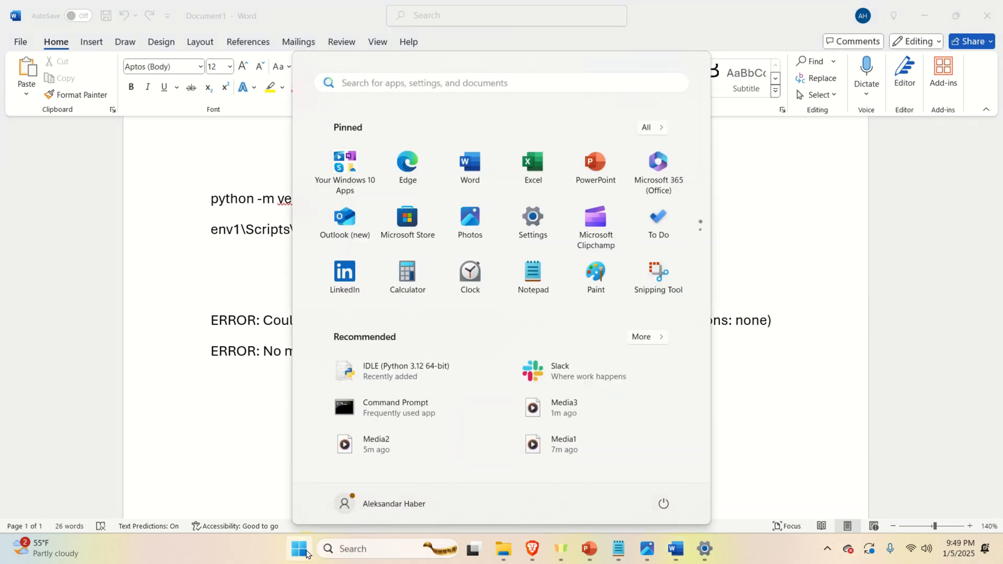
text(comm)
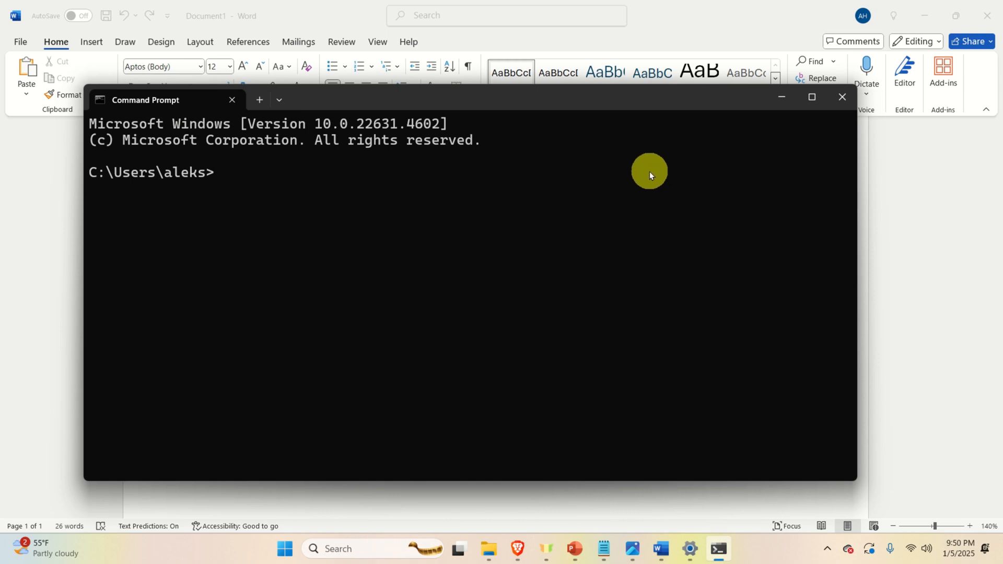
text(python --v)
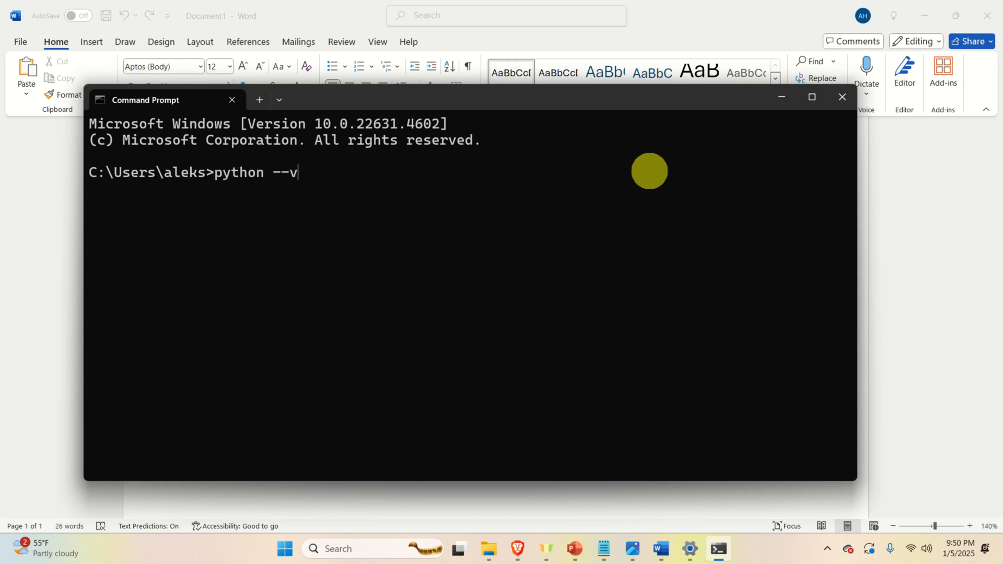
text(ersion)
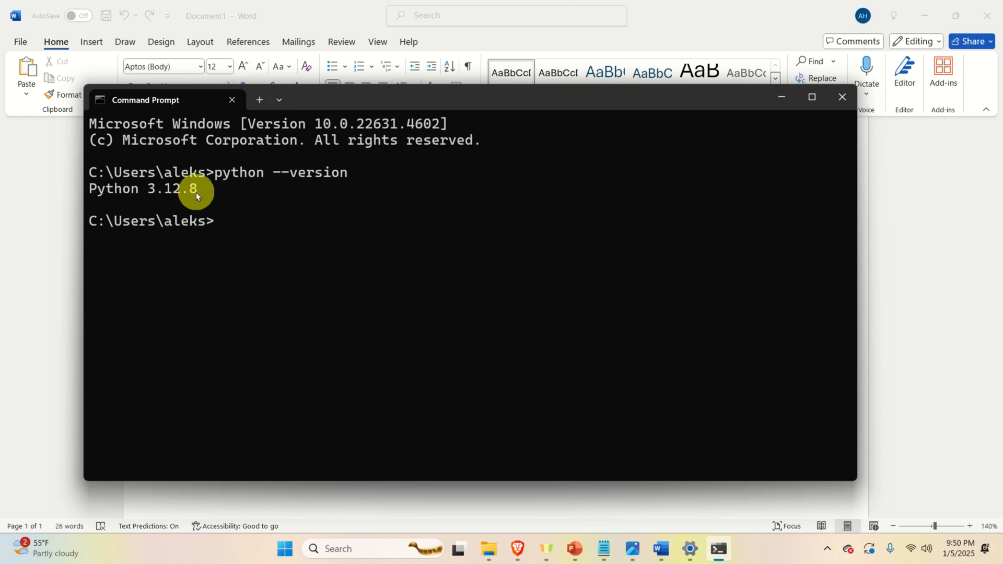
mouse_move(336, 220)
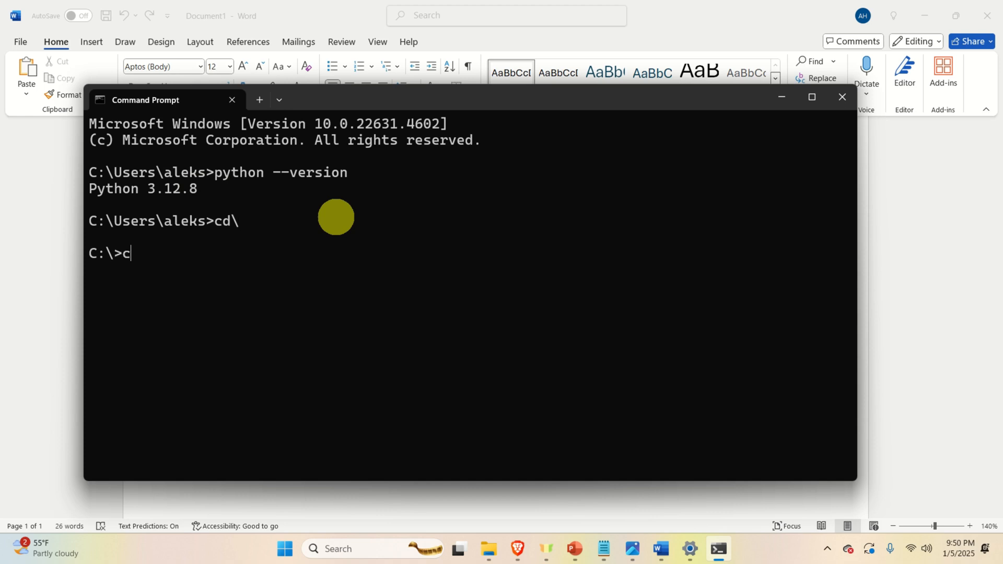
Step: Create the testPythonTorch folder with mkdir and cd into it
text(mkdi)
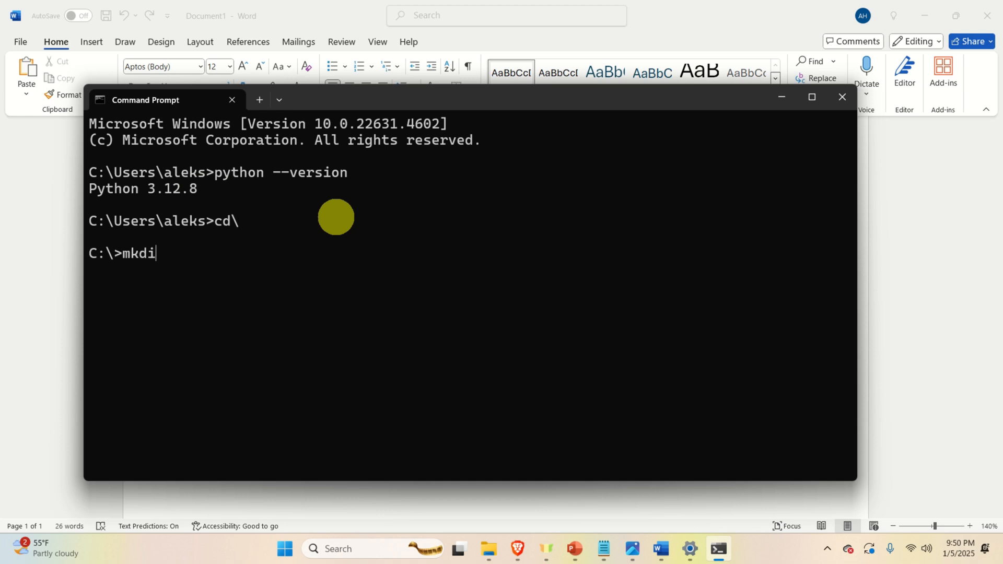
text(r test)
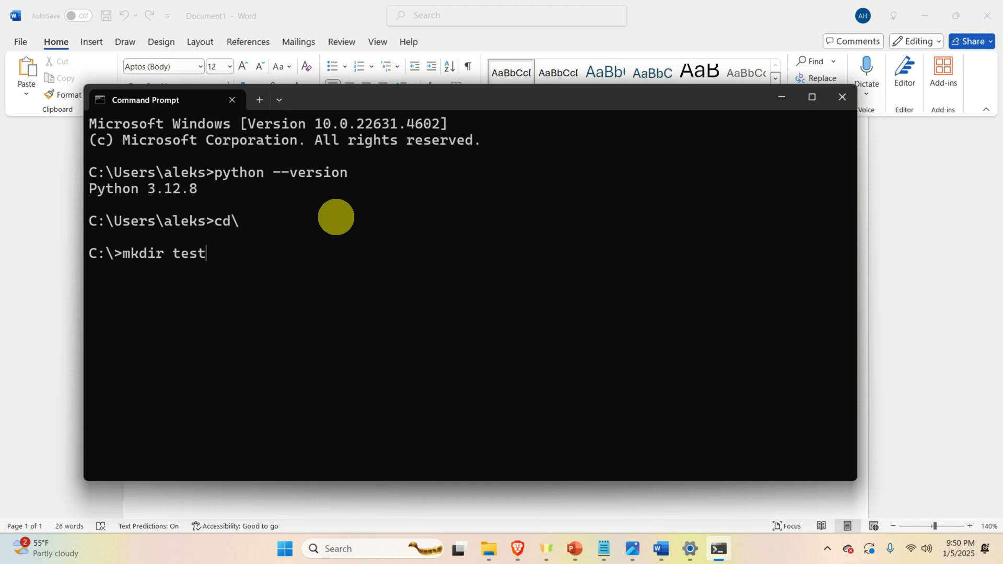
text(PythonTorch)
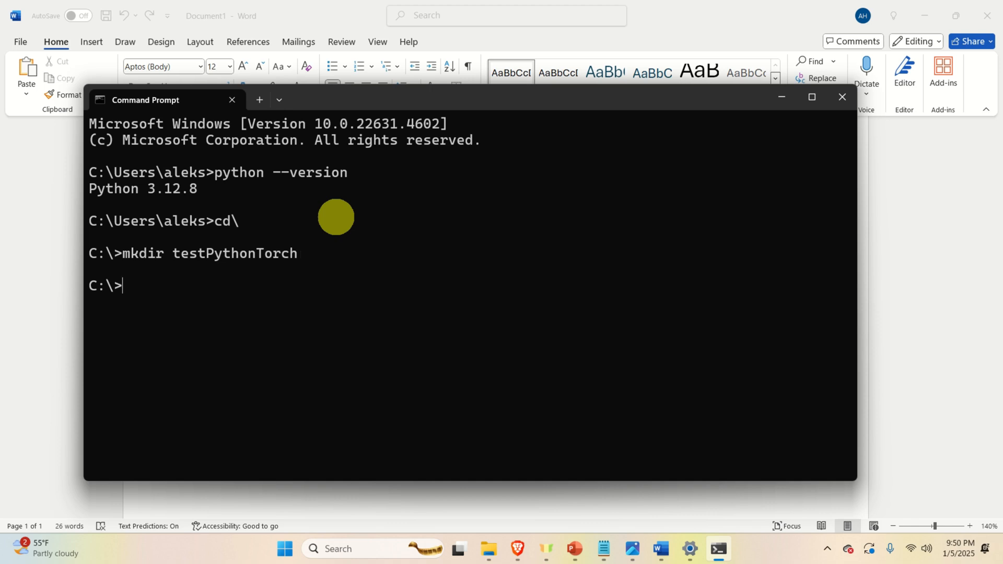
text(cd testPythonTorch)
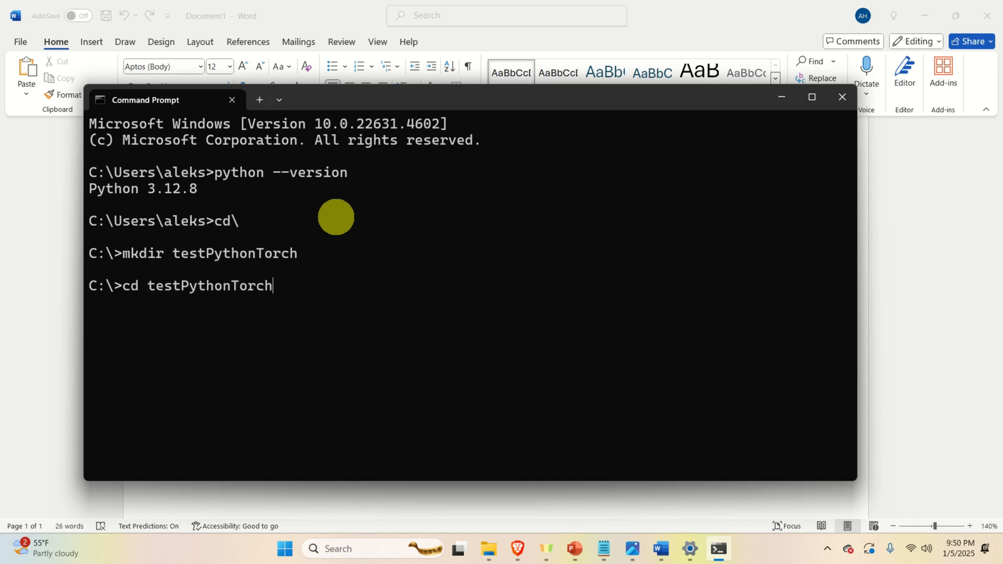
key(Return)
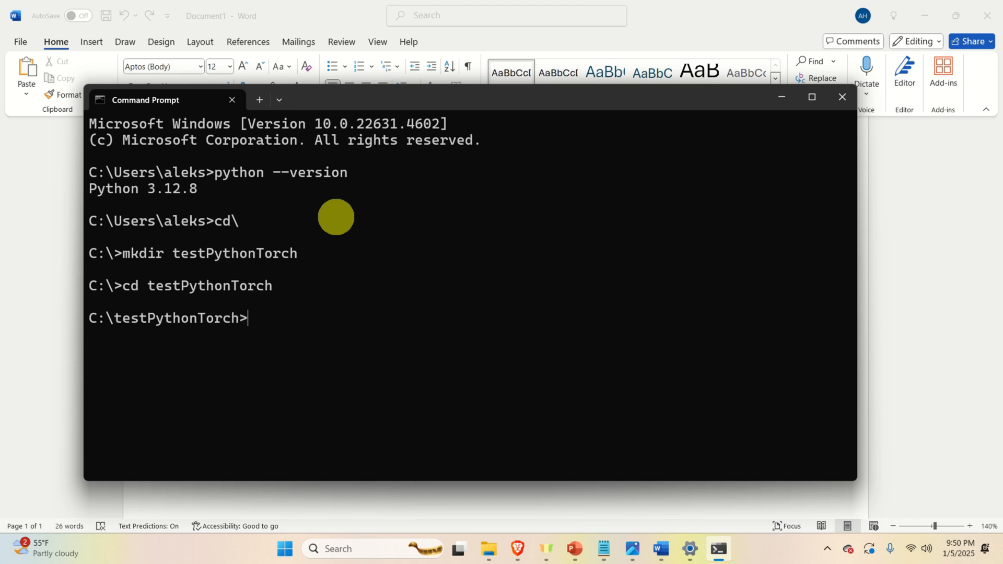
mouse_move(413, 175)
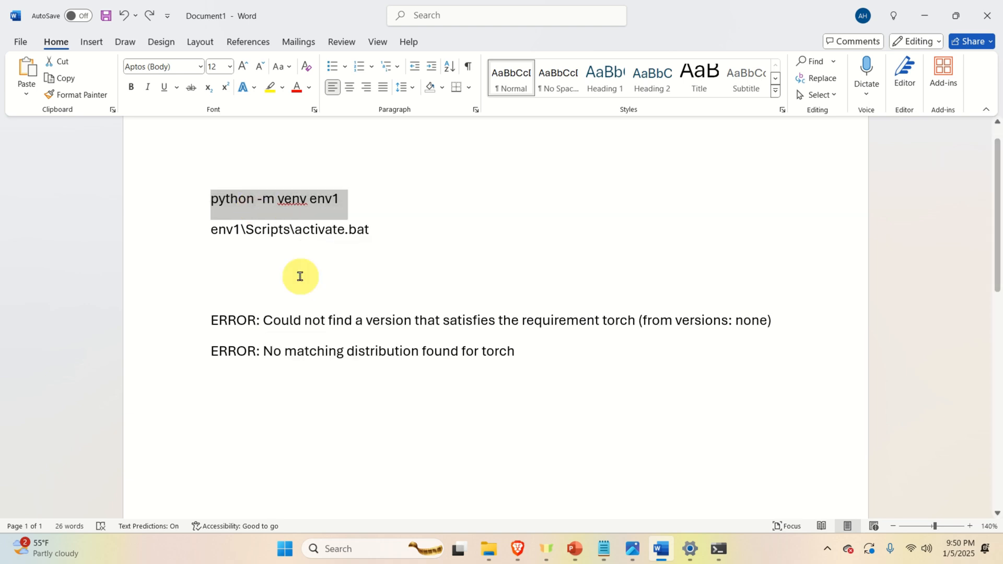
Step: Return to Command Prompt to paste the 'python -m venv env1' command
click(718, 549)
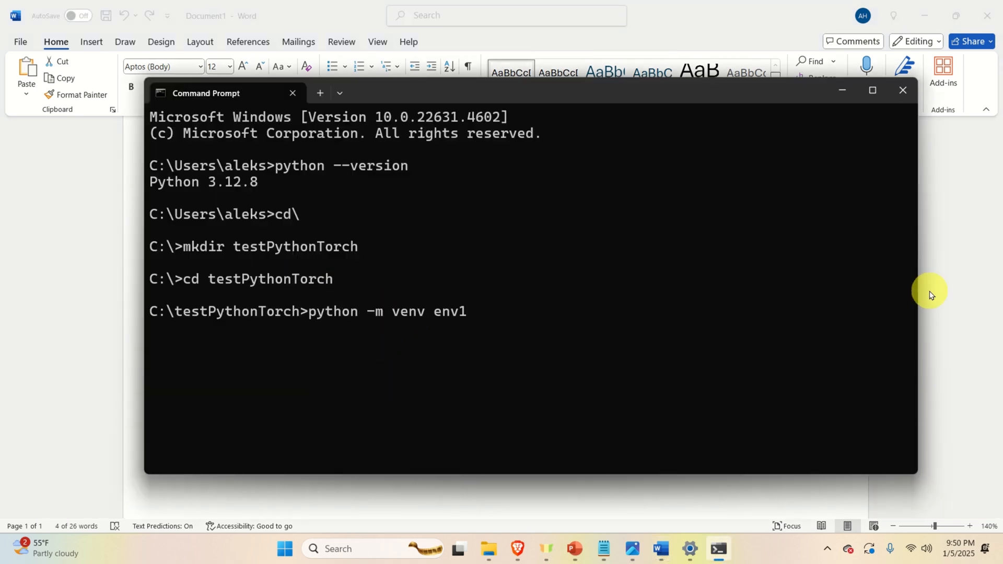
mouse_move(414, 325)
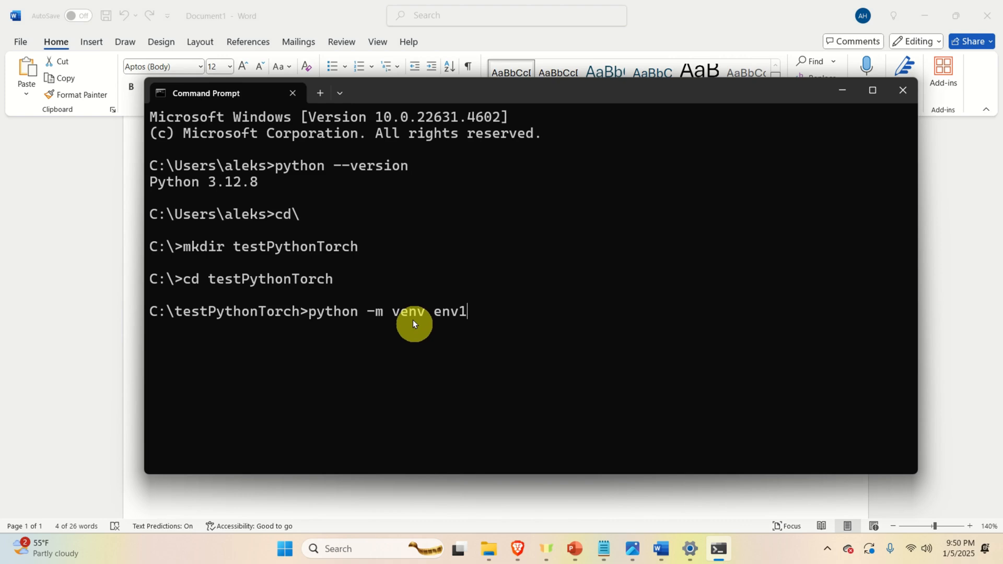
mouse_move(444, 318)
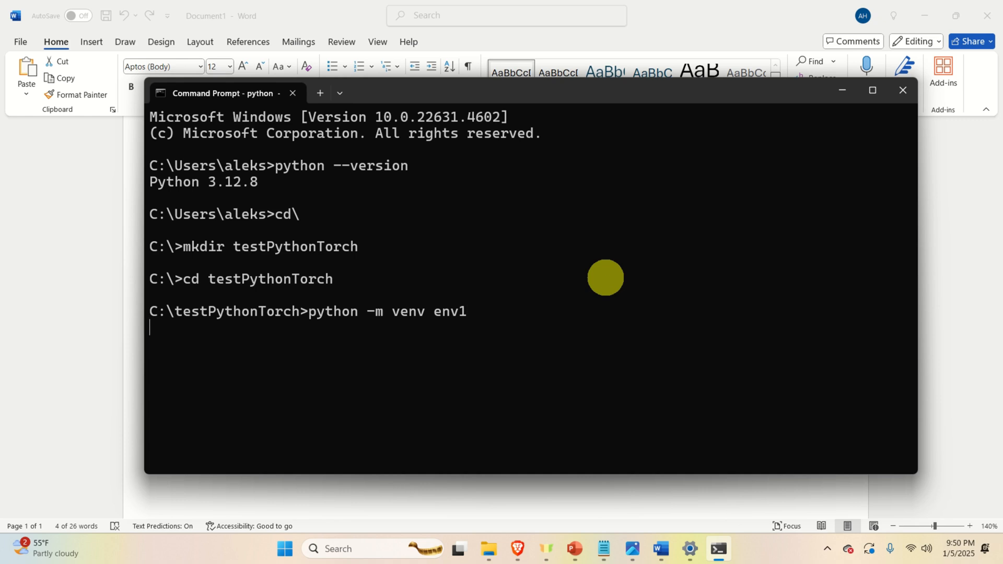
mouse_move(618, 283)
text(dir)
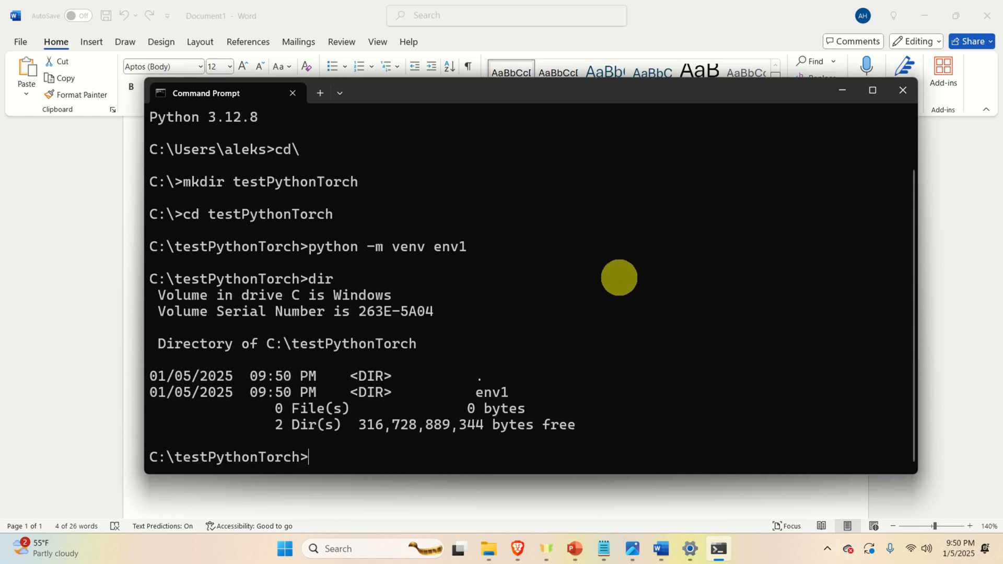
mouse_move(448, 384)
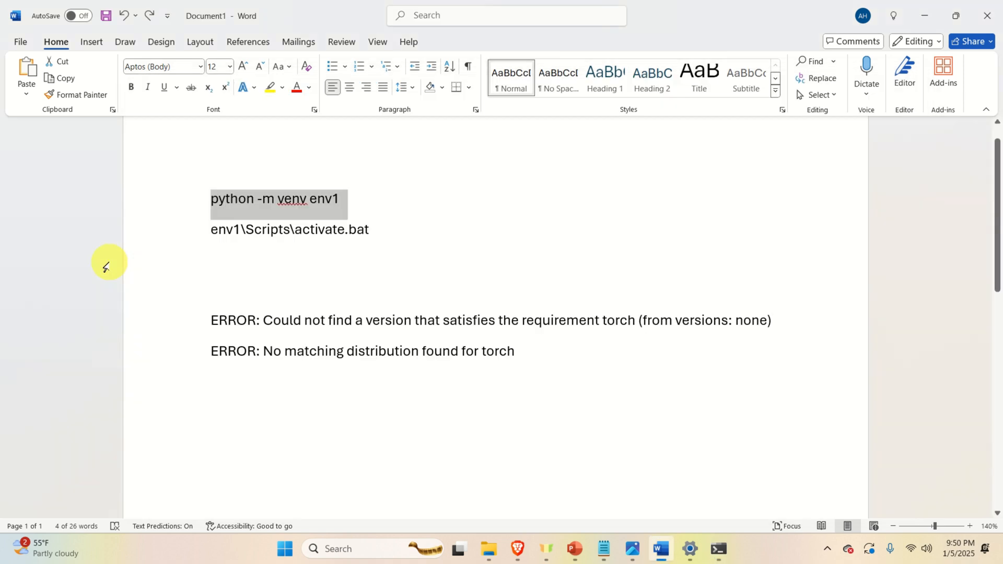
Step: Copy env1\Scripts\activate.bat from the notes and run it in Command Prompt
click(250, 231)
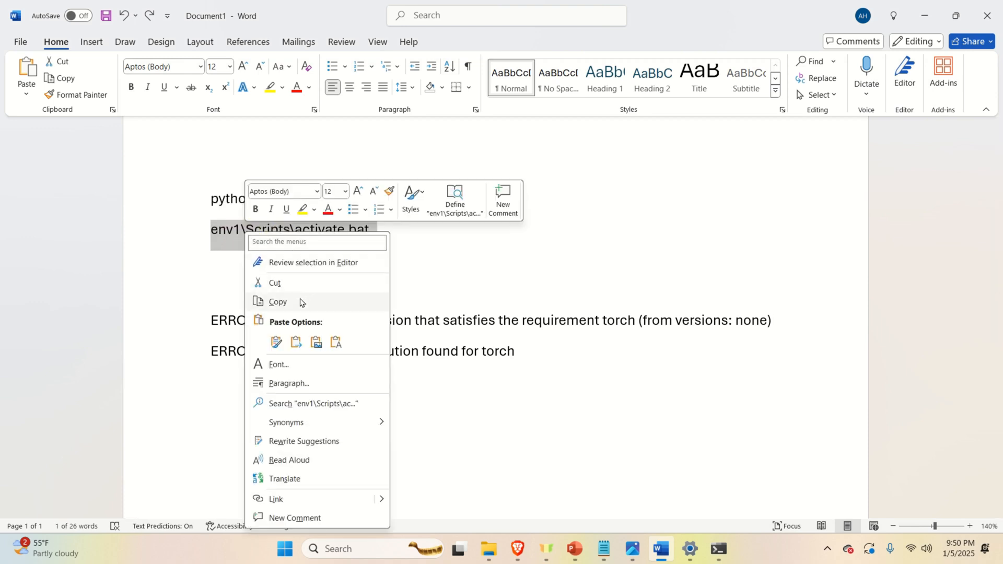
click(719, 549)
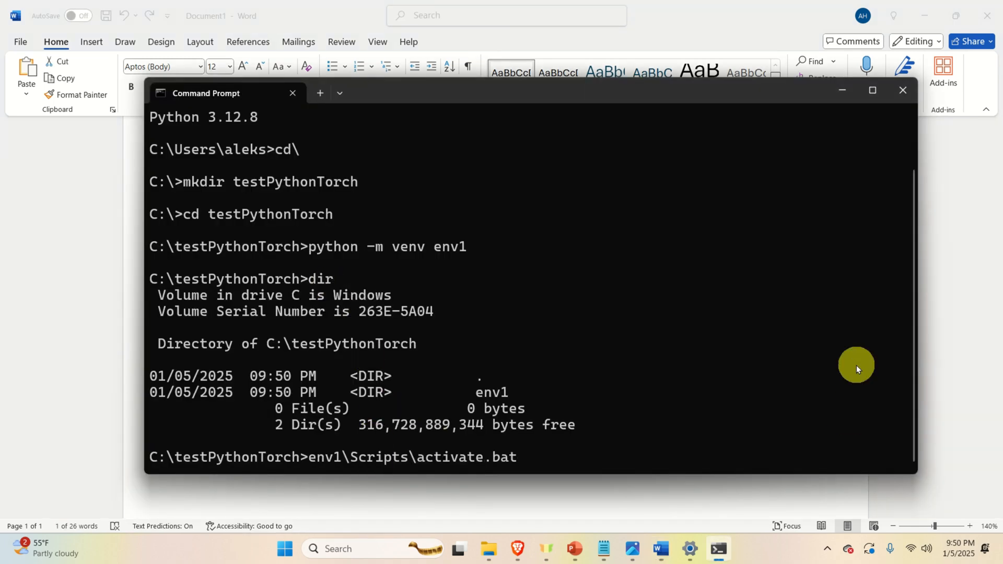
key(Return)
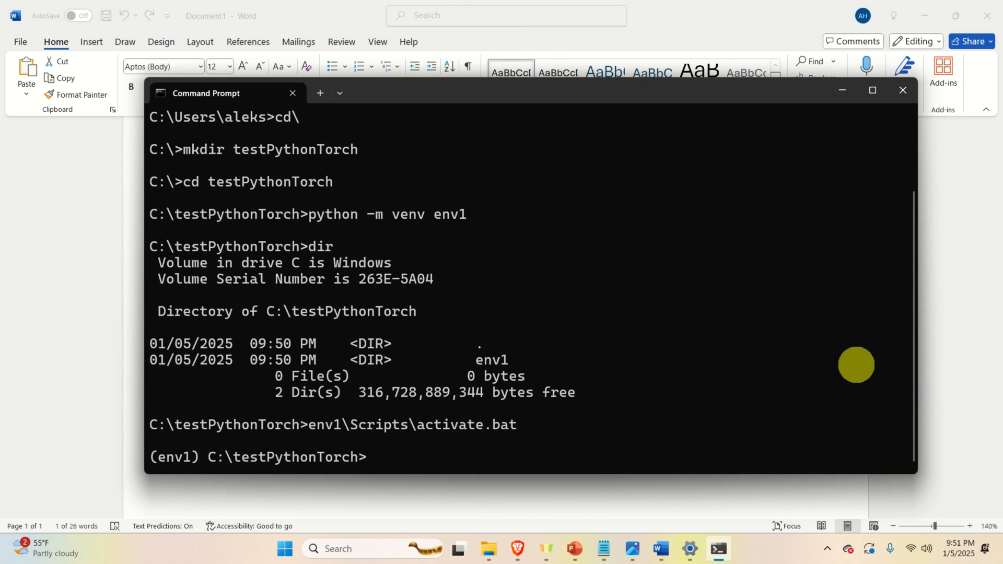
mouse_move(163, 458)
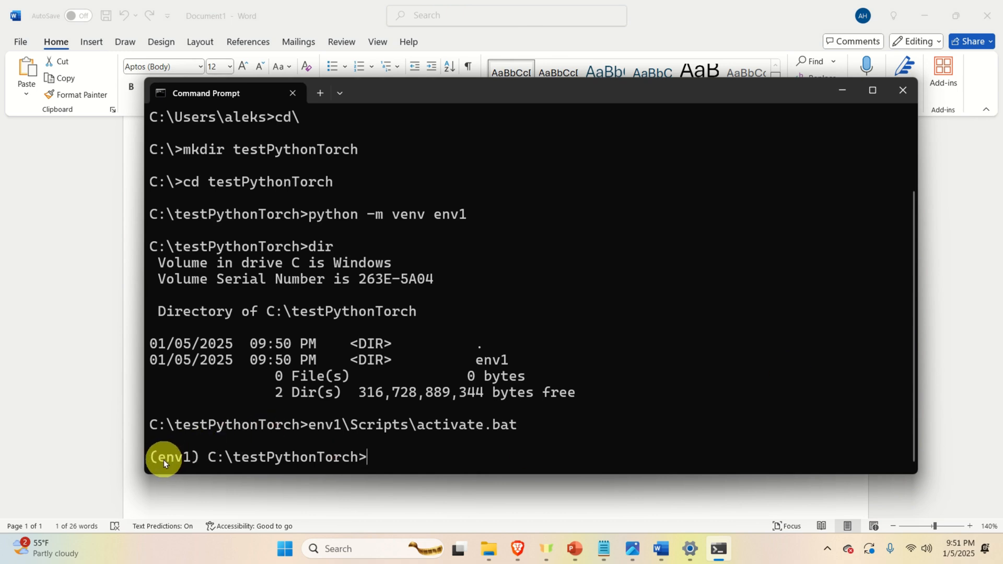
mouse_move(205, 458)
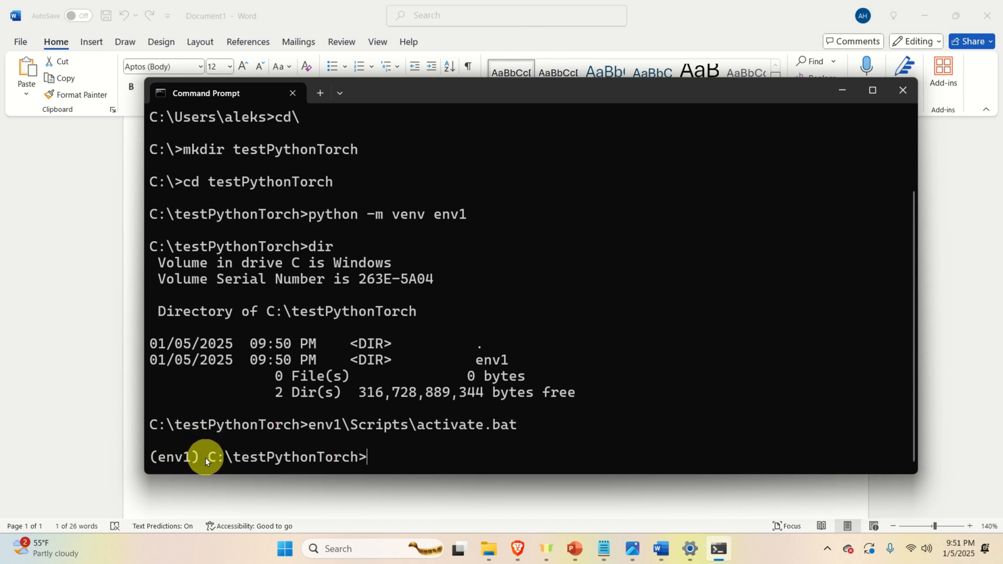
mouse_move(390, 473)
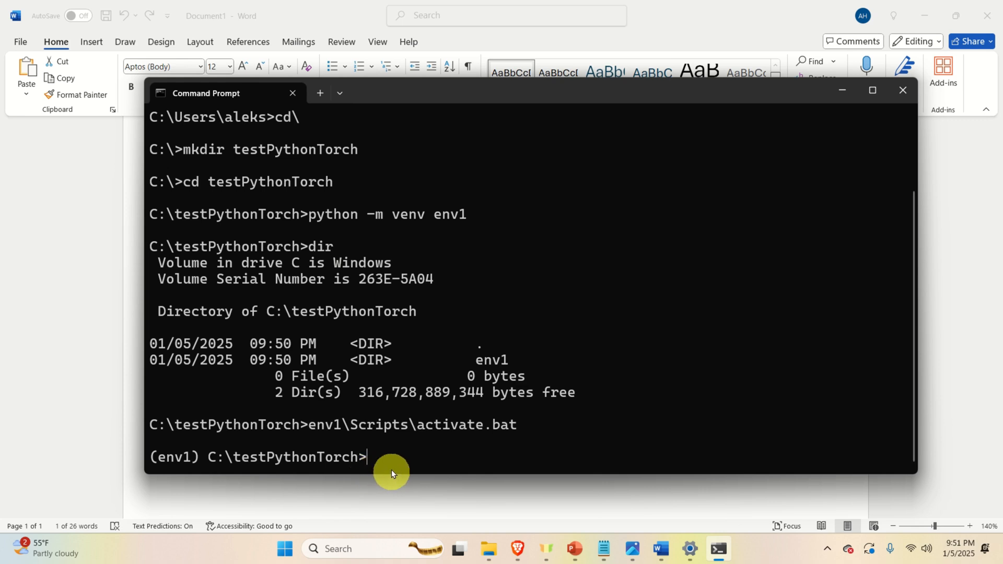
mouse_move(372, 485)
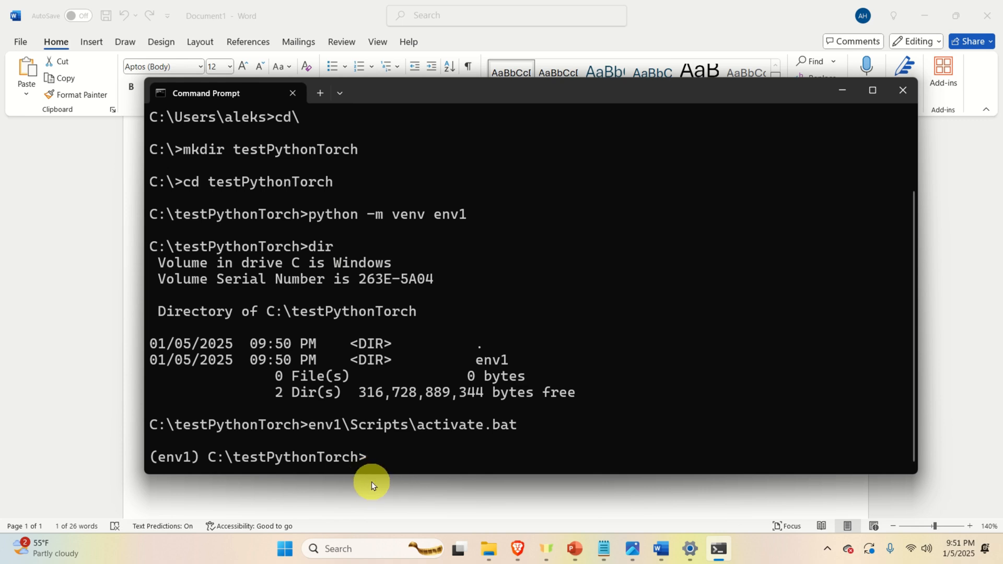
Step: Bring up the PyTorch Start Locally page and locate the Stable Windows pip CUDA 12.4 command
click(517, 548)
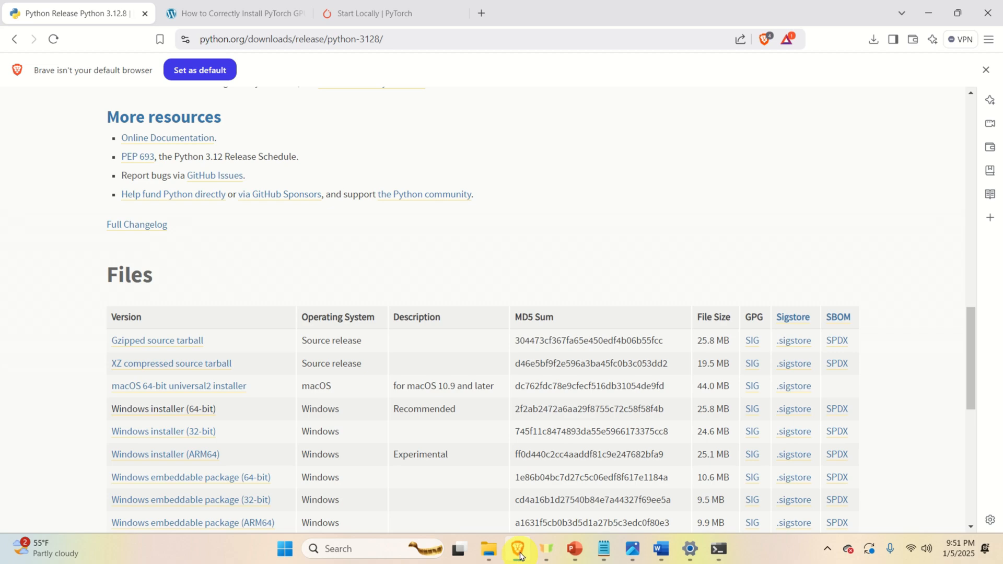
click(384, 12)
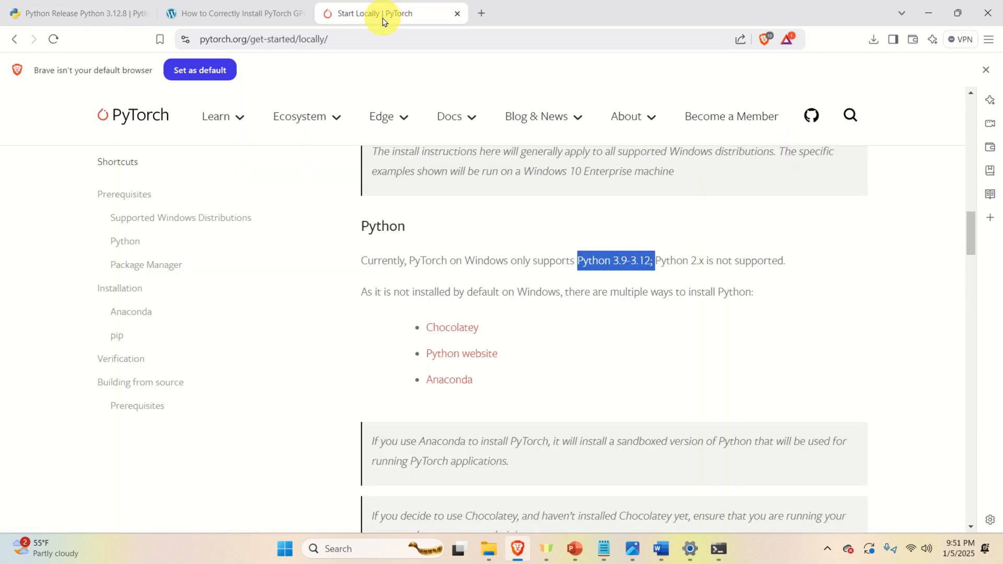
scroll(up, 3)
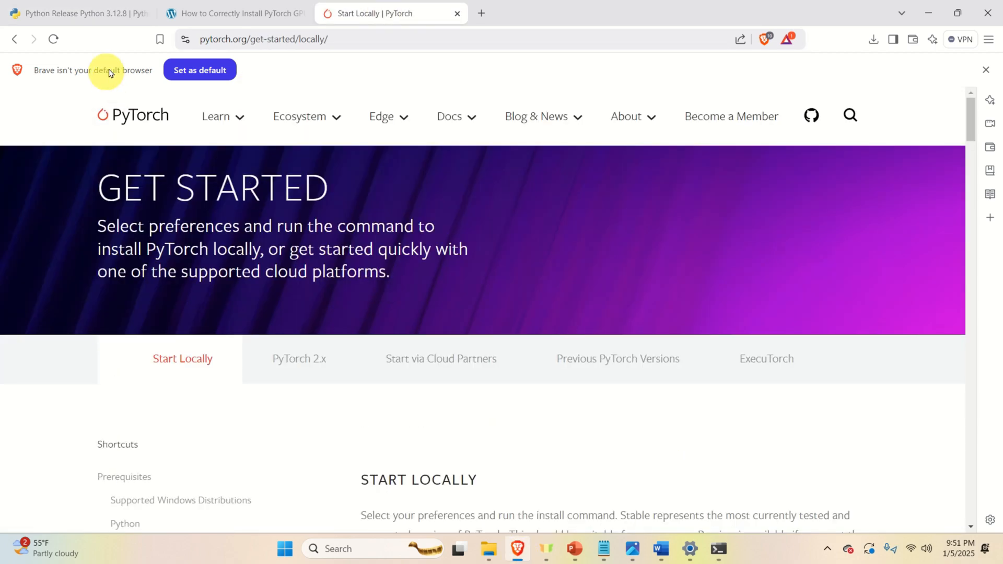
mouse_move(365, 71)
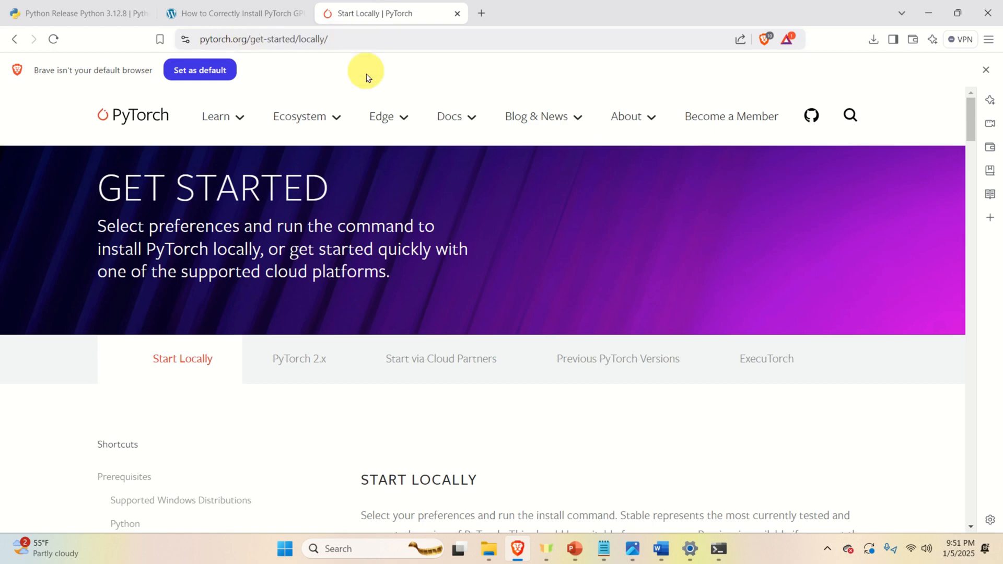
scroll(down, 3)
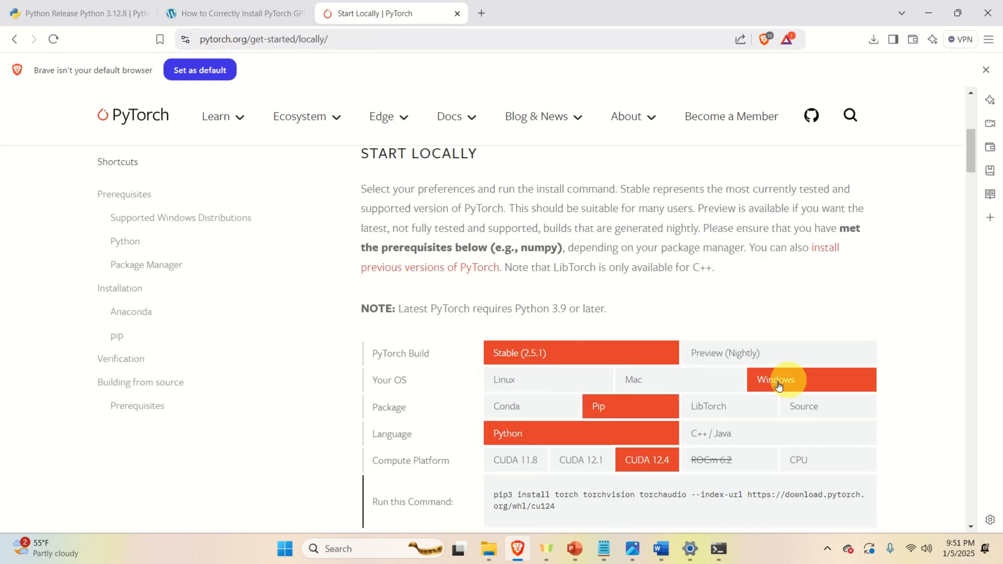
mouse_move(544, 358)
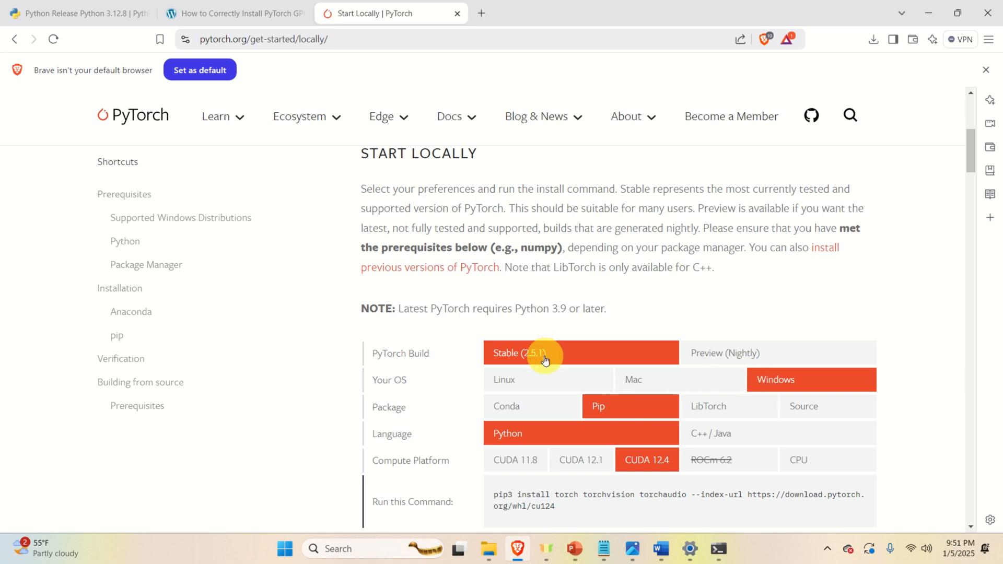
mouse_move(597, 427)
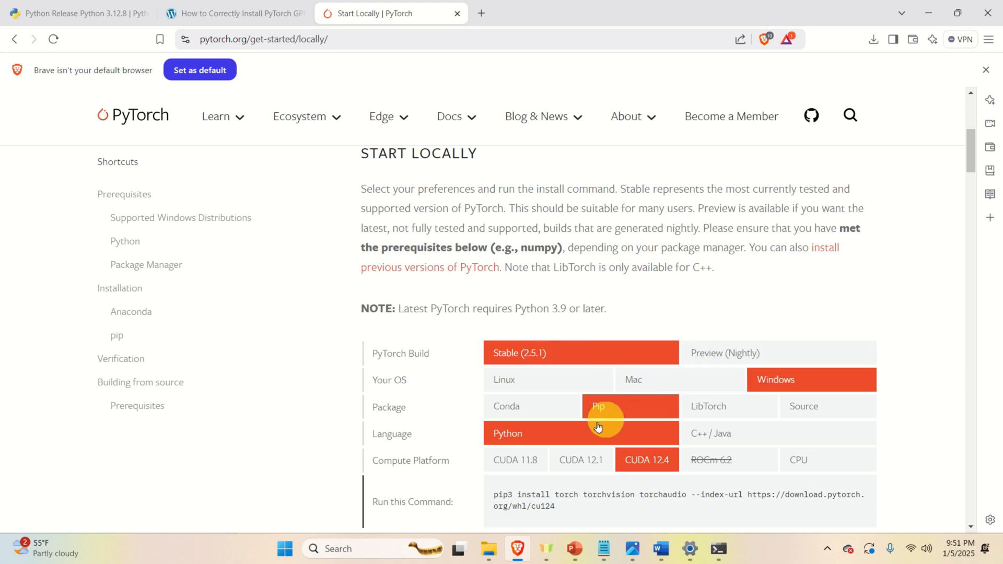
mouse_move(652, 470)
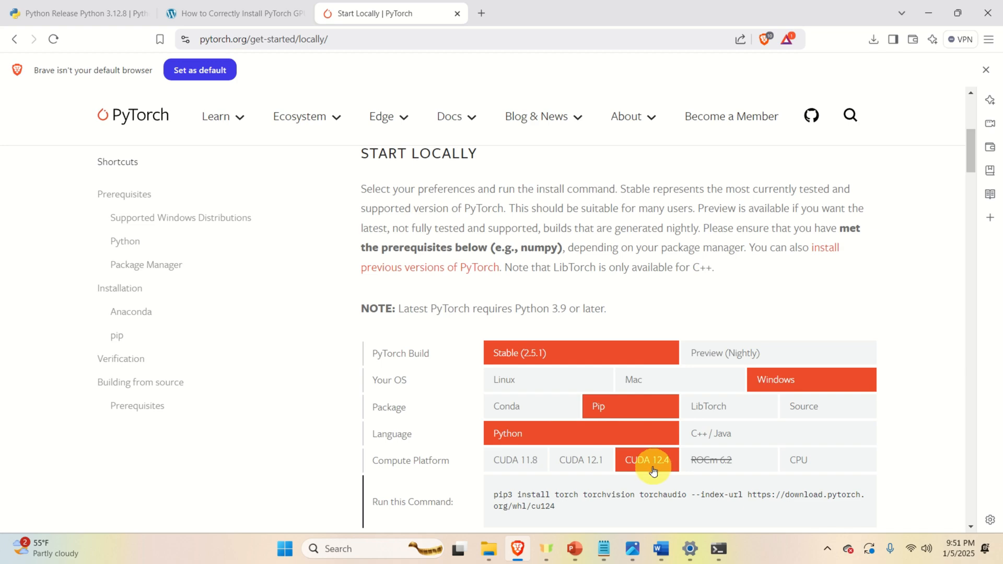
scroll(down, 3)
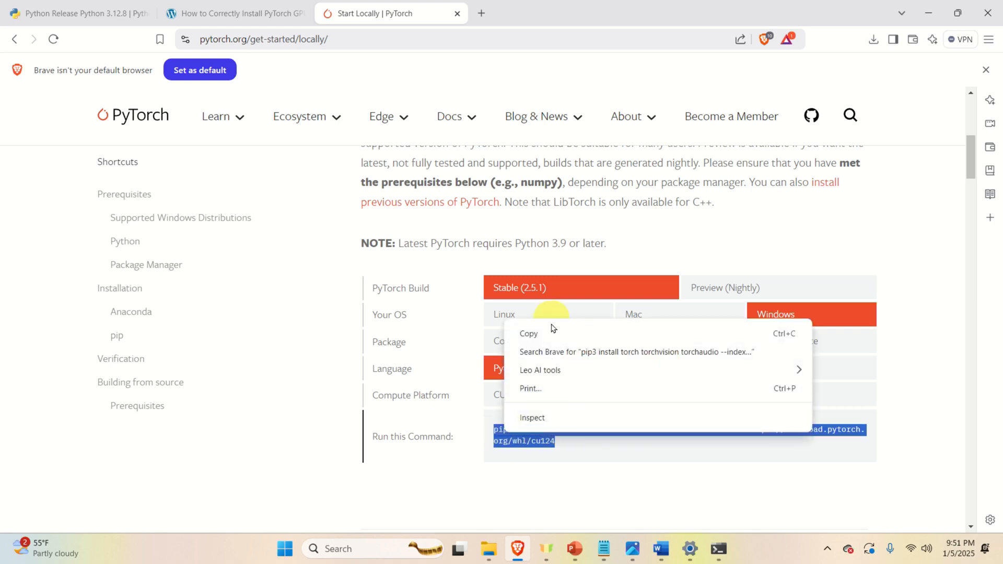
Step: Run pip3 install torch torchvision torchaudio from the download.pytorch.org cu124 index in env1
click(718, 548)
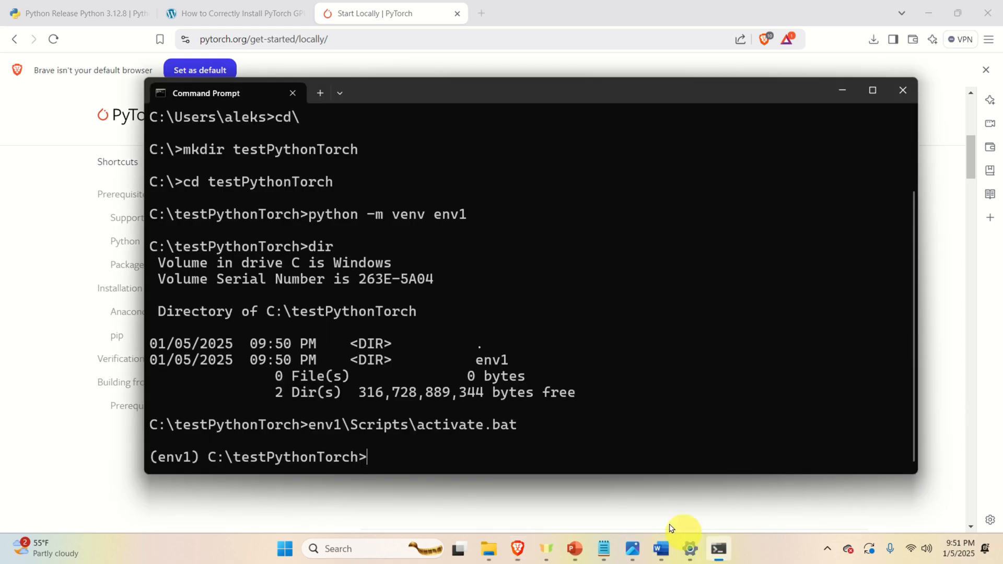
text(pip3 install torch torchvision torchaudio --index-url https://download.pytorch.org/whl/cu124)
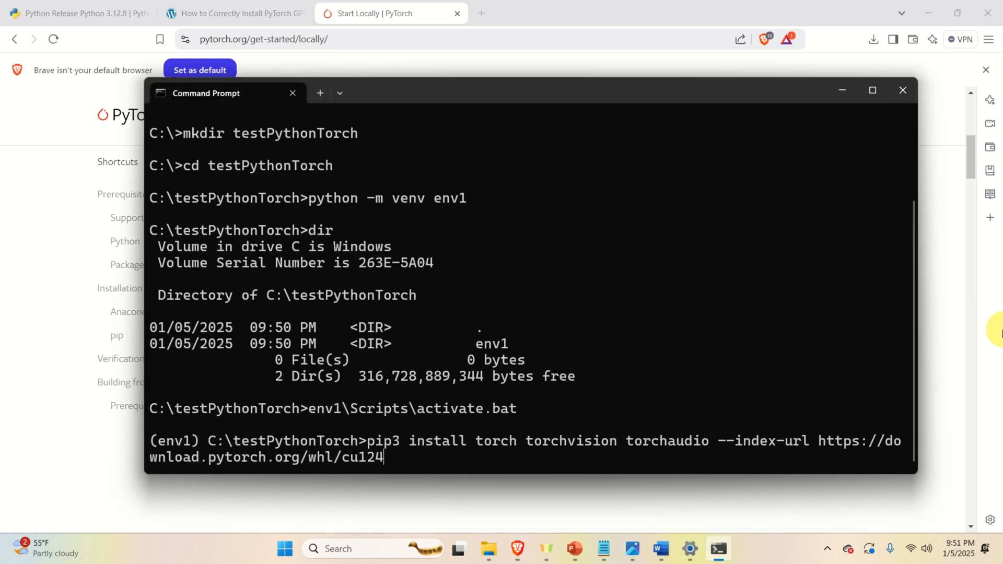
key(Return)
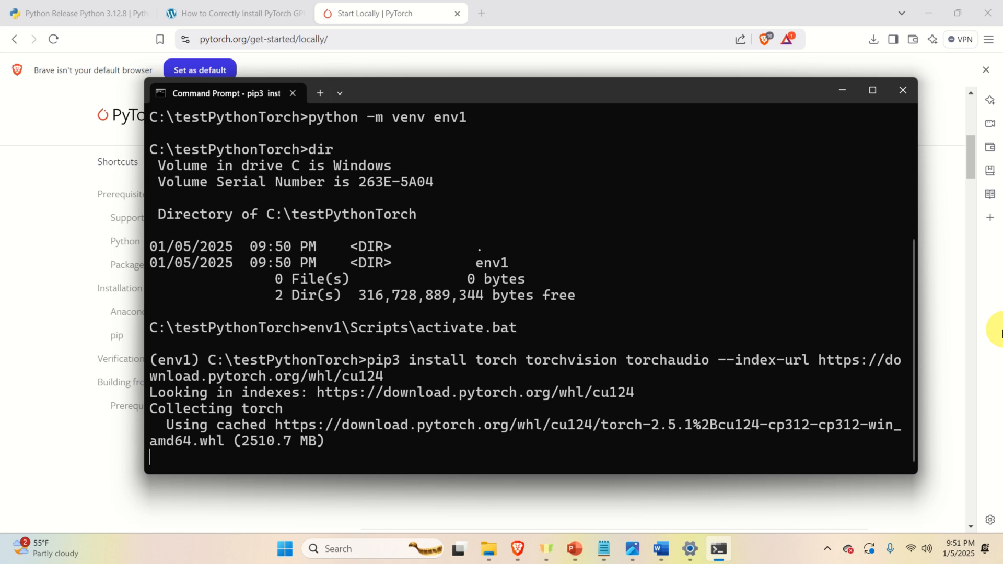
mouse_move(639, 439)
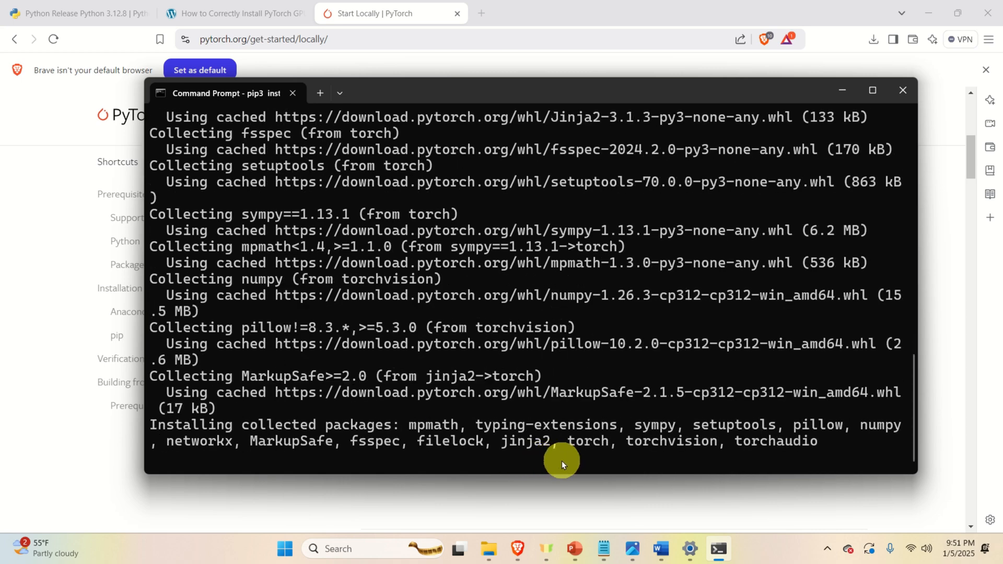
mouse_move(636, 392)
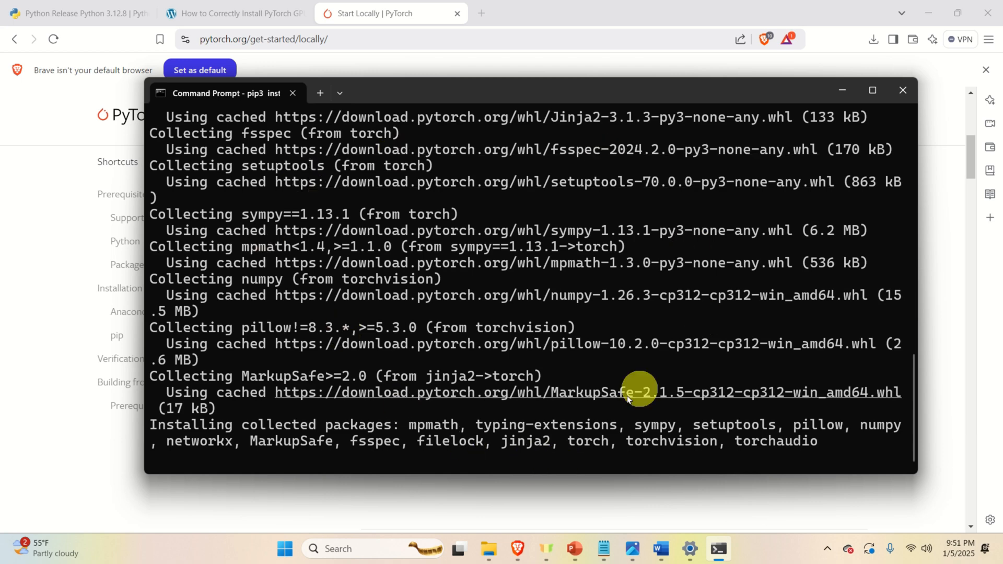
mouse_move(377, 344)
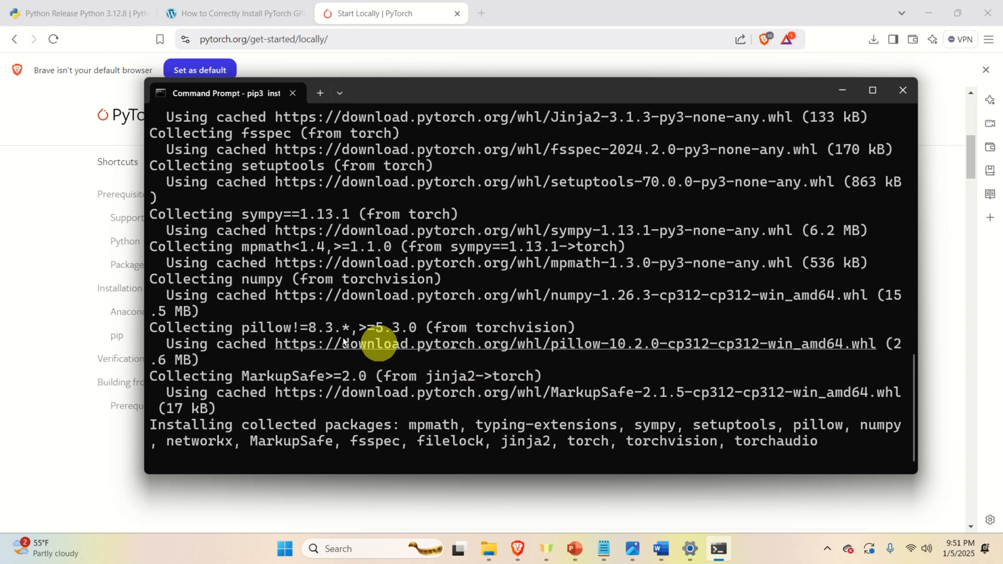
mouse_move(234, 296)
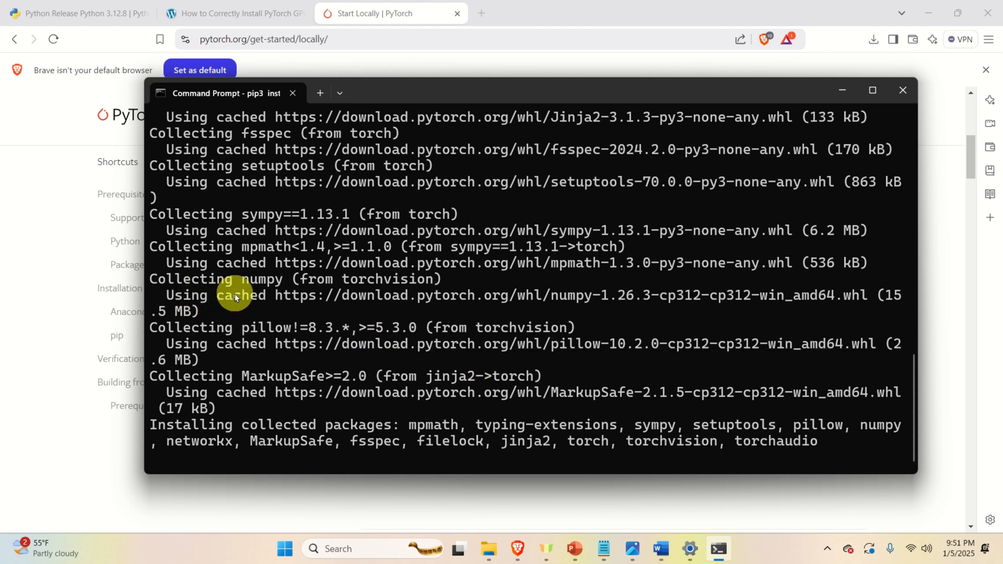
mouse_move(556, 313)
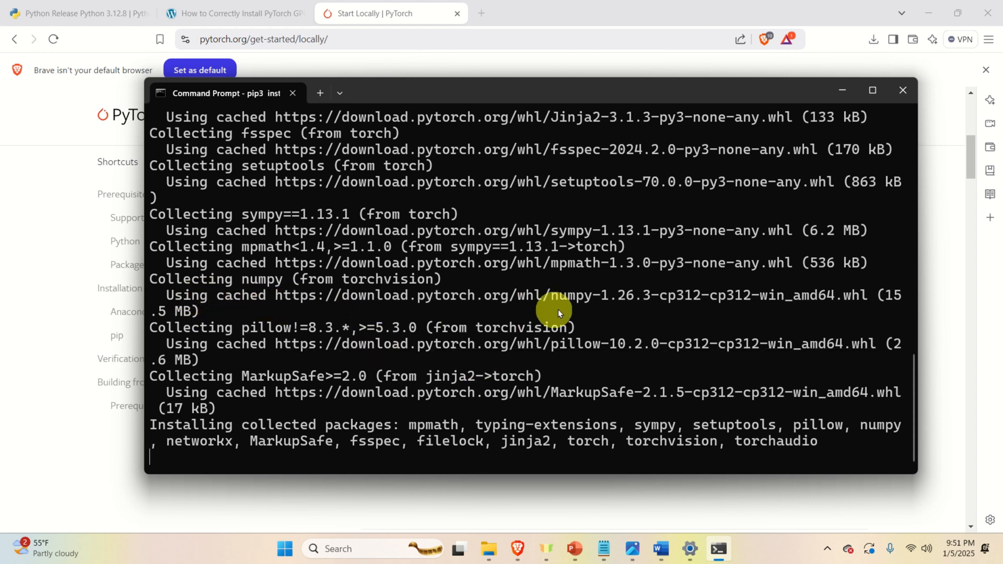
mouse_move(639, 243)
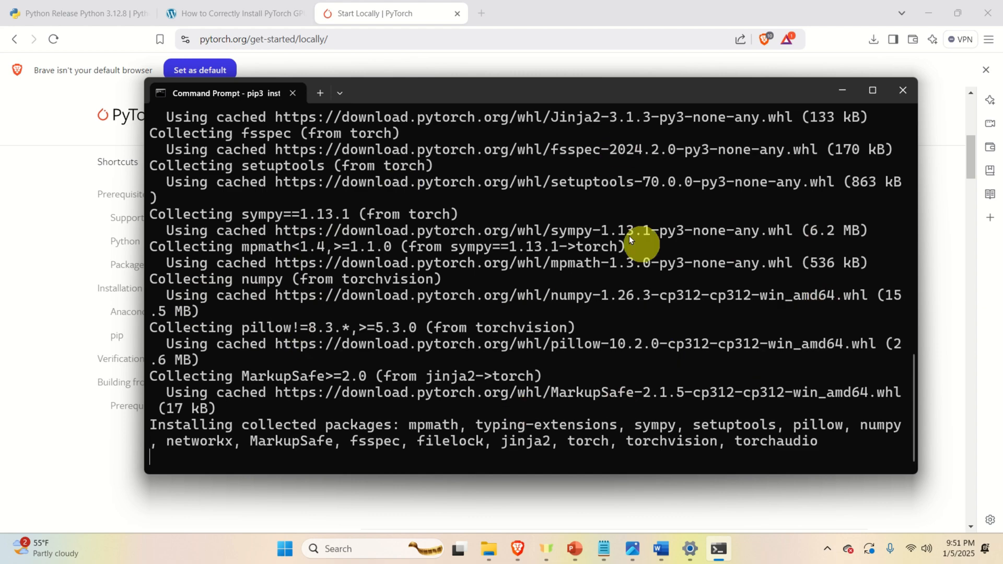
mouse_move(508, 322)
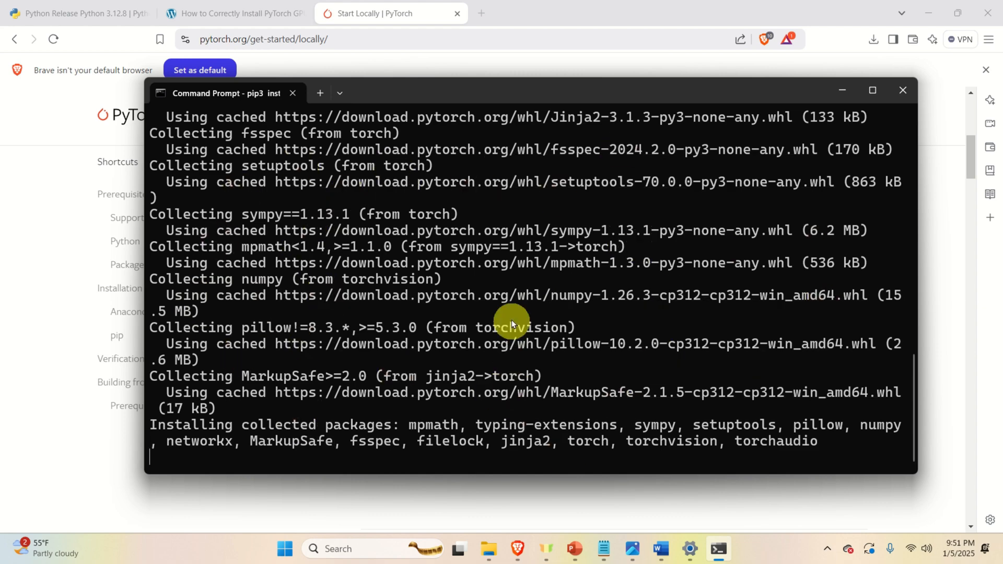
mouse_move(659, 377)
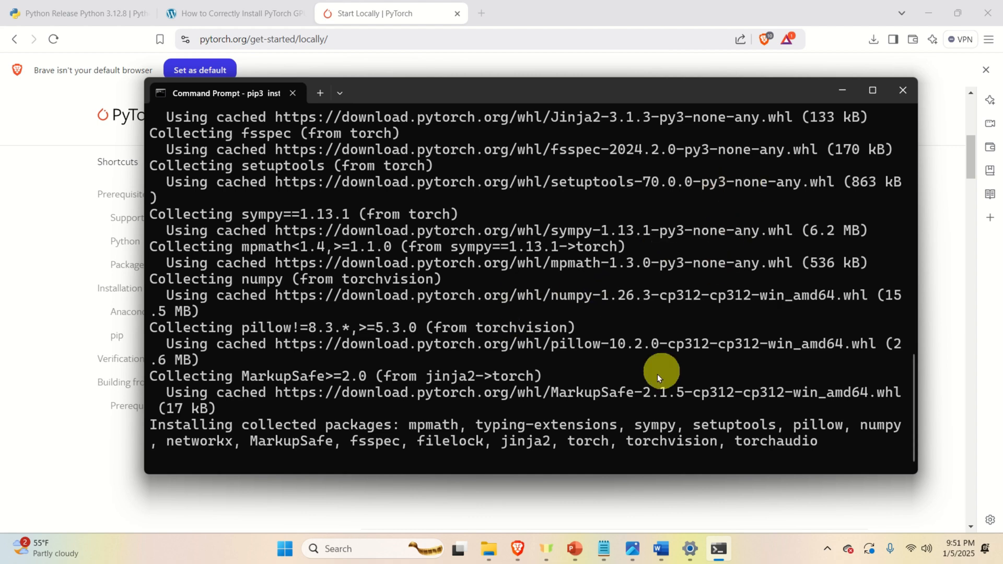
mouse_move(177, 465)
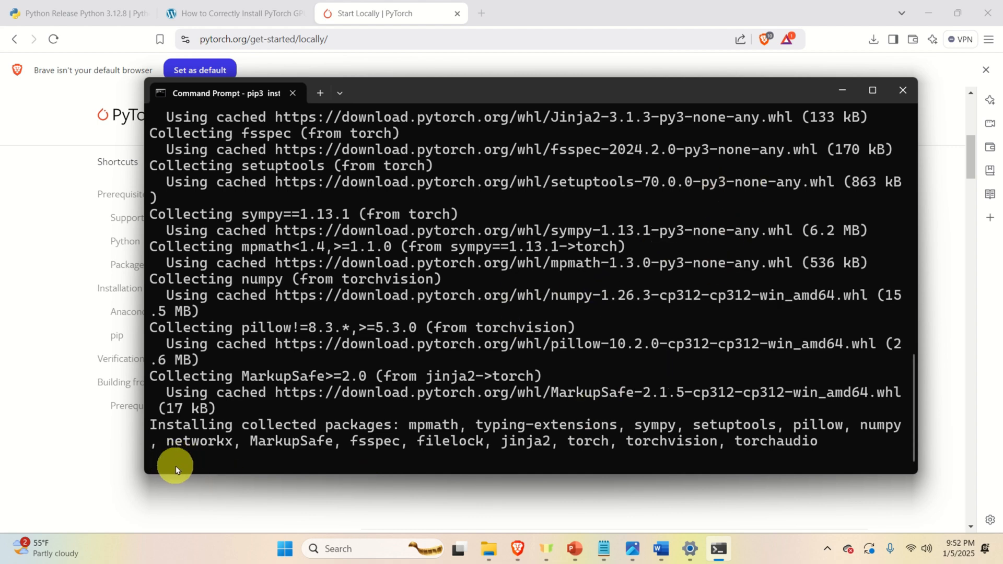
mouse_move(381, 403)
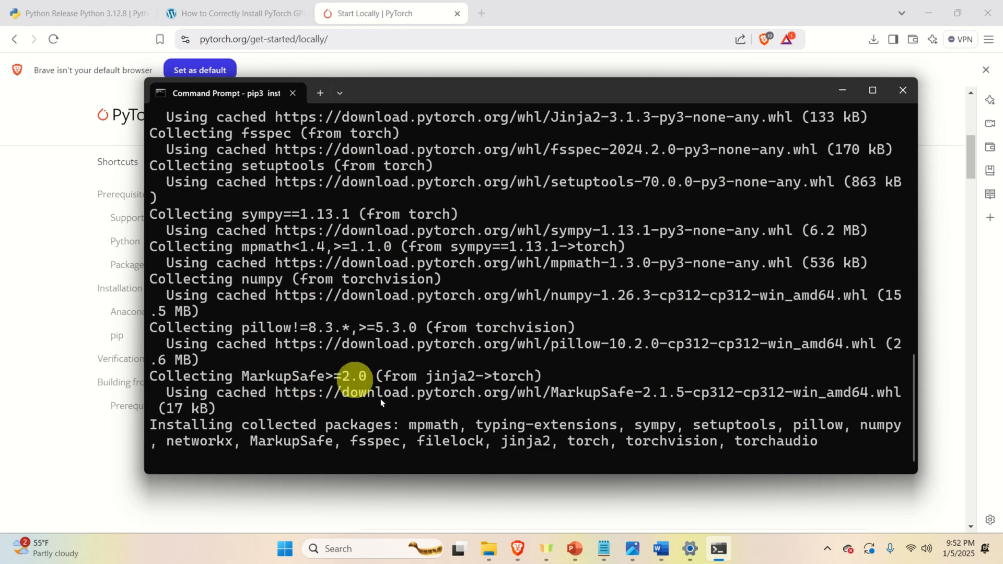
mouse_move(140, 68)
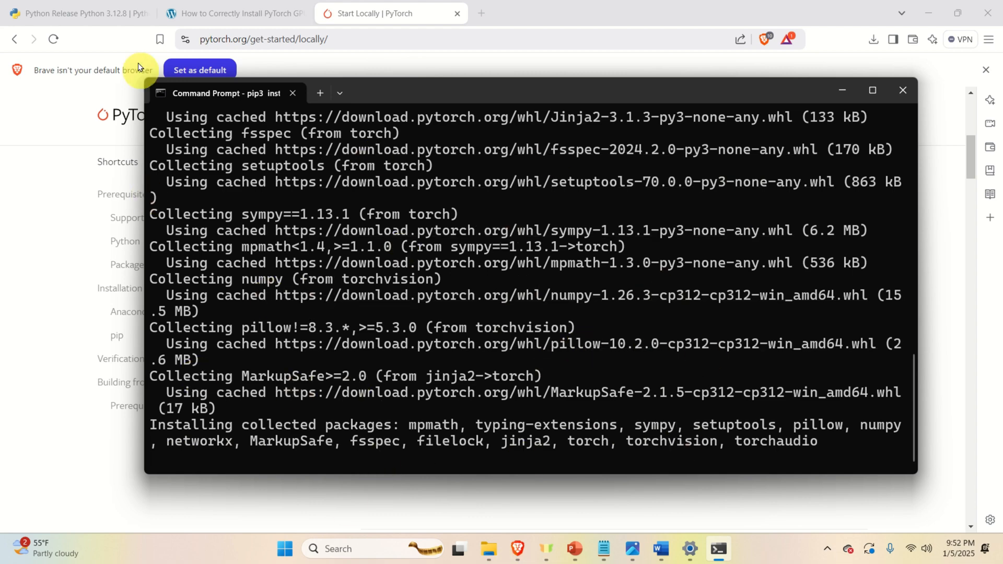
click(234, 13)
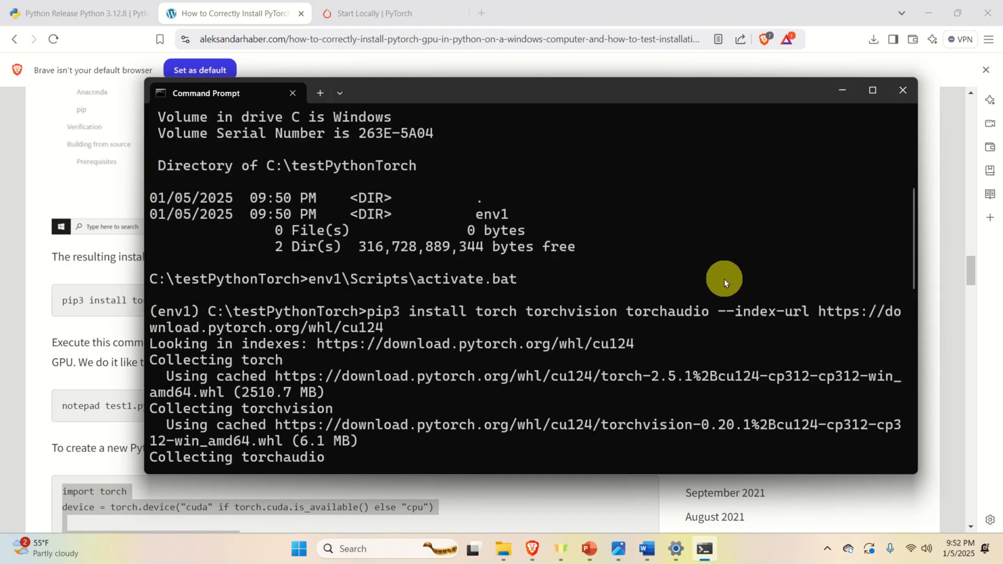
mouse_move(216, 316)
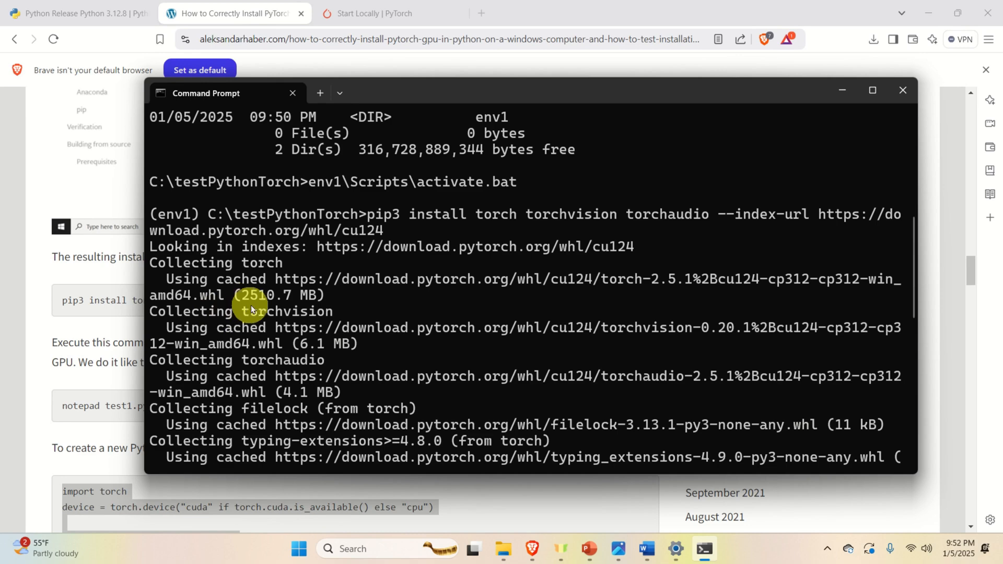
scroll(down, 3)
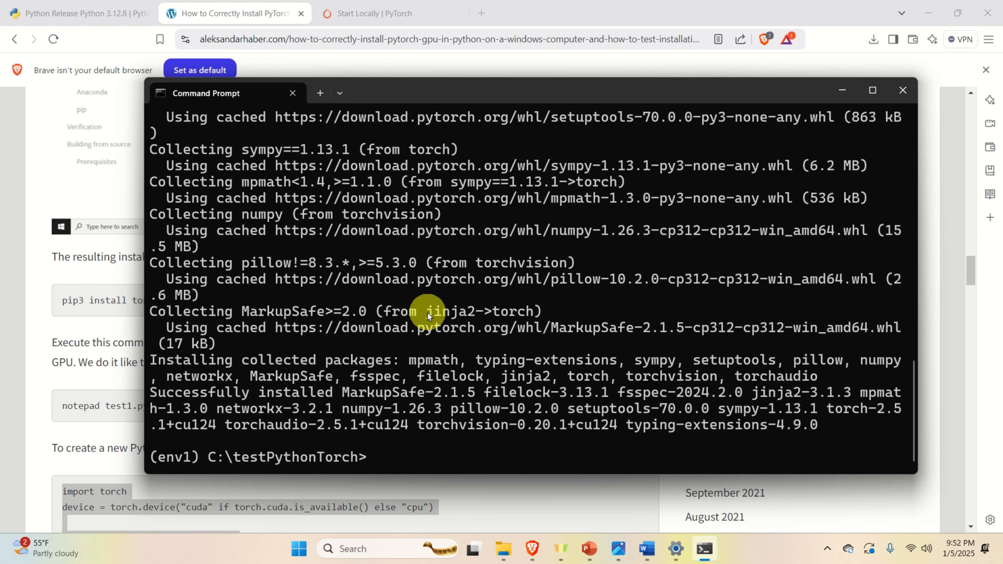
Step: Run notepad test1.py at the env1 prompt
text(notepad test)
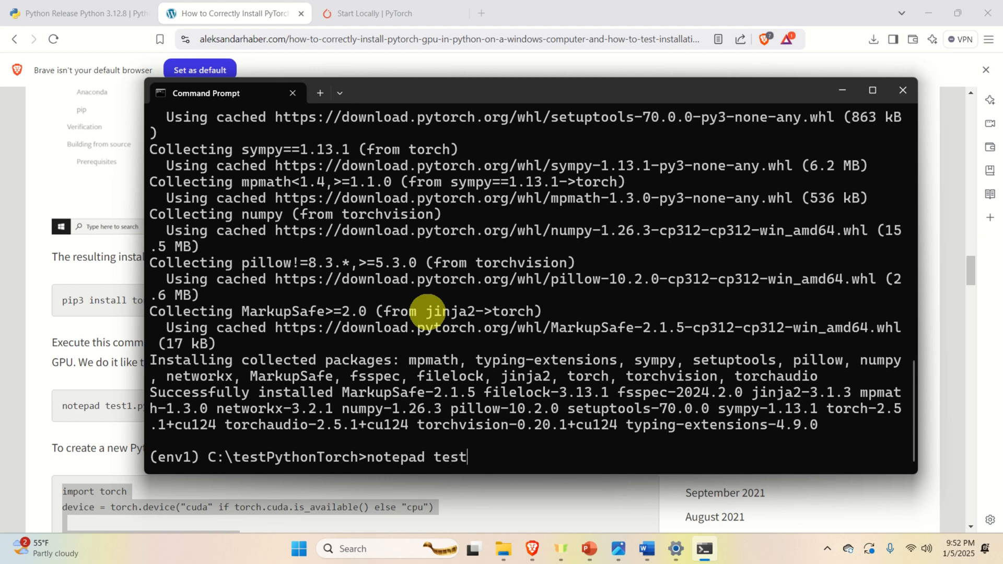
key(Return)
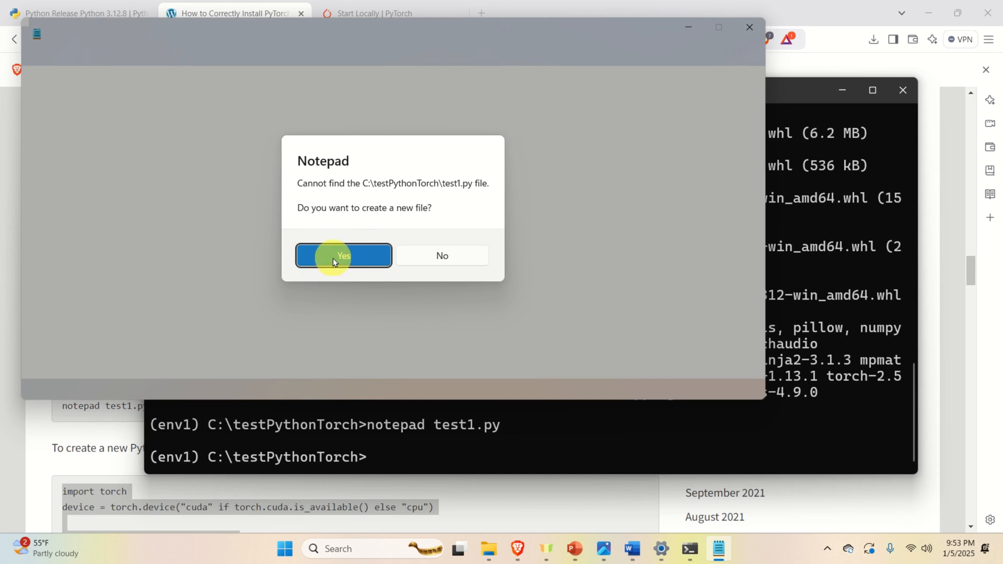
Step: Create test1.py with an import torch script printing device, device number and GPU name, then close Notepad
click(342, 255)
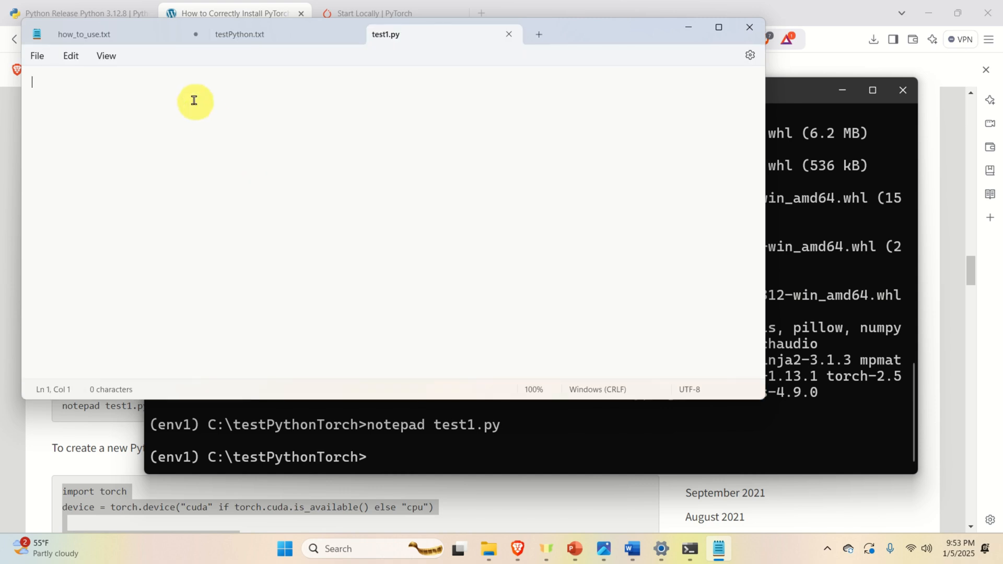
text(import torch)
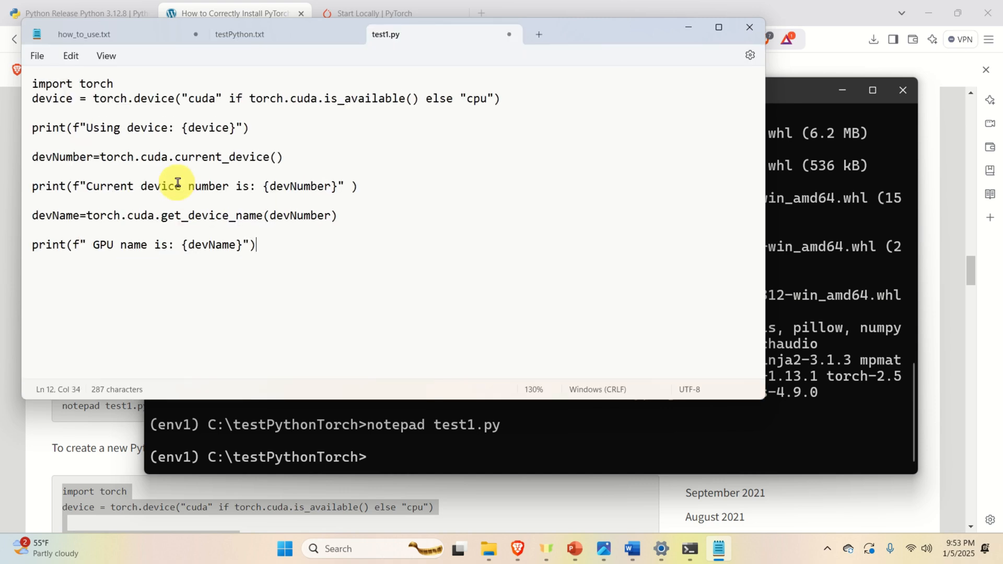
mouse_move(88, 83)
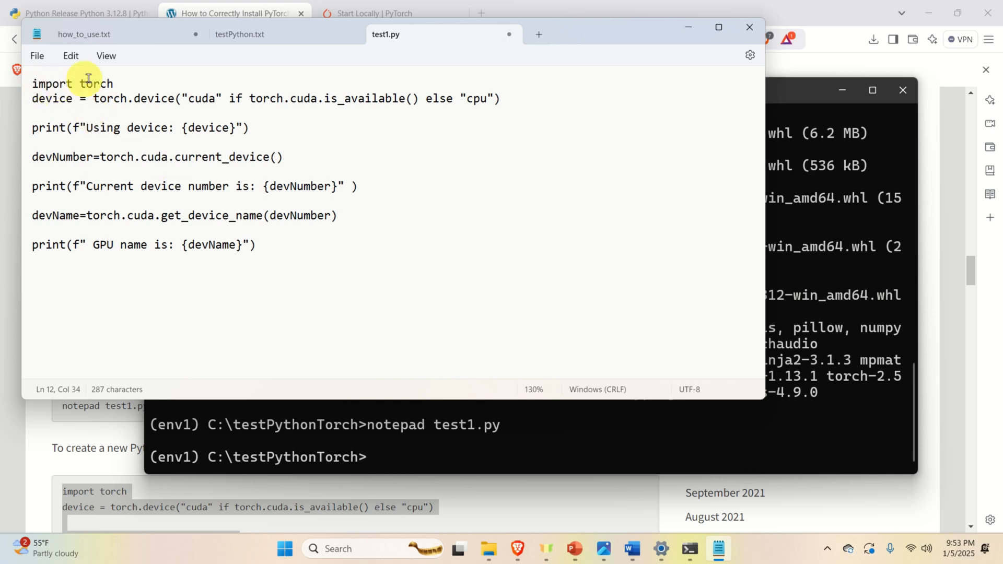
double_click(152, 99)
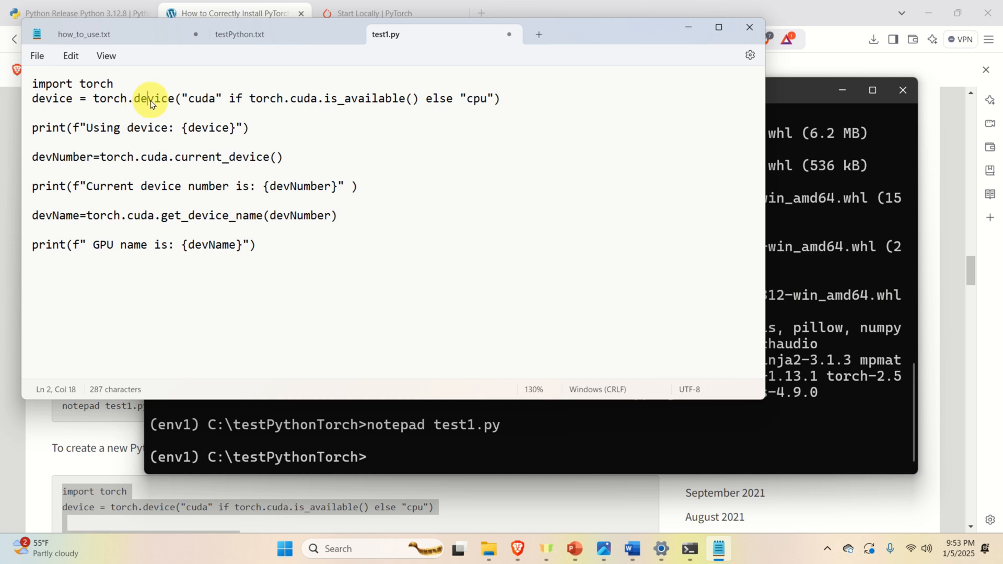
triple_click(153, 98)
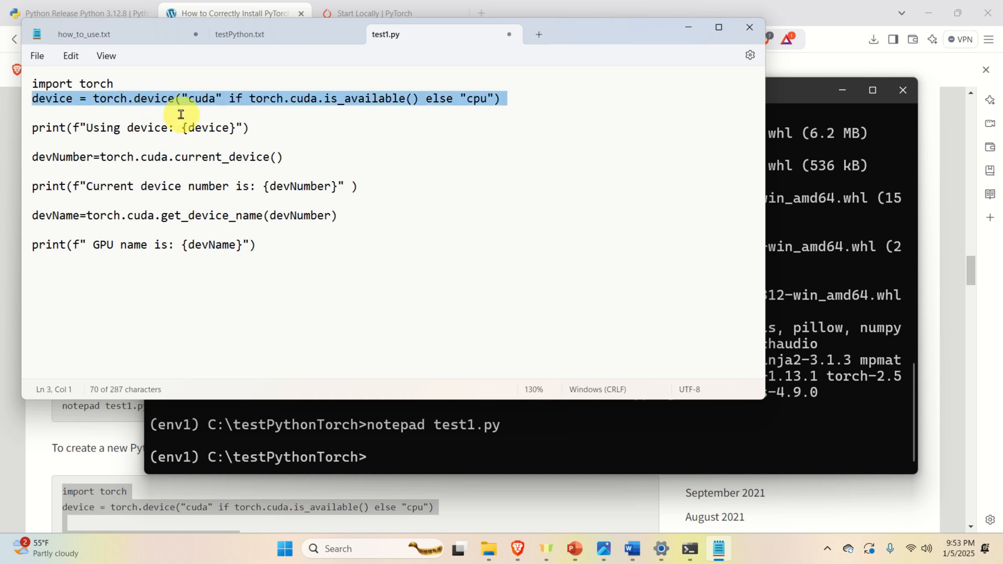
mouse_move(362, 106)
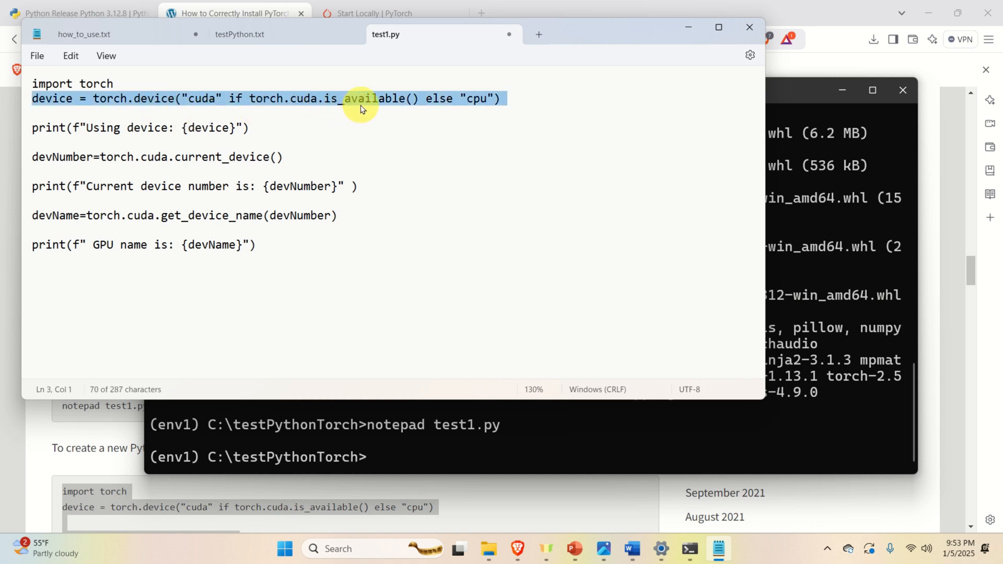
mouse_move(419, 106)
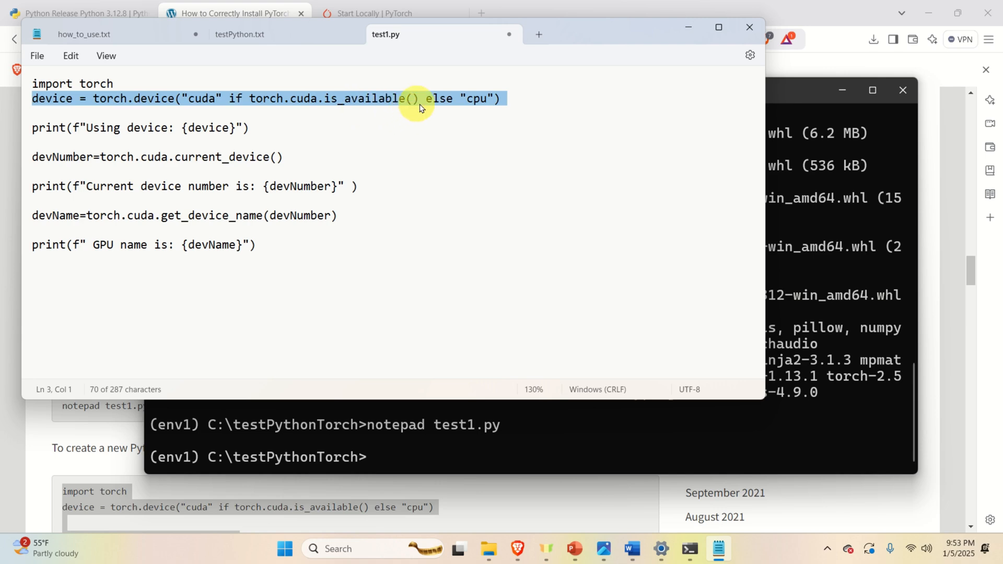
mouse_move(367, 111)
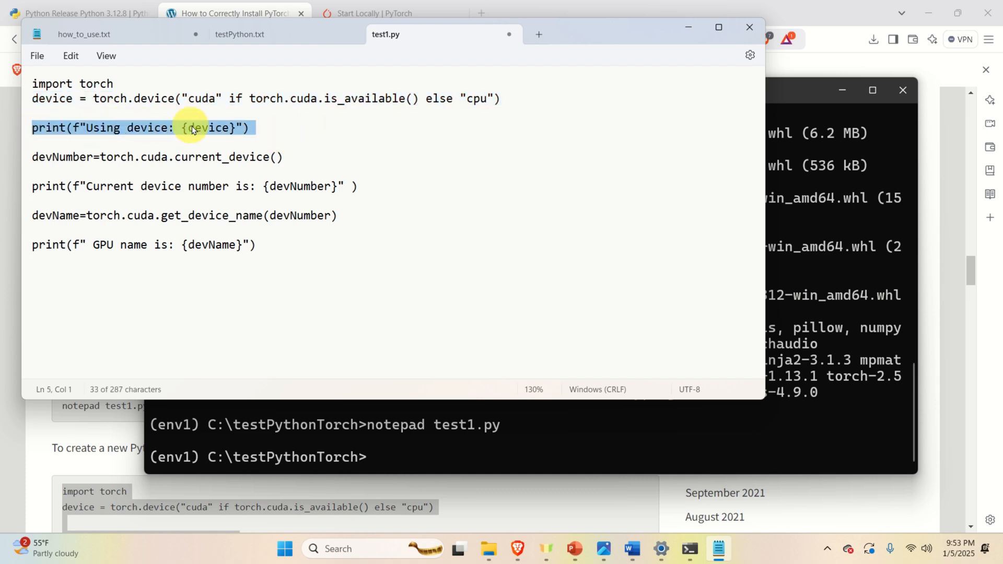
mouse_move(304, 134)
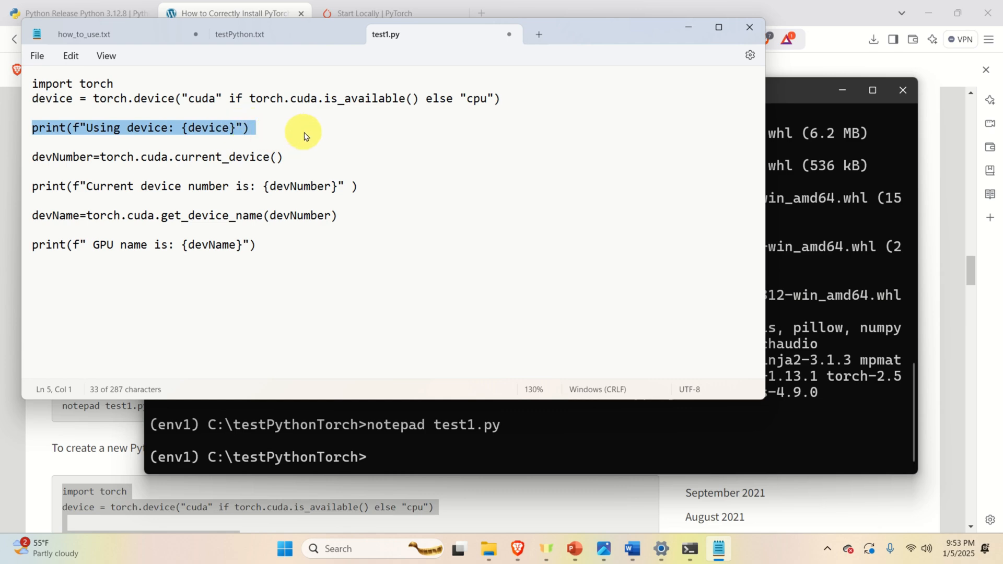
mouse_move(294, 148)
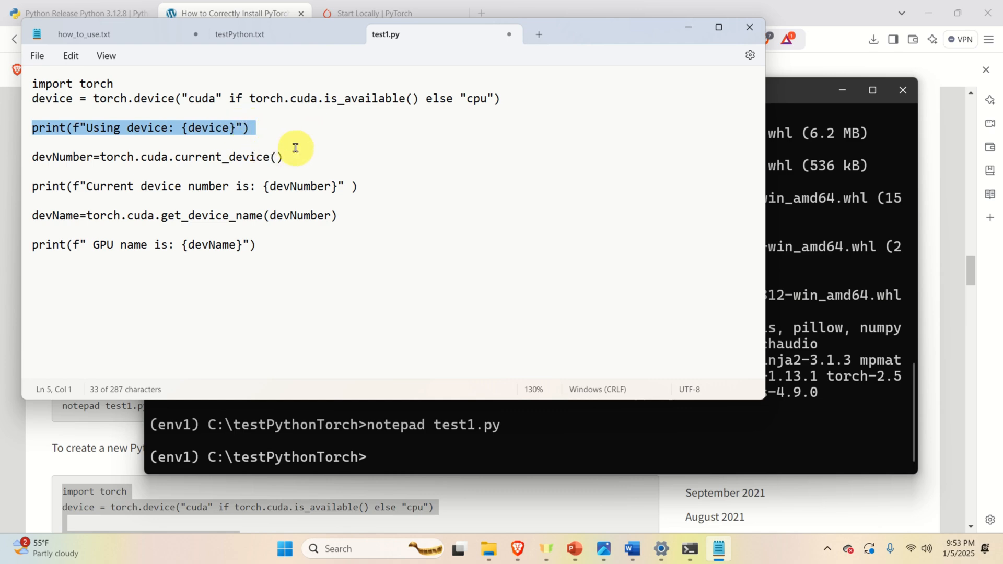
mouse_move(322, 167)
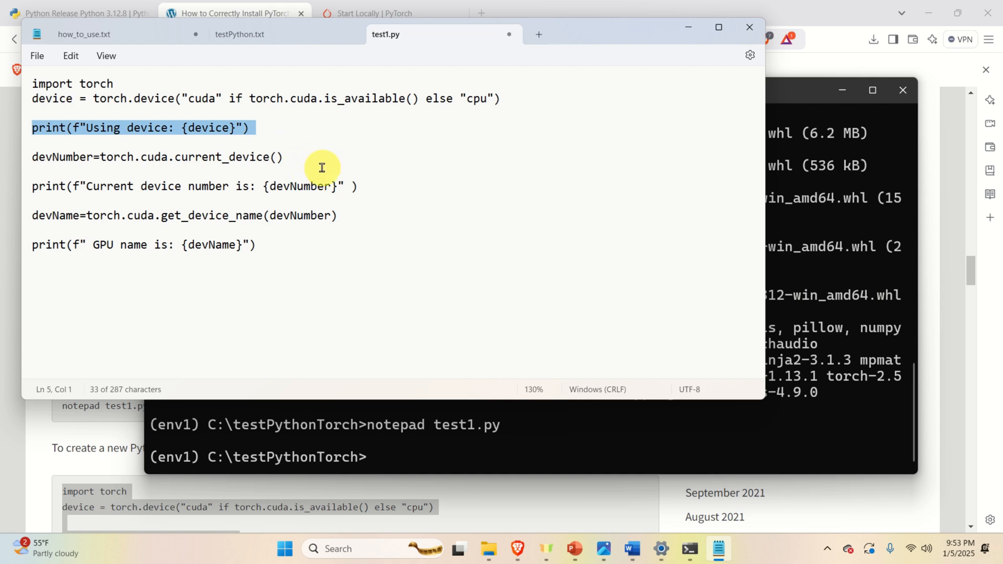
mouse_move(302, 164)
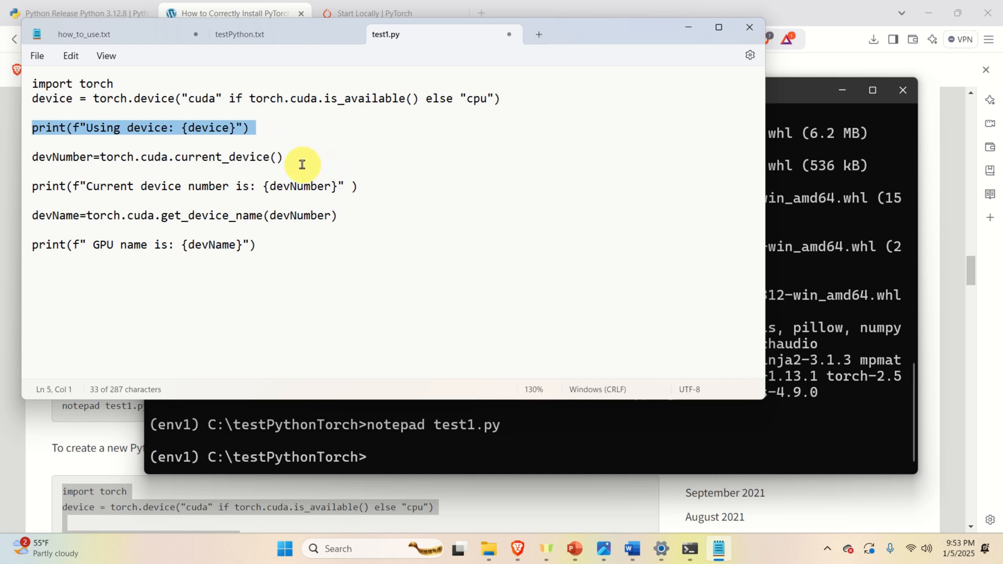
click(88, 159)
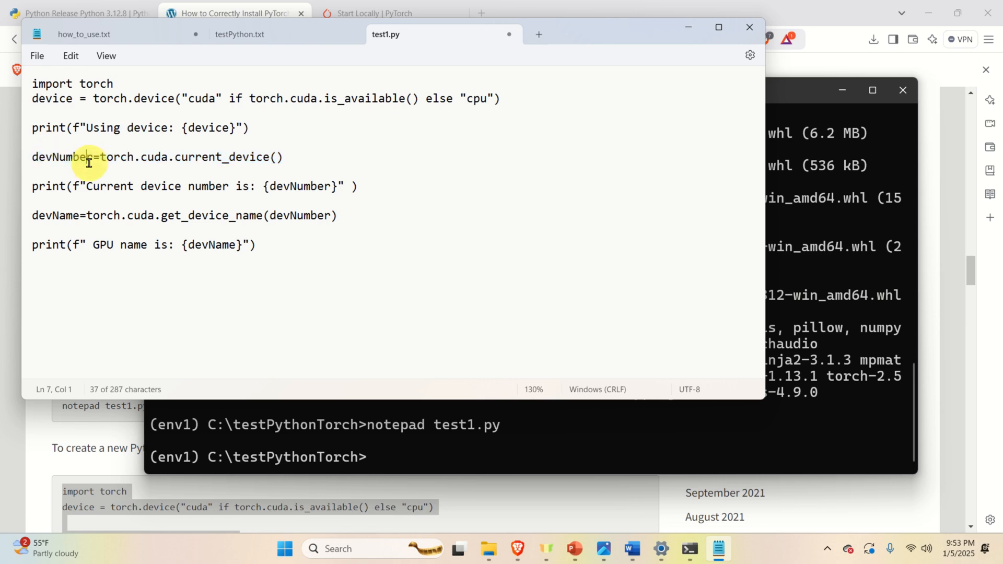
drag(32, 156, 359, 186)
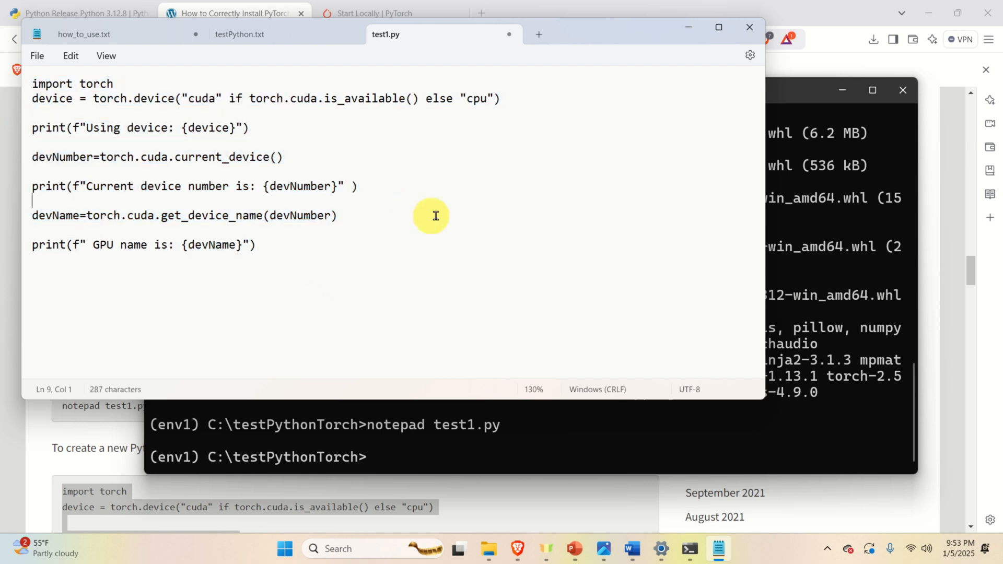
mouse_move(465, 214)
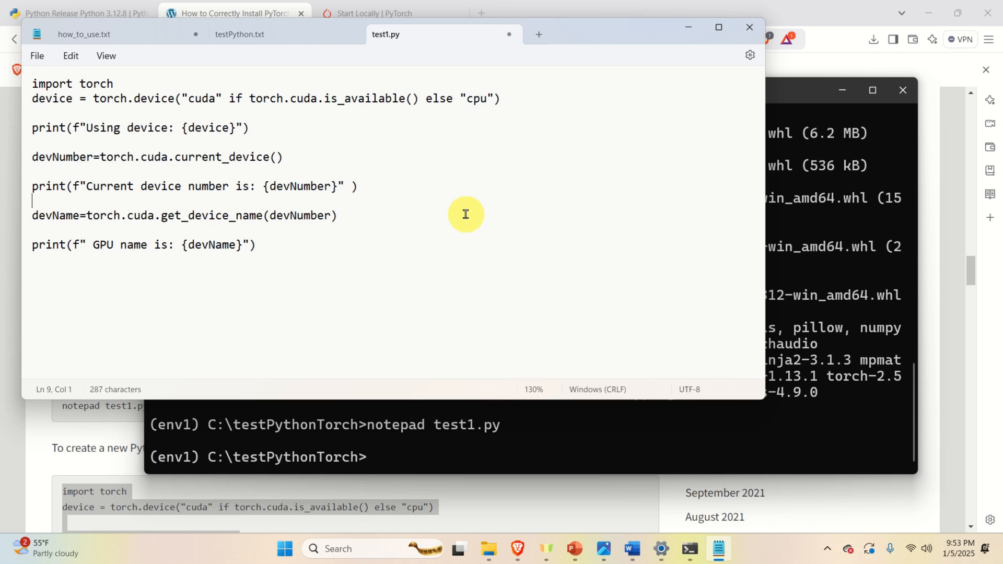
mouse_move(131, 86)
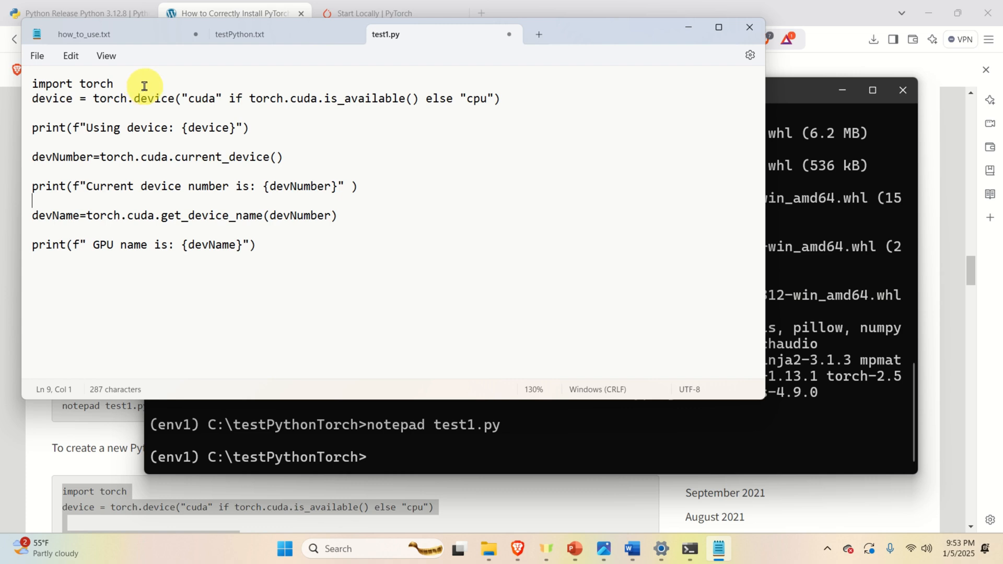
double_click(72, 84)
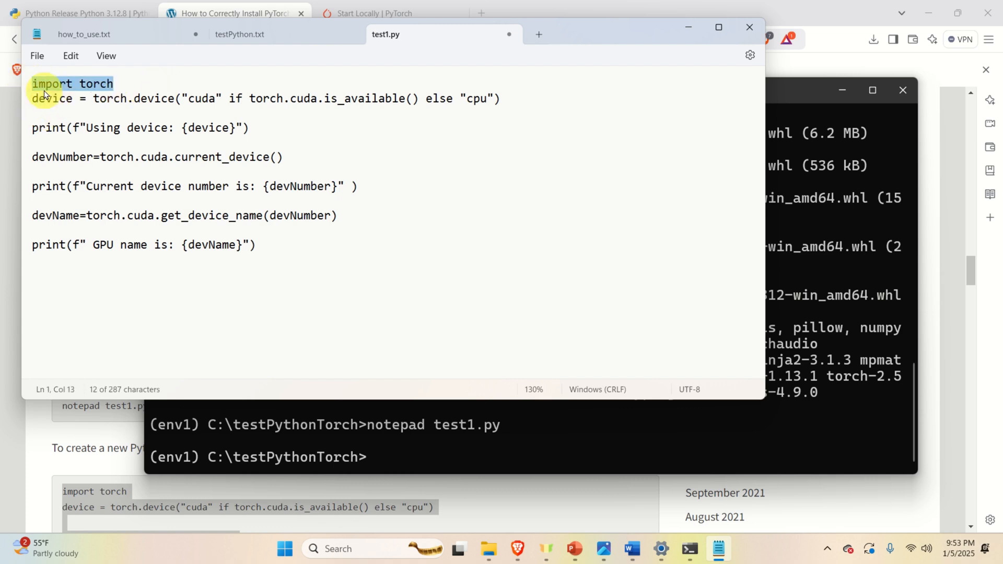
mouse_move(440, 215)
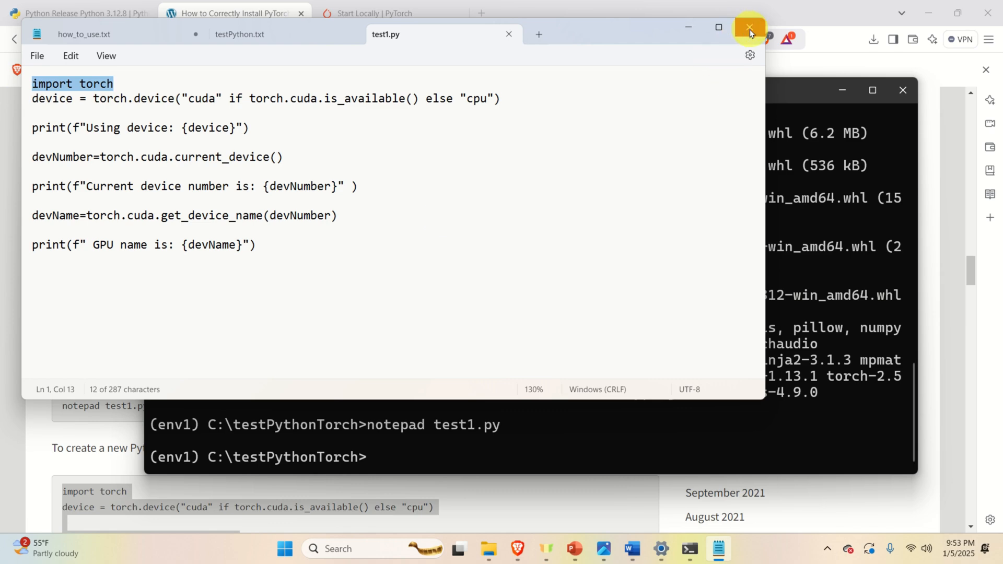
click(749, 28)
text(dir)
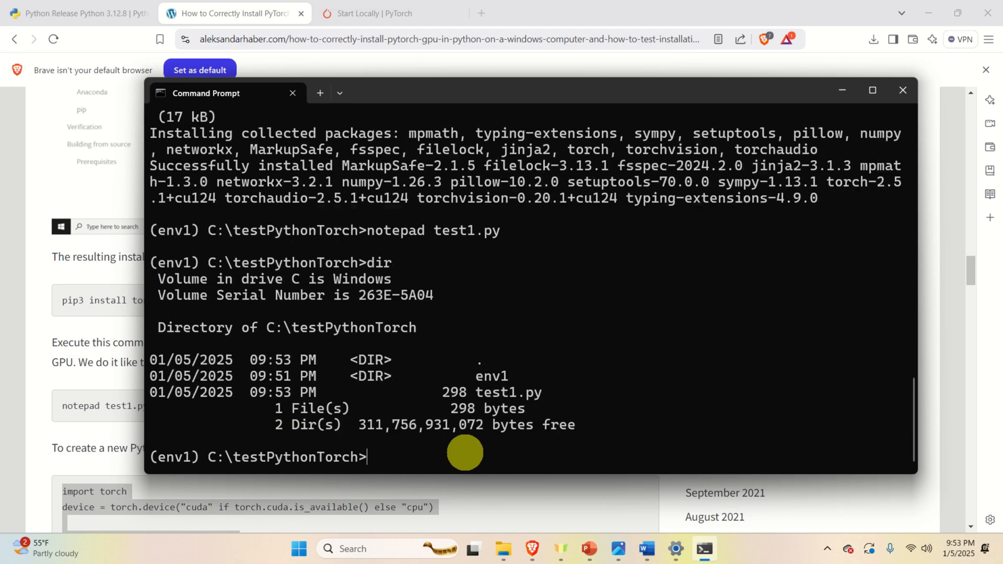
mouse_move(706, 406)
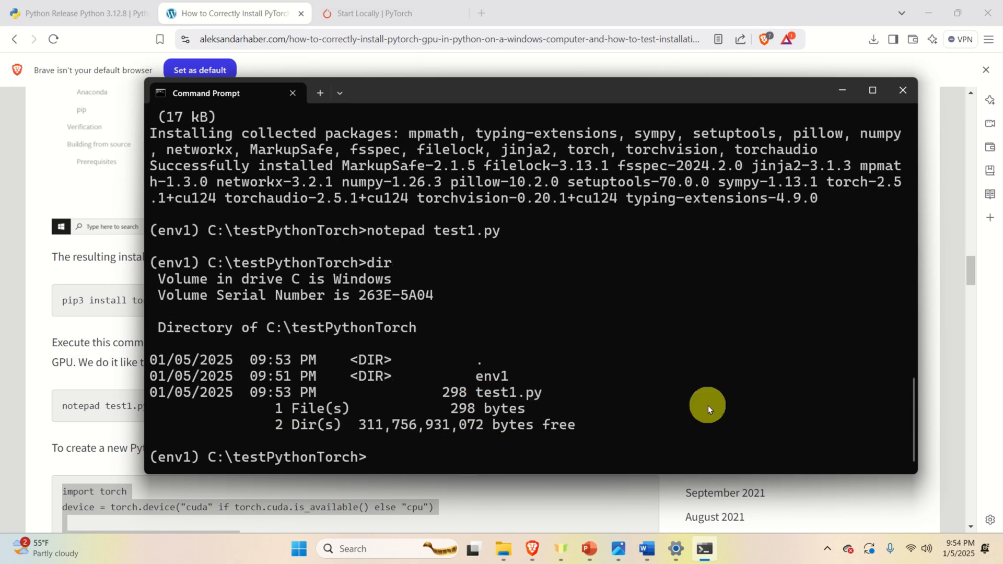
Step: Run python test1.py in the env1 environment
text(pyth)
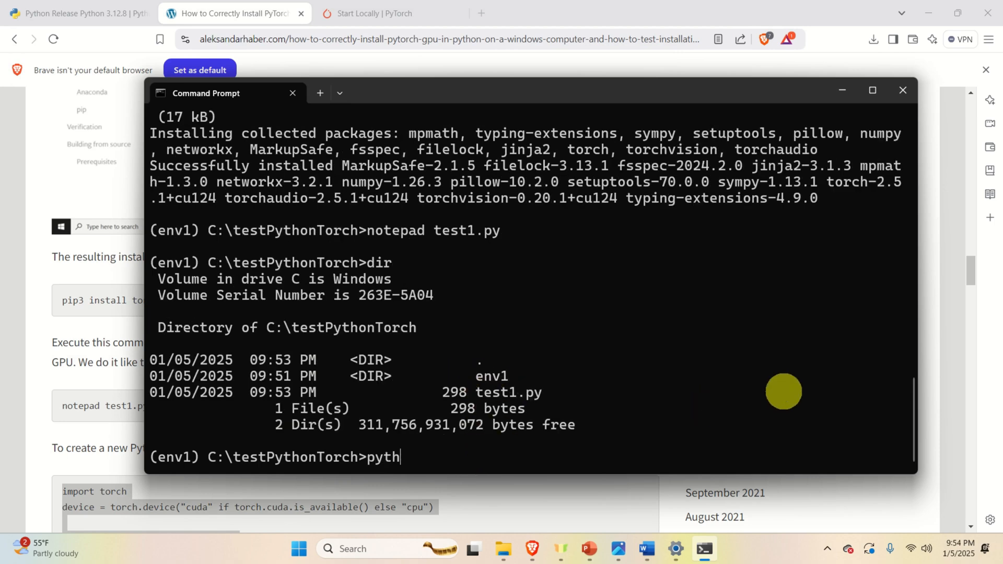
text(on te)
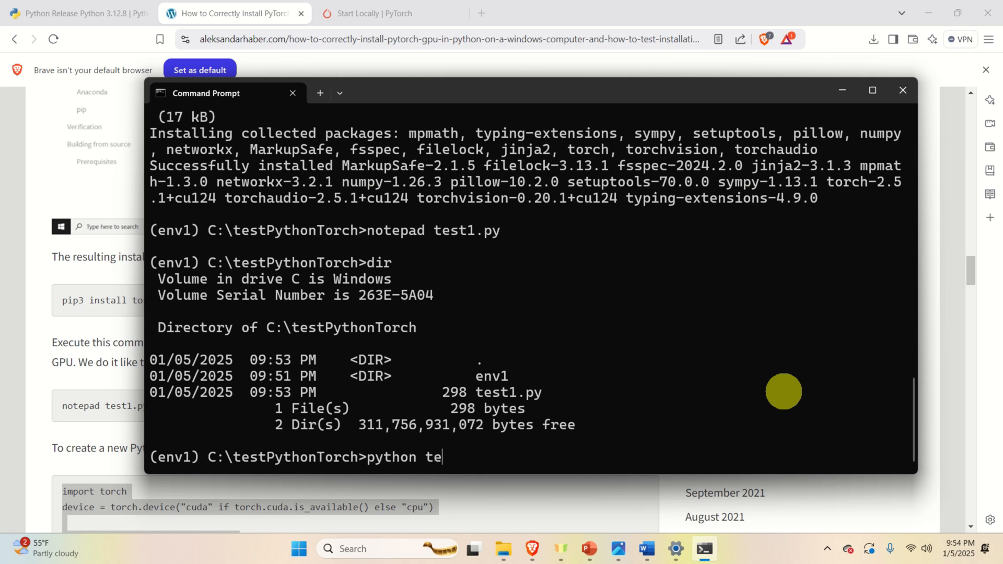
text(st)
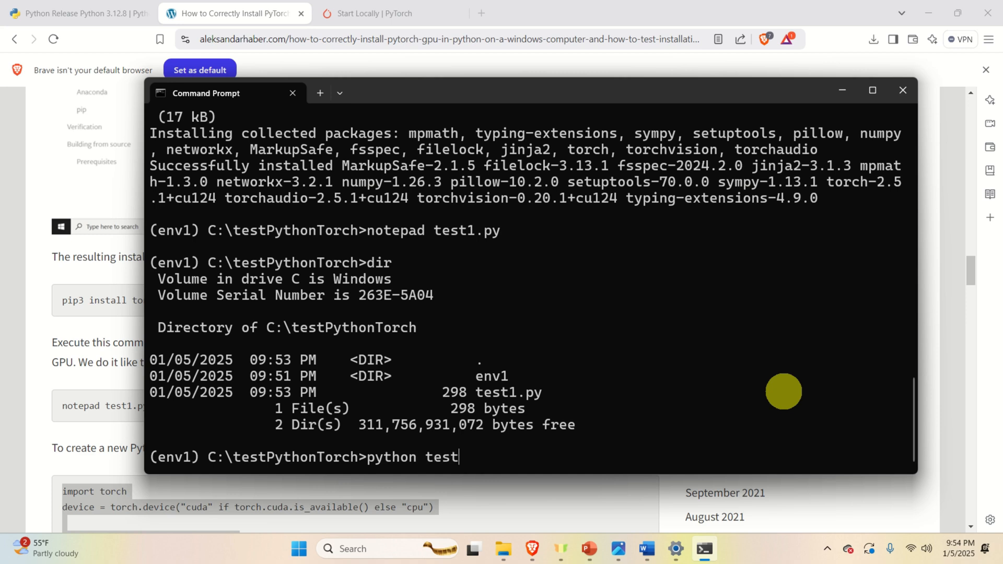
text(1.py)
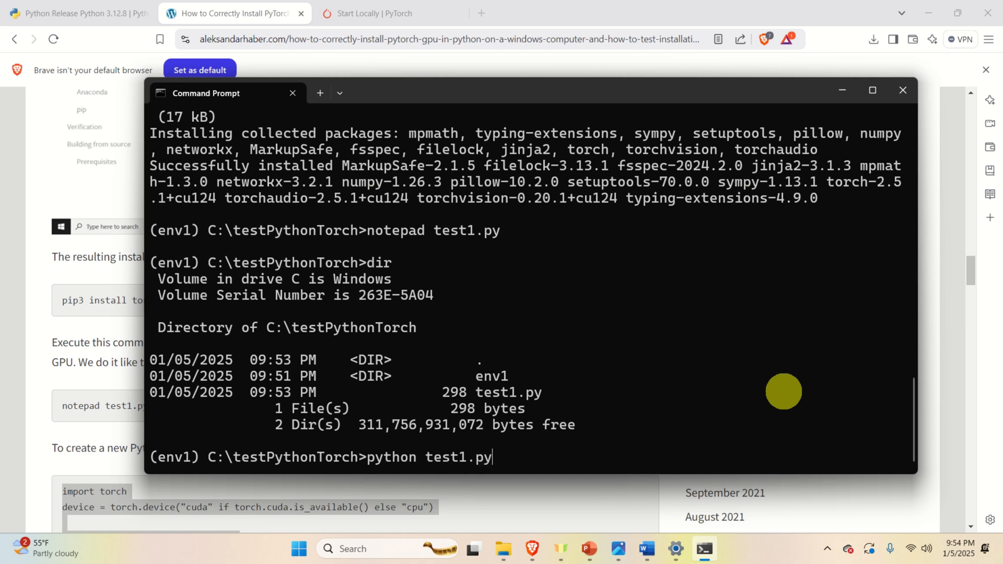
key(Return)
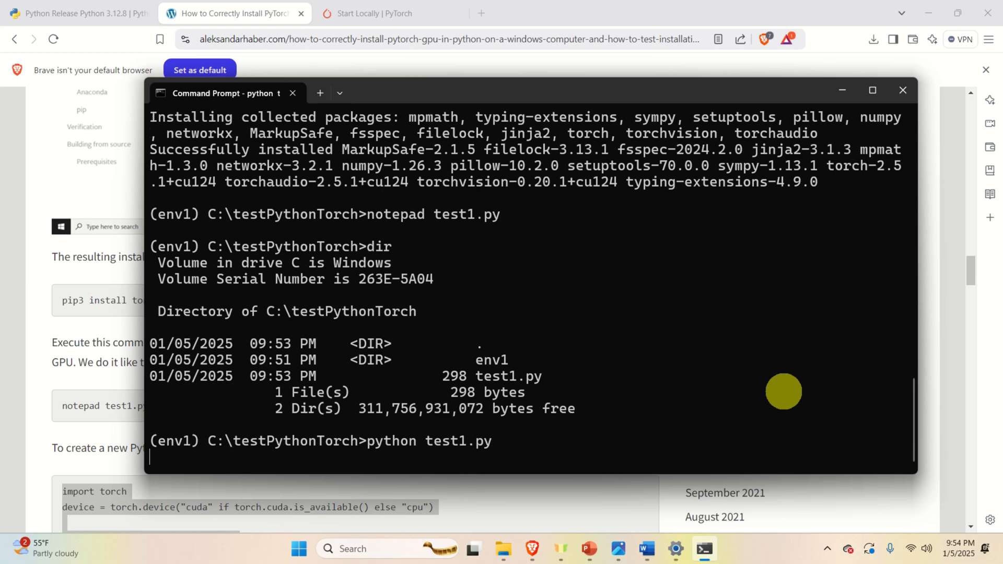
Step: Read the test1.py output: device cuda, device number 0, NVIDIA GeForce RTX 3090
key(Return)
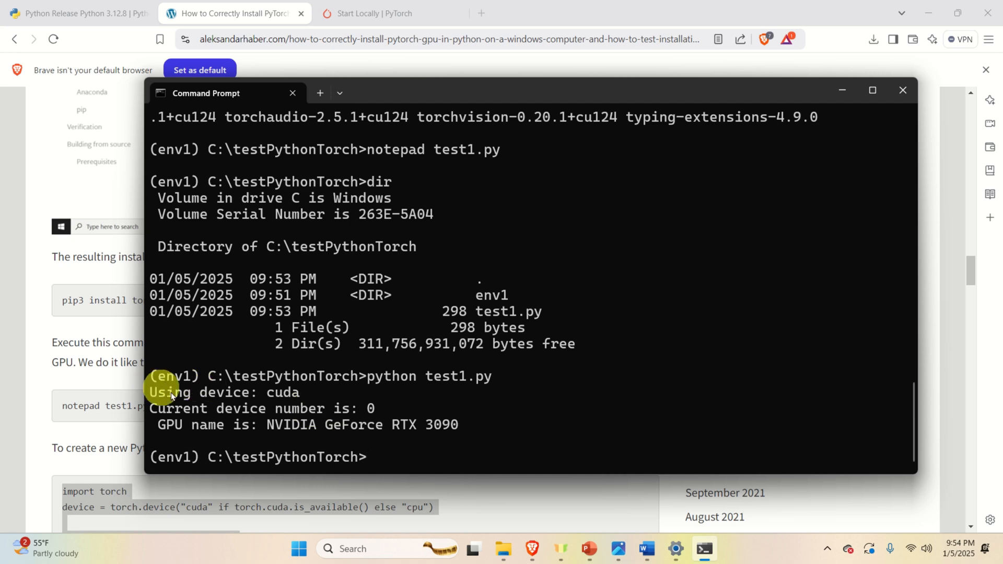
mouse_move(298, 396)
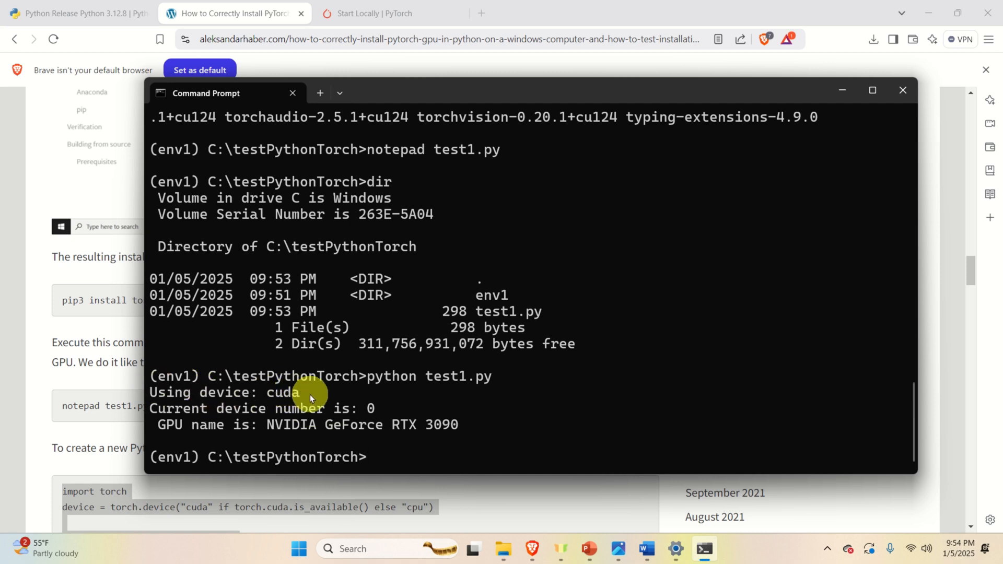
mouse_move(230, 419)
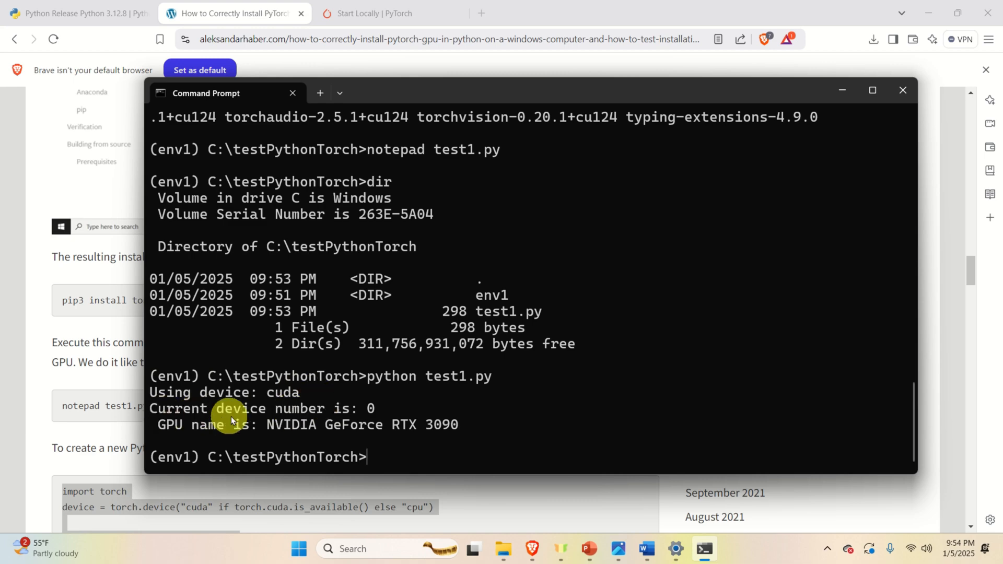
mouse_move(368, 408)
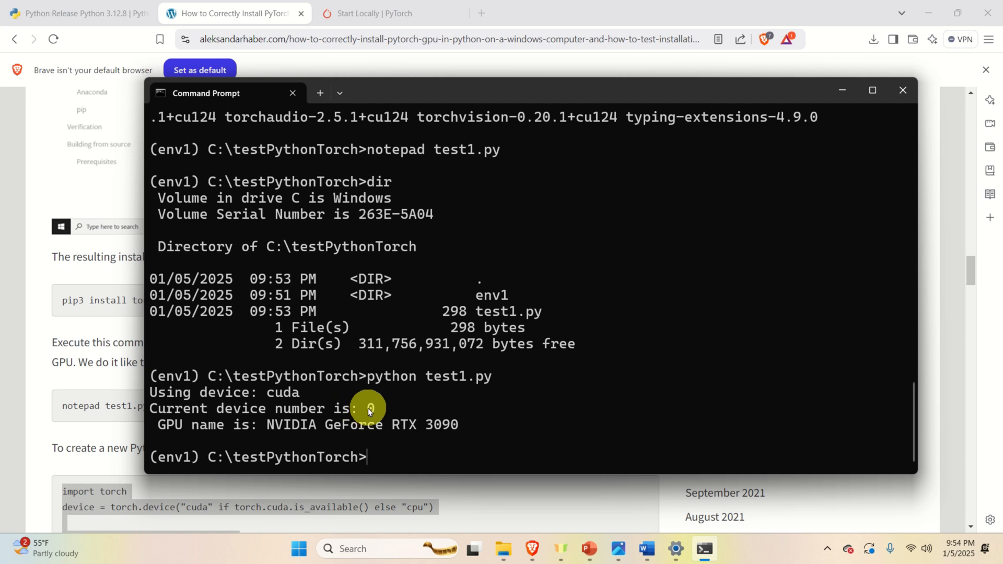
mouse_move(374, 390)
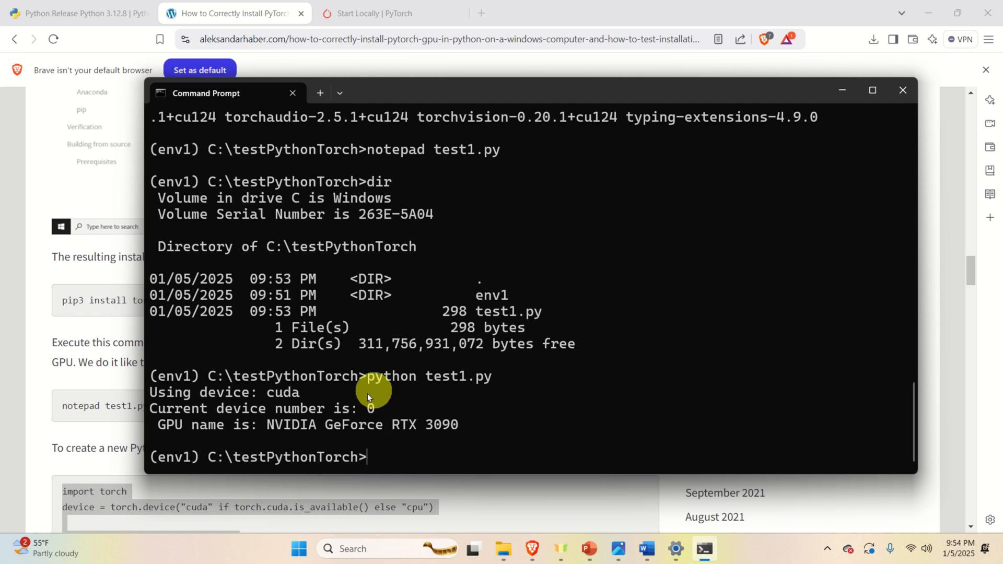
mouse_move(400, 411)
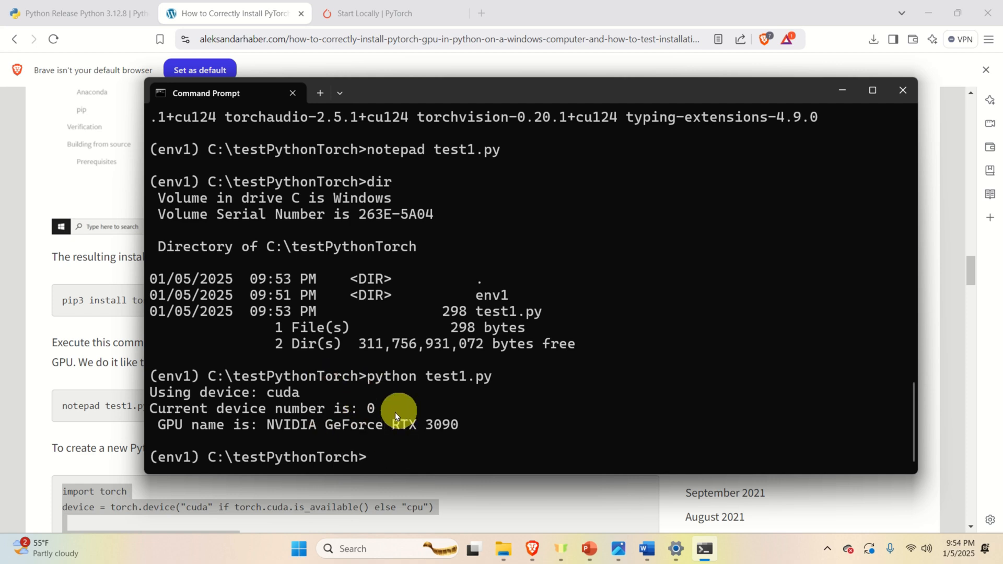
mouse_move(282, 432)
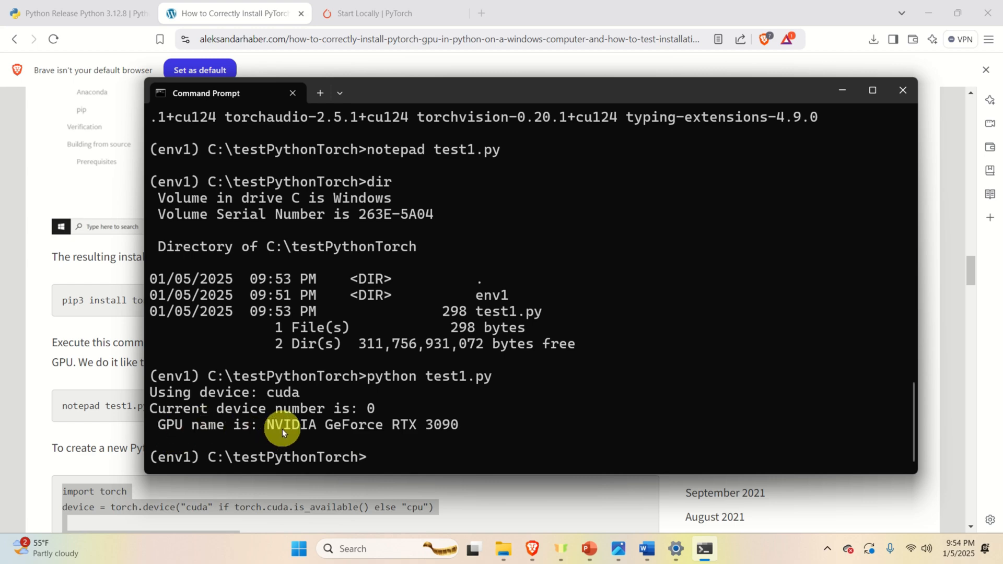
mouse_move(412, 437)
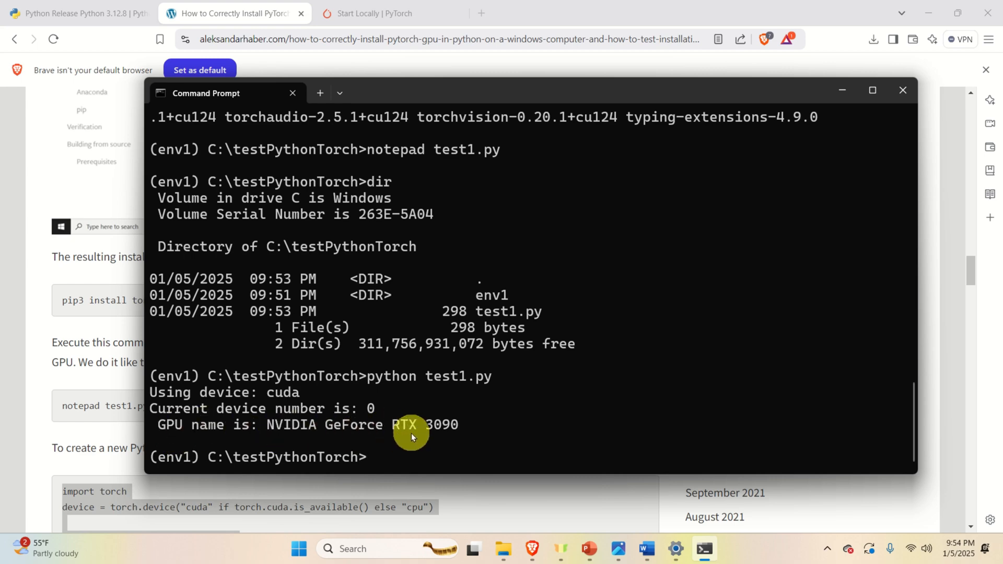
mouse_move(454, 432)
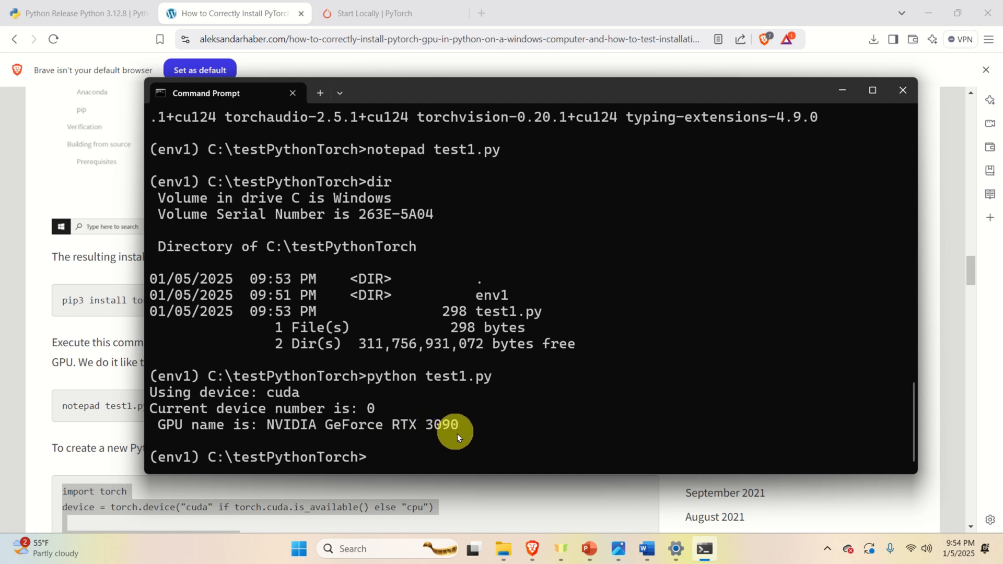
mouse_move(480, 455)
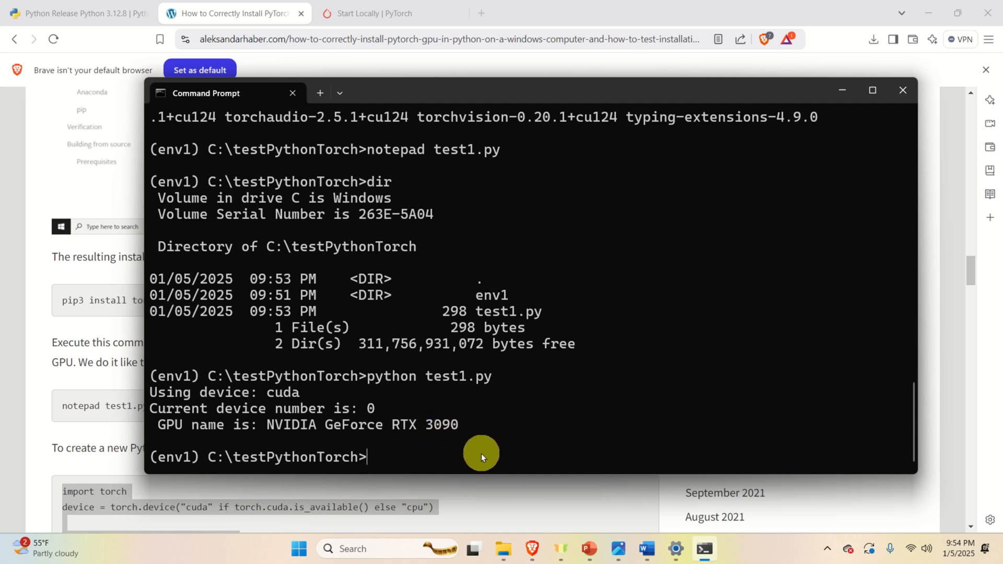